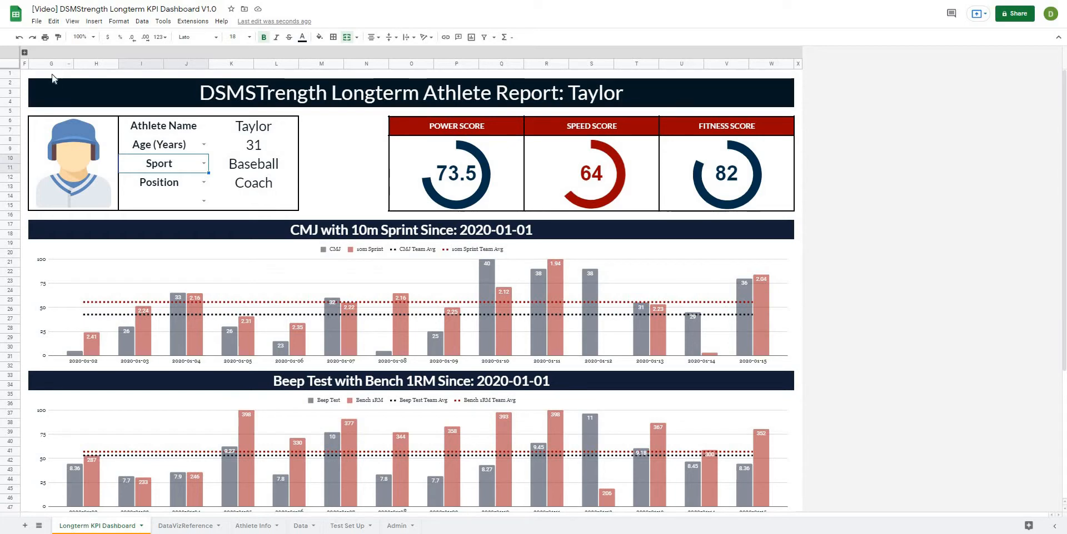
pyautogui.moveTo(55, 145)
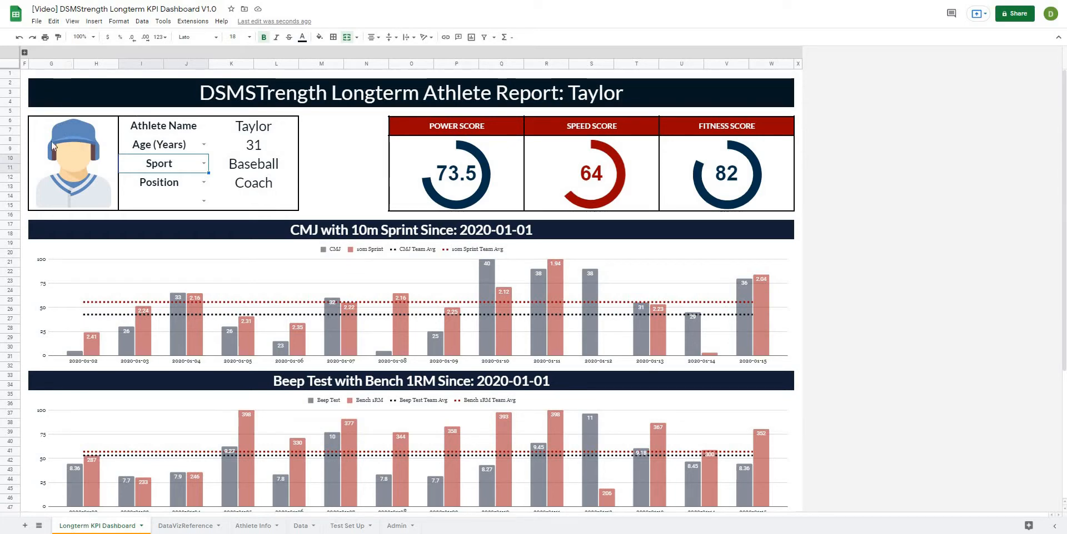
pyautogui.moveTo(202, 148)
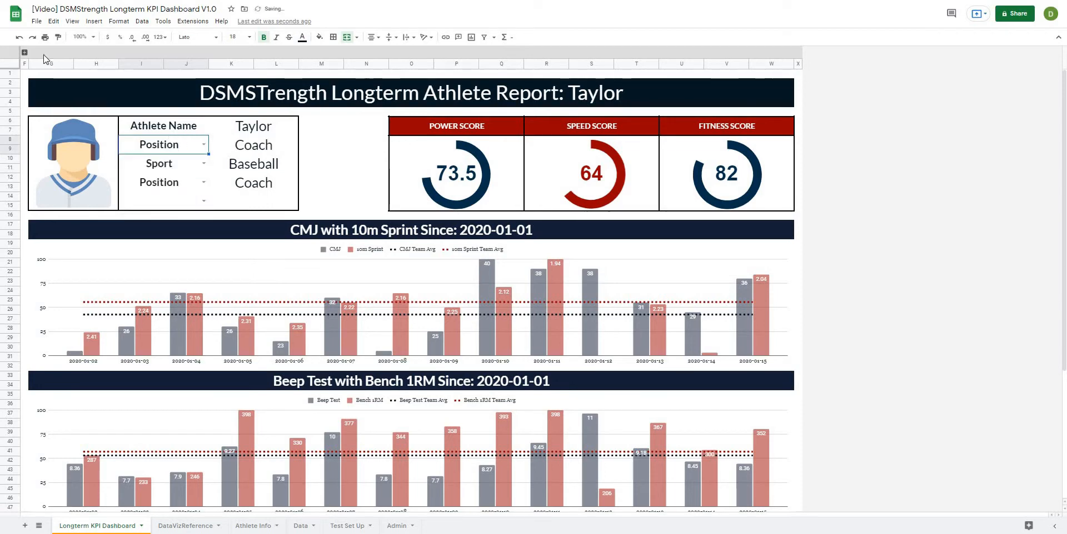
# Switch the athlete card's second field label to Position so the value reads Coach.
pyautogui.click(24, 53)
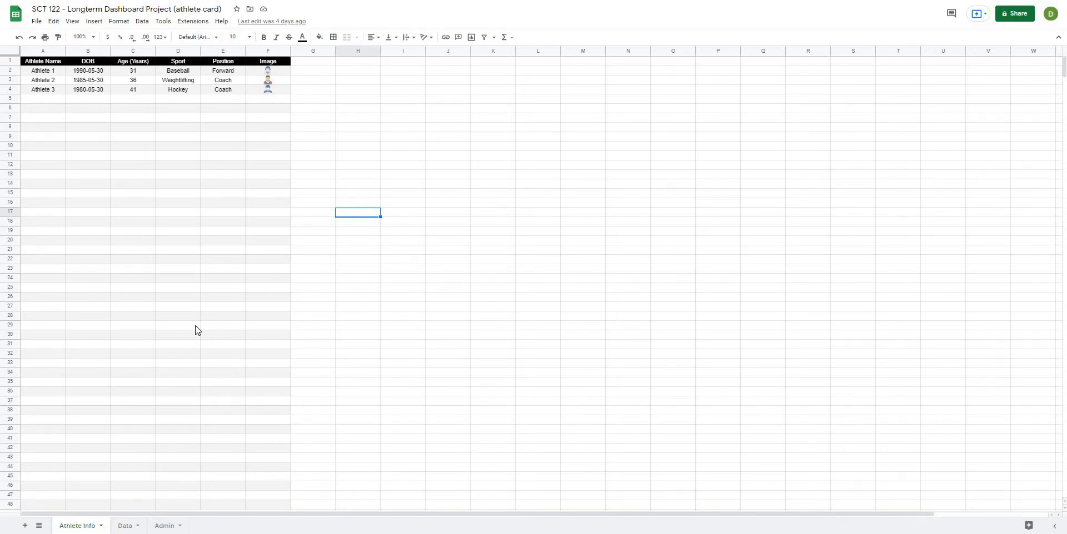
pyautogui.moveTo(96, 80)
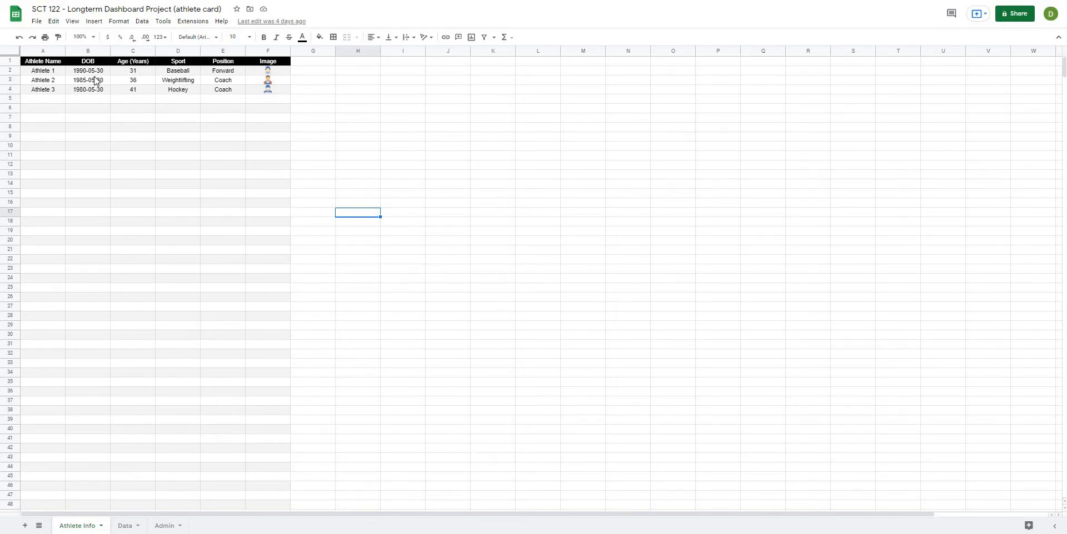
pyautogui.moveTo(129, 183)
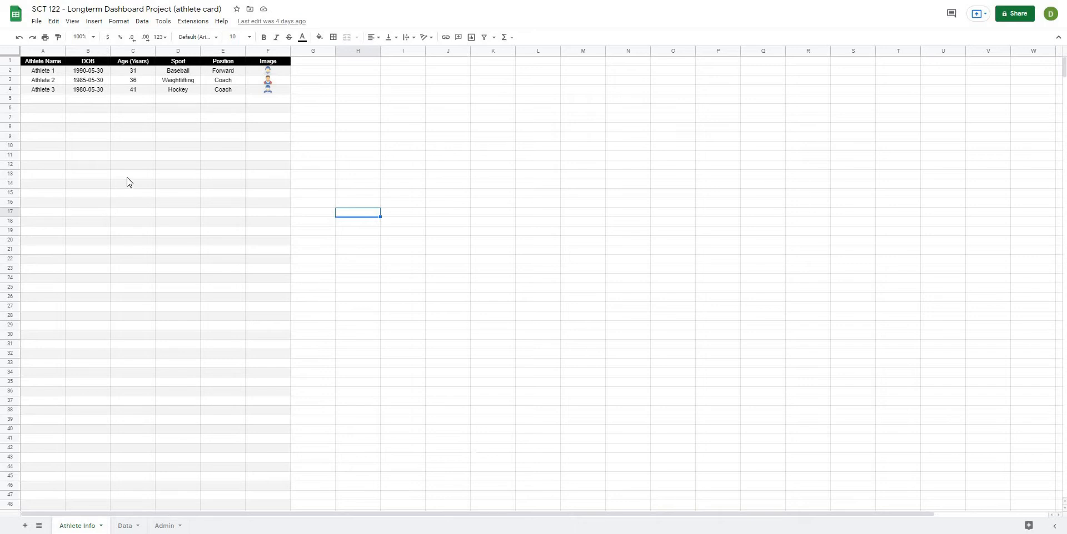
# Review the Data and Admin sheets, then return to Athlete Info.
pyautogui.click(124, 530)
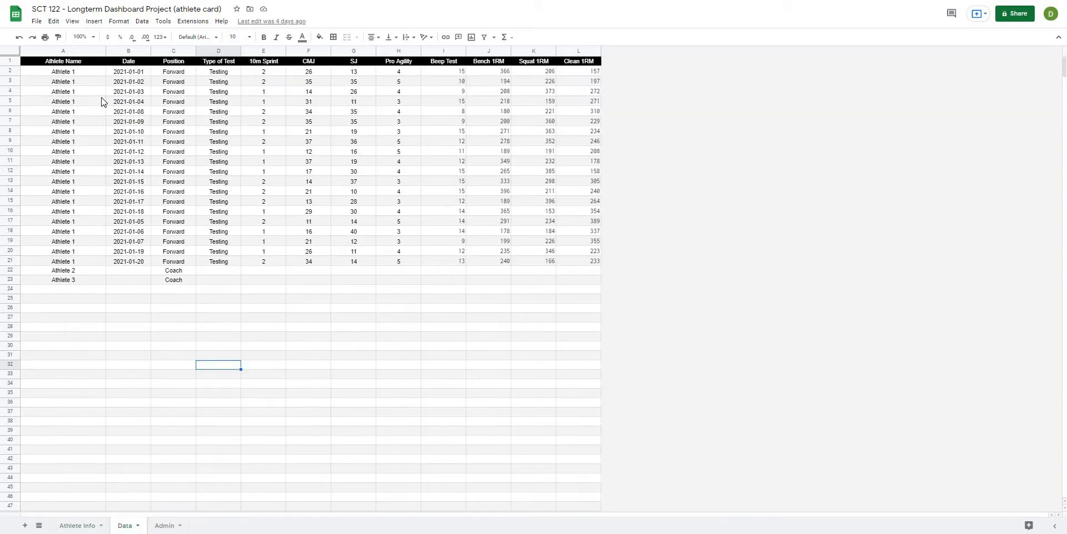
pyautogui.click(163, 526)
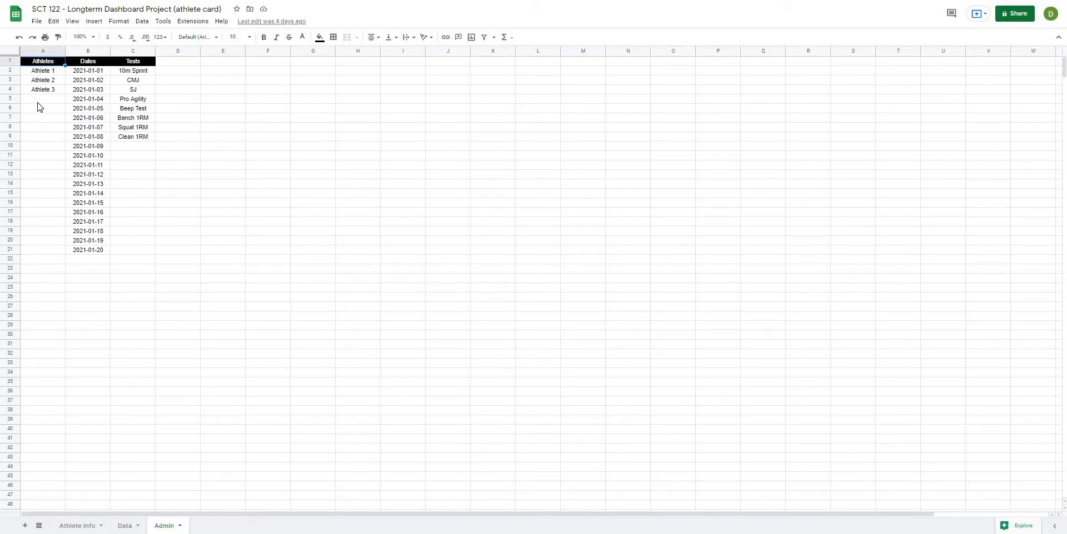
pyautogui.moveTo(56, 130)
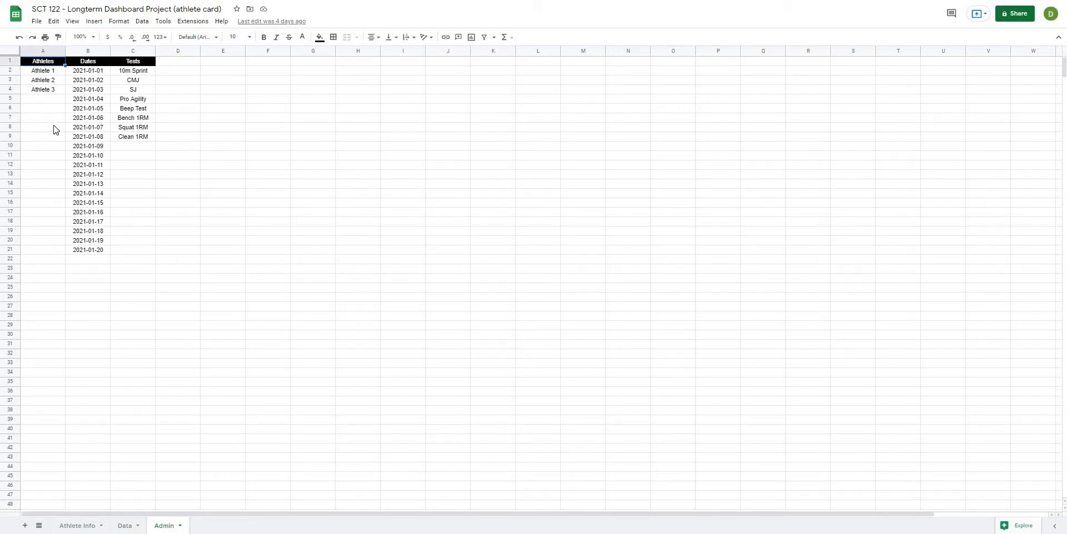
pyautogui.click(77, 531)
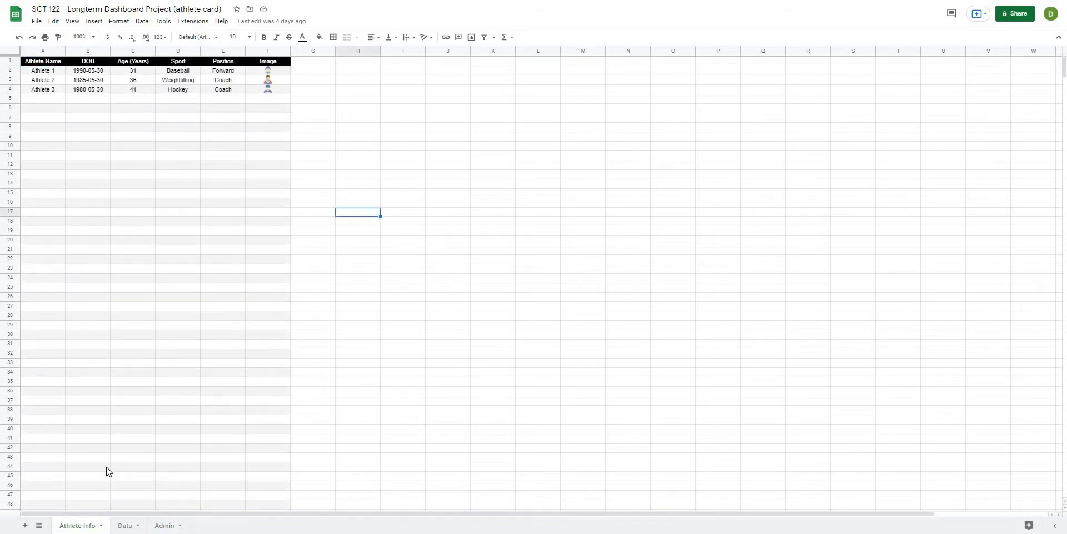
pyautogui.moveTo(98, 473)
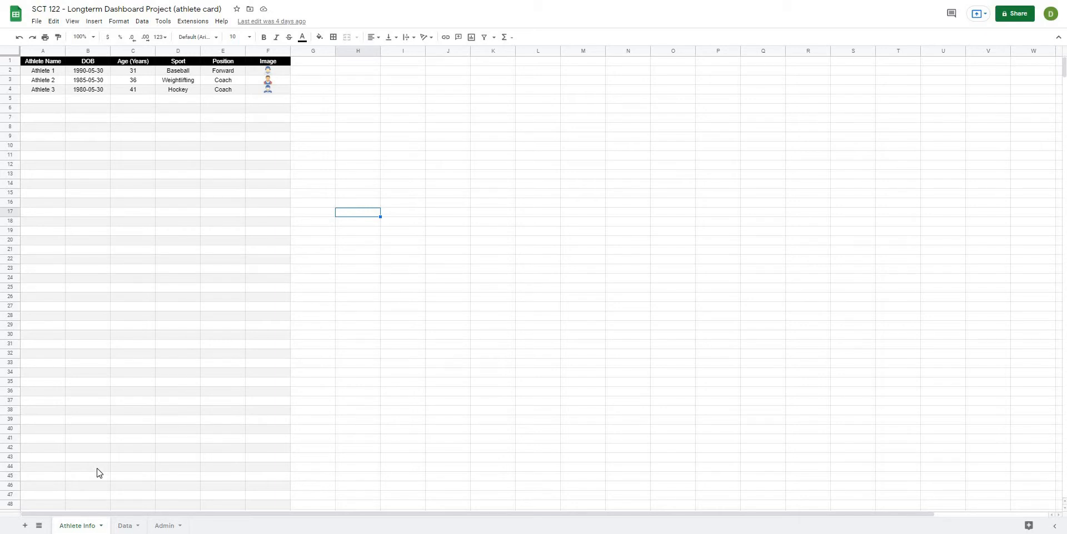
pyautogui.moveTo(103, 462)
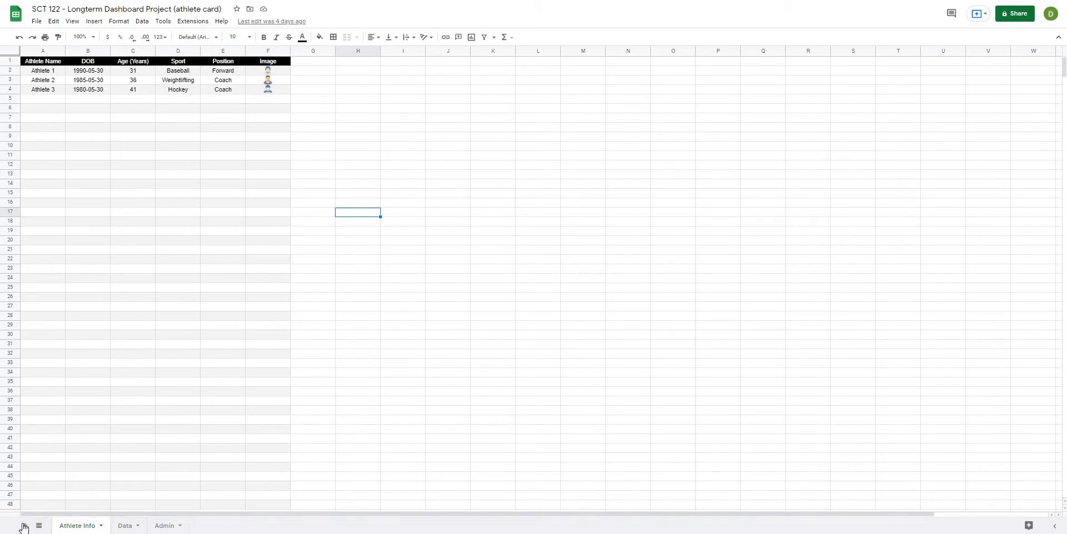
# Add a new blank sheet, Sheet5, to the project.
pyautogui.click(24, 529)
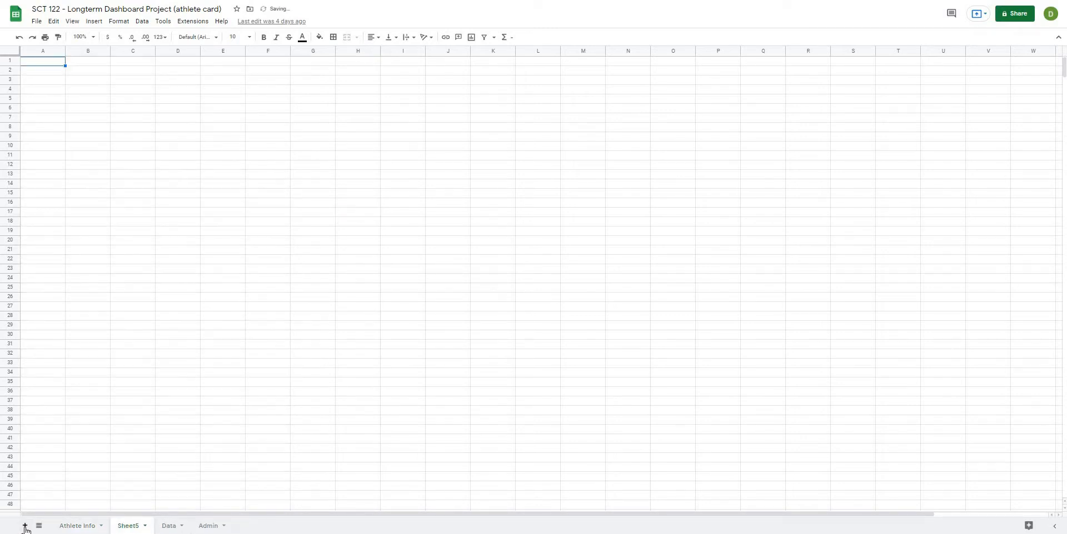
pyautogui.click(176, 354)
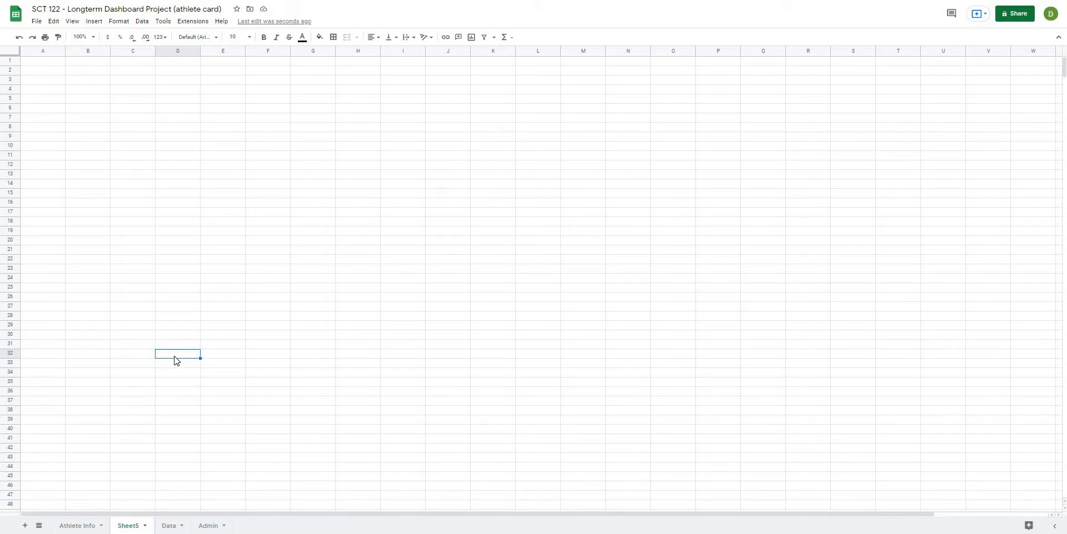
pyautogui.moveTo(150, 339)
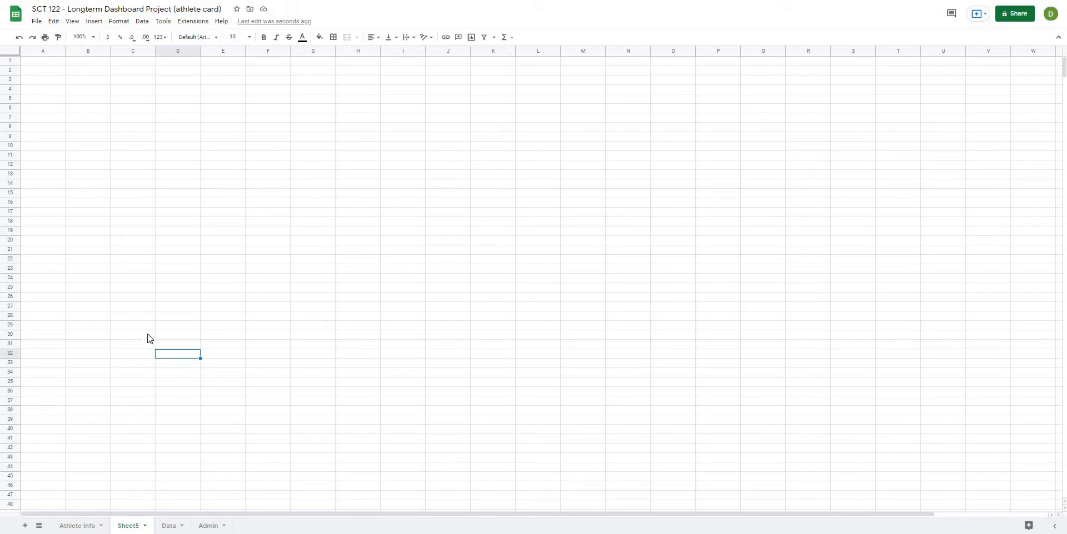
pyautogui.moveTo(91, 265)
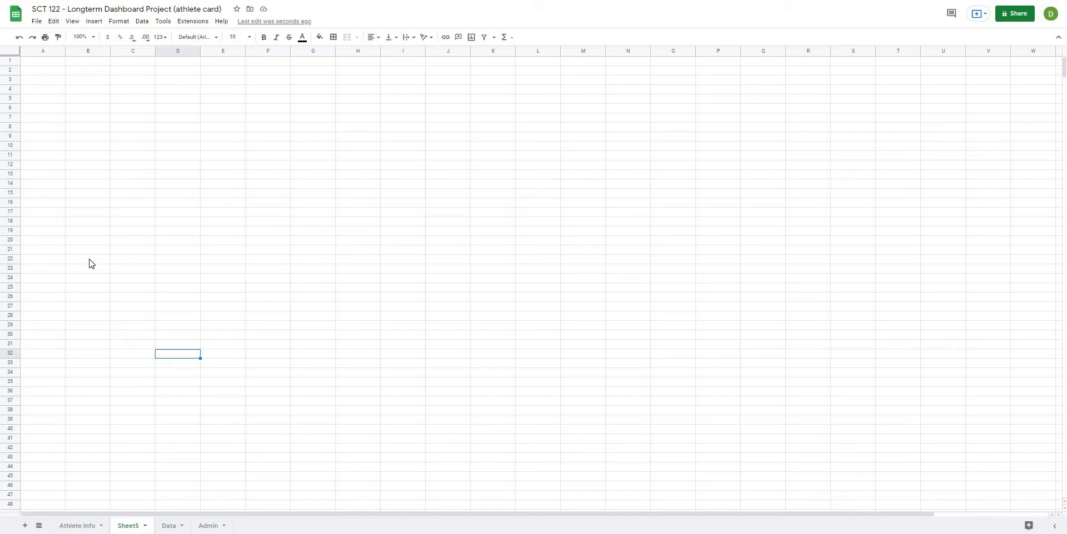
pyautogui.moveTo(41, 57)
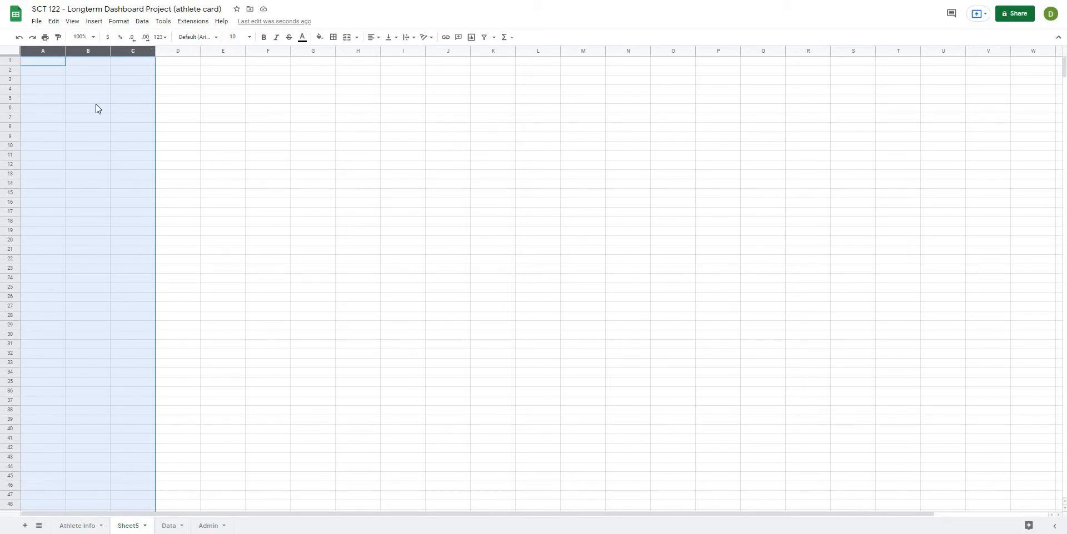
pyautogui.moveTo(177, 57)
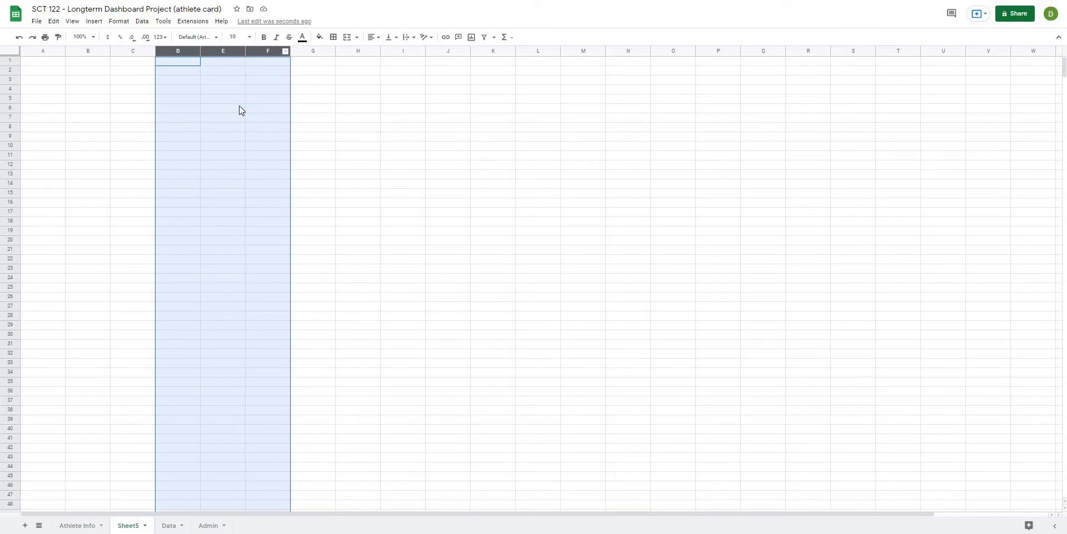
# Select columns G–W, then column A, clearing each selection to survey the new grid.
pyautogui.moveTo(312, 51); pyautogui.dragTo(943, 51)
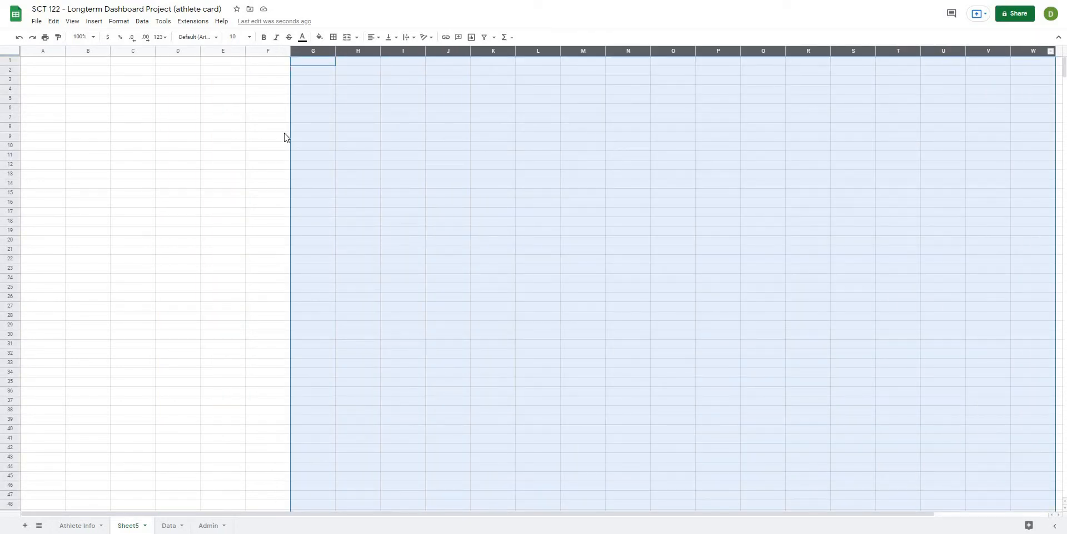
pyautogui.click(222, 135)
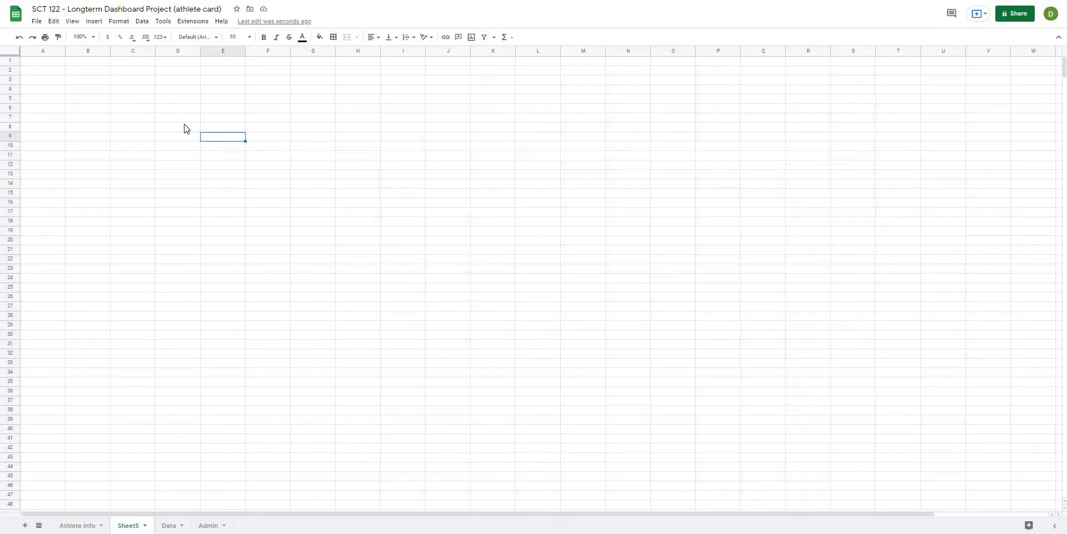
pyautogui.click(42, 51)
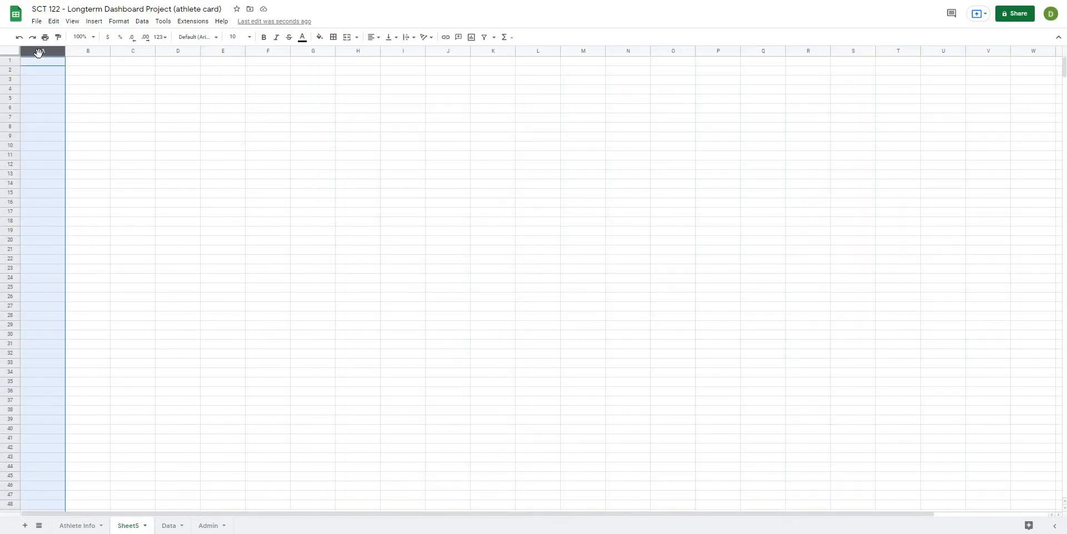
pyautogui.moveTo(53, 83)
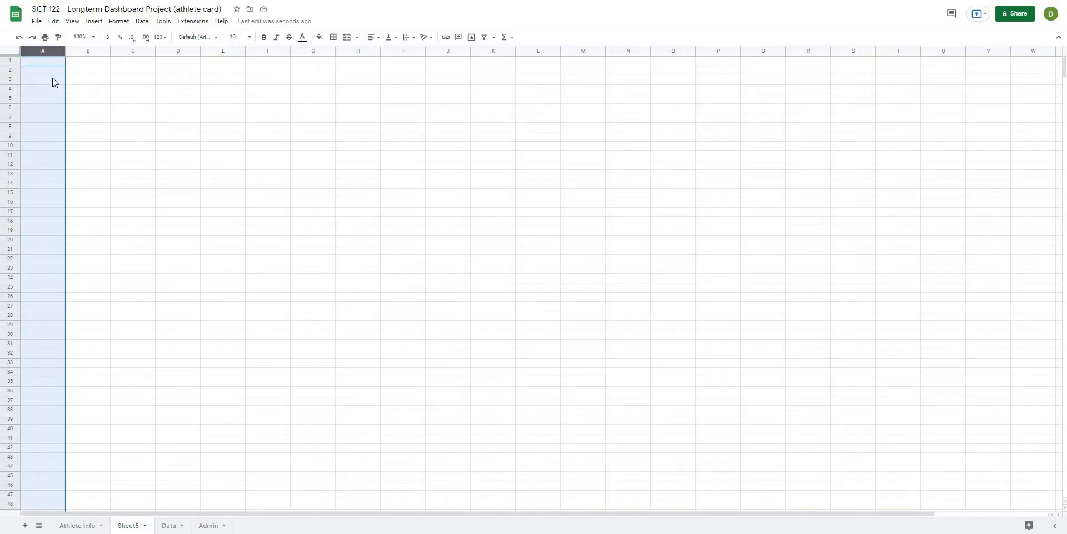
pyautogui.click(88, 118)
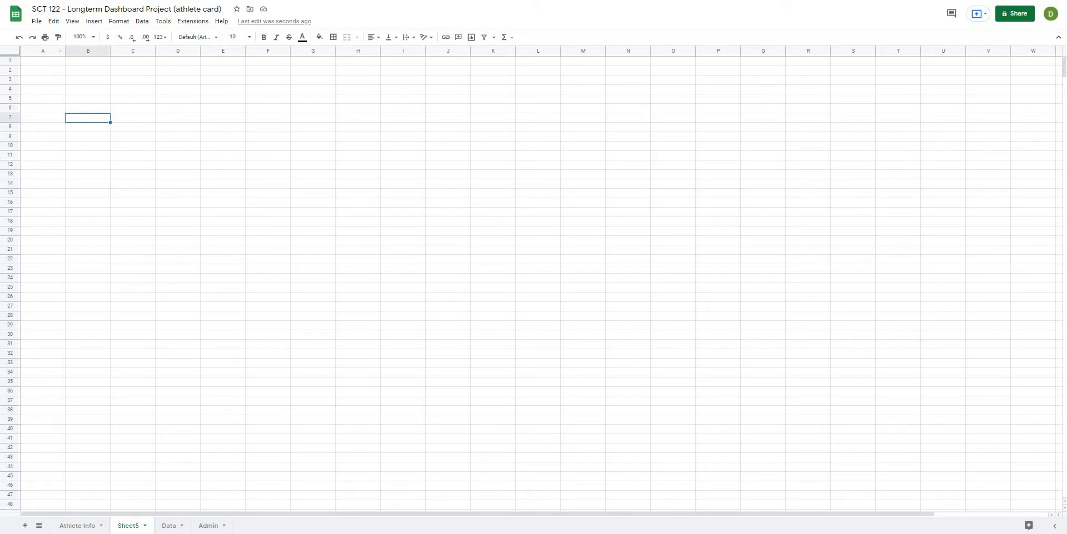
pyautogui.rightClick(42, 51)
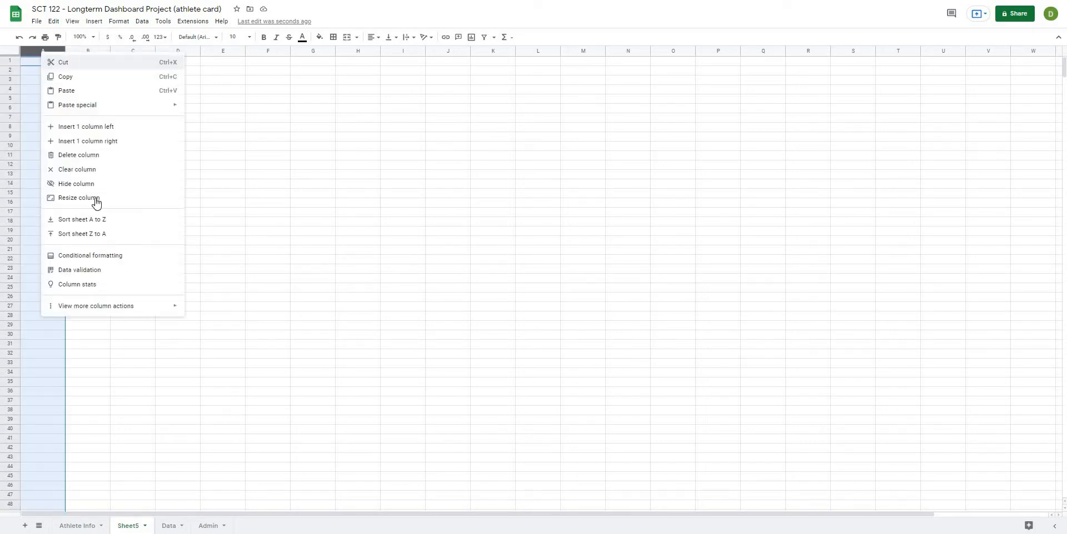
pyautogui.click(78, 198)
pyautogui.write('125')
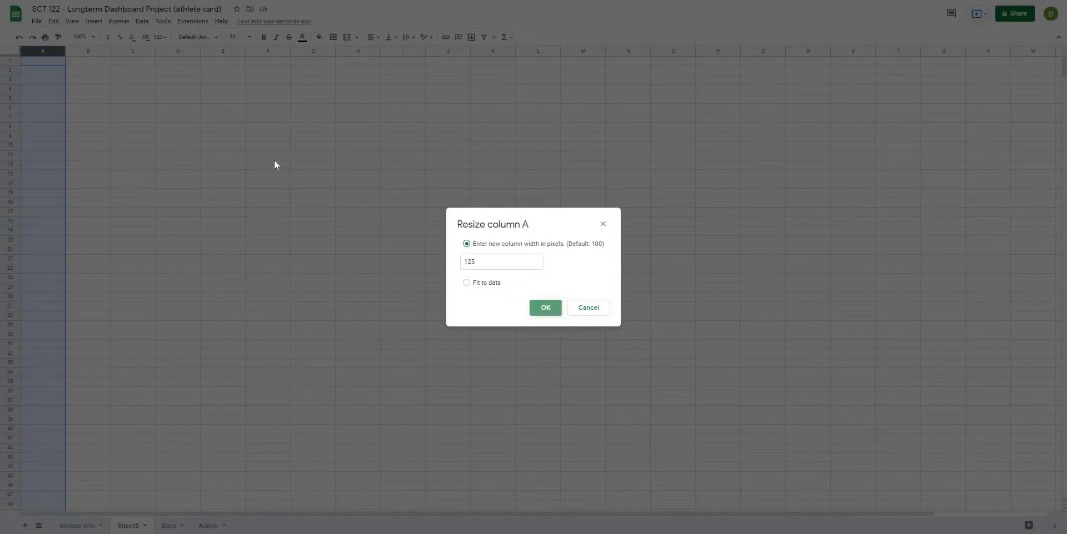
pyautogui.rightClick(99, 60)
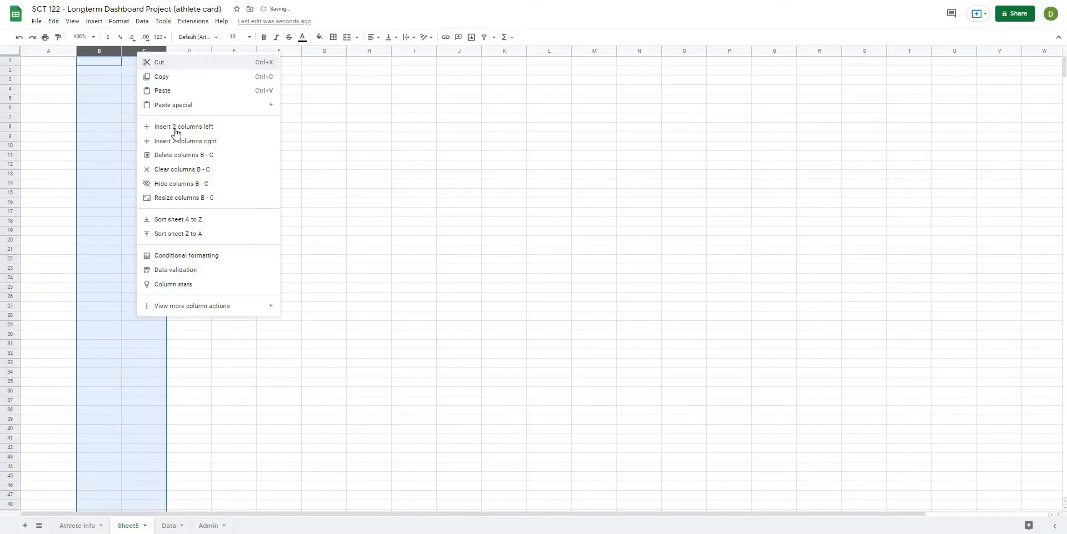
pyautogui.click(183, 198)
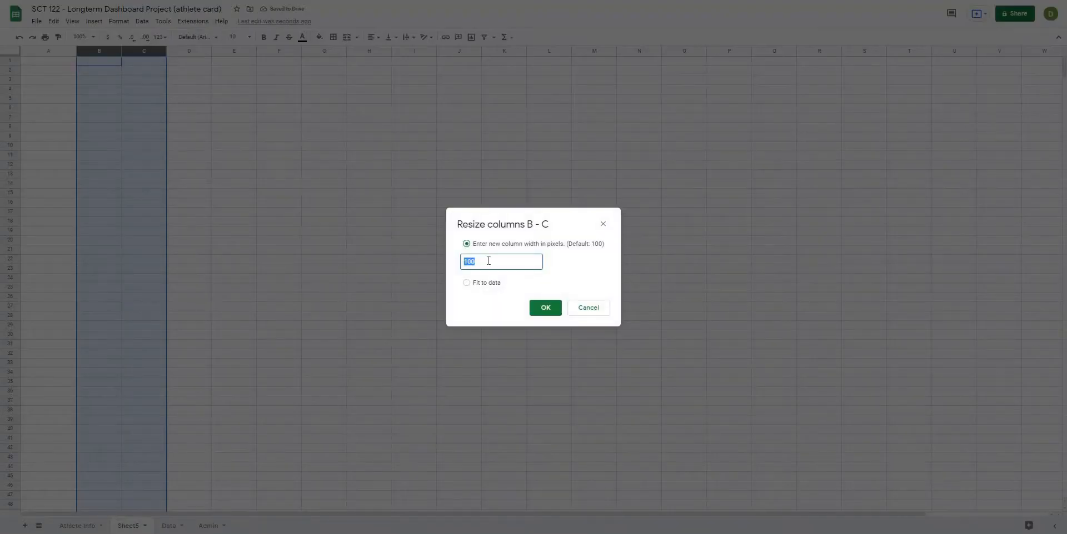
pyautogui.write('175')
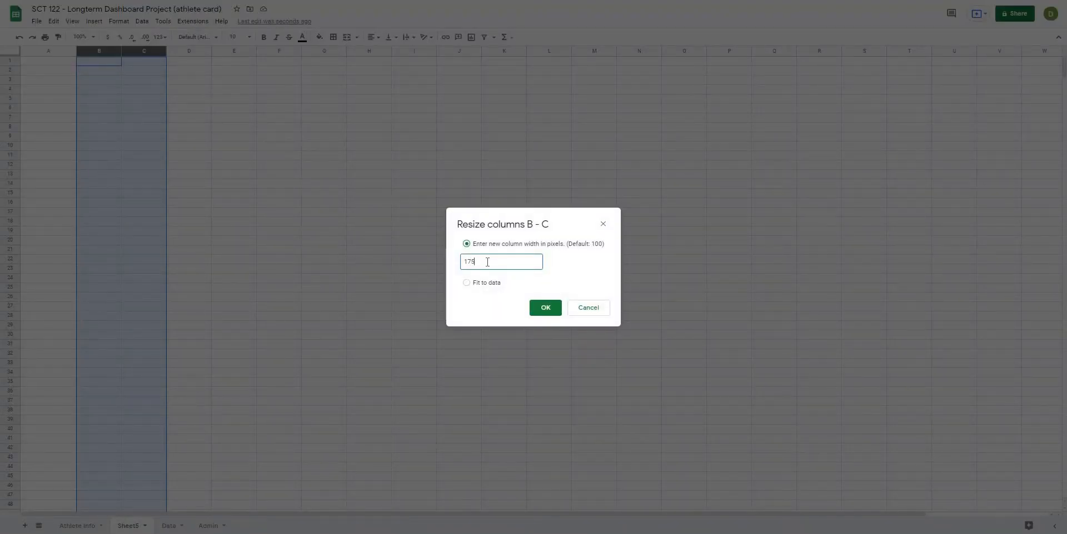
pyautogui.click(544, 307)
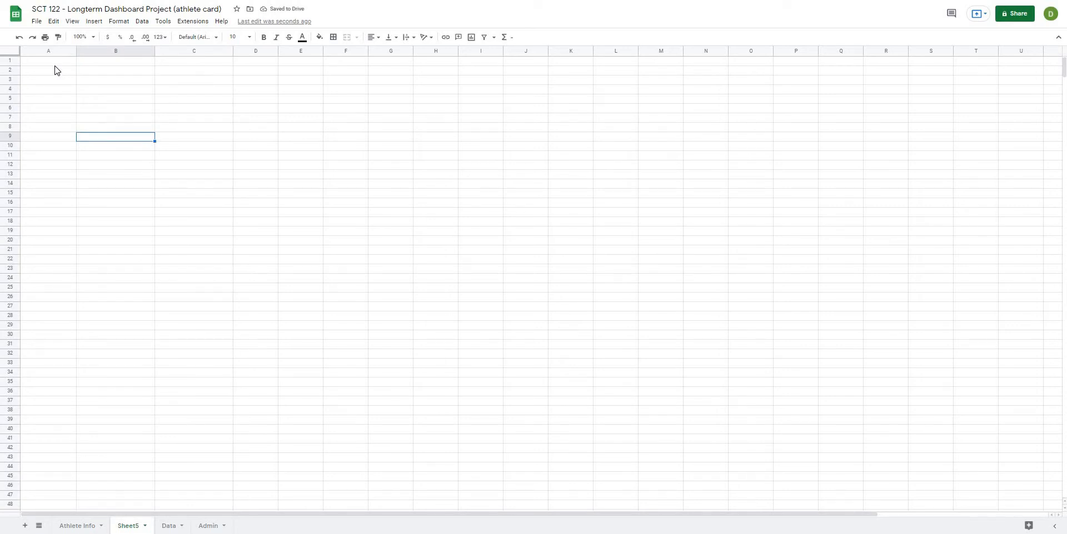
pyautogui.click(194, 70)
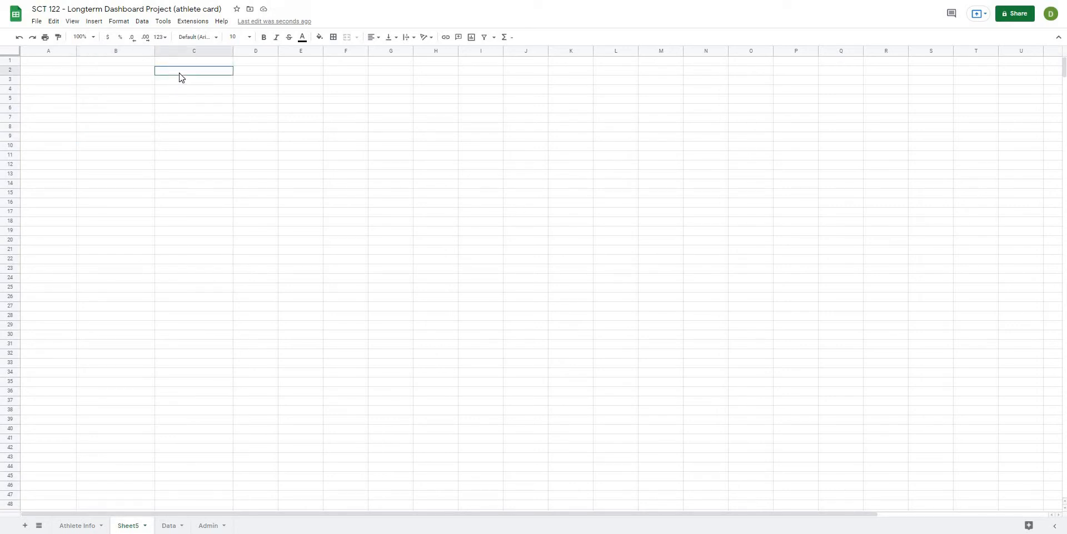
pyautogui.click(194, 127)
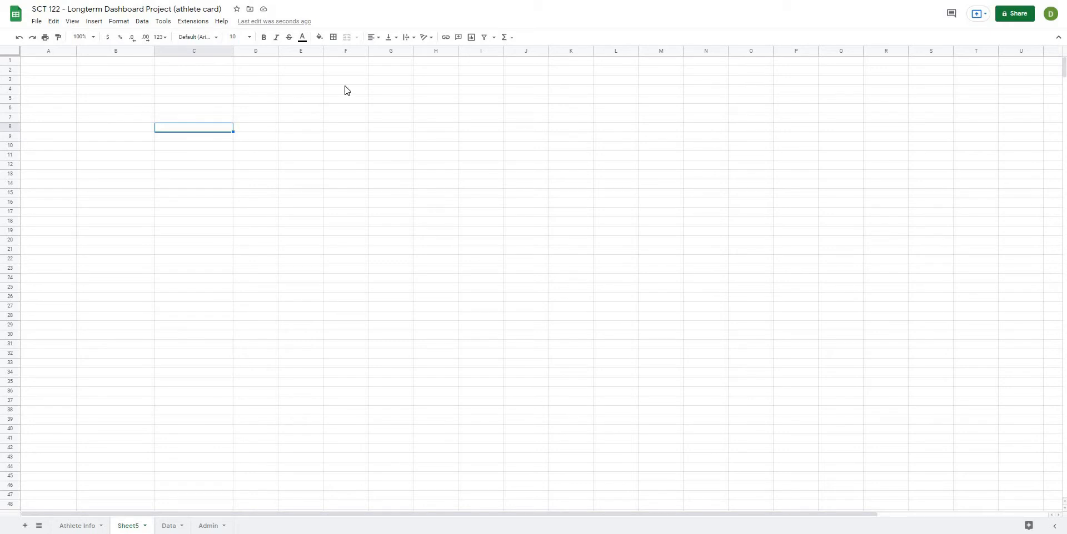
pyautogui.click(256, 51)
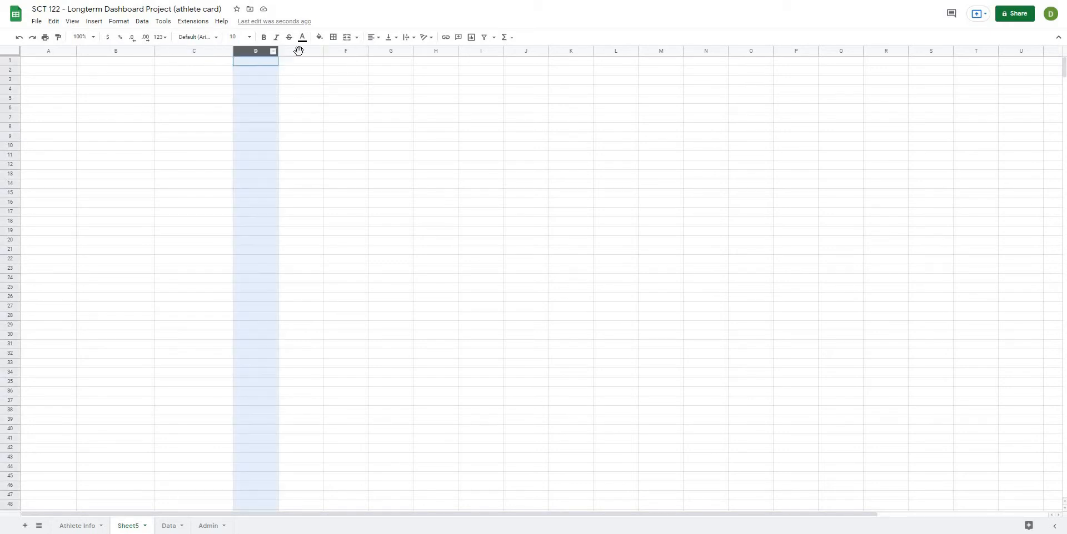
# Resize columns D–F to a narrow spacer width.
pyautogui.rightClick(300, 51)
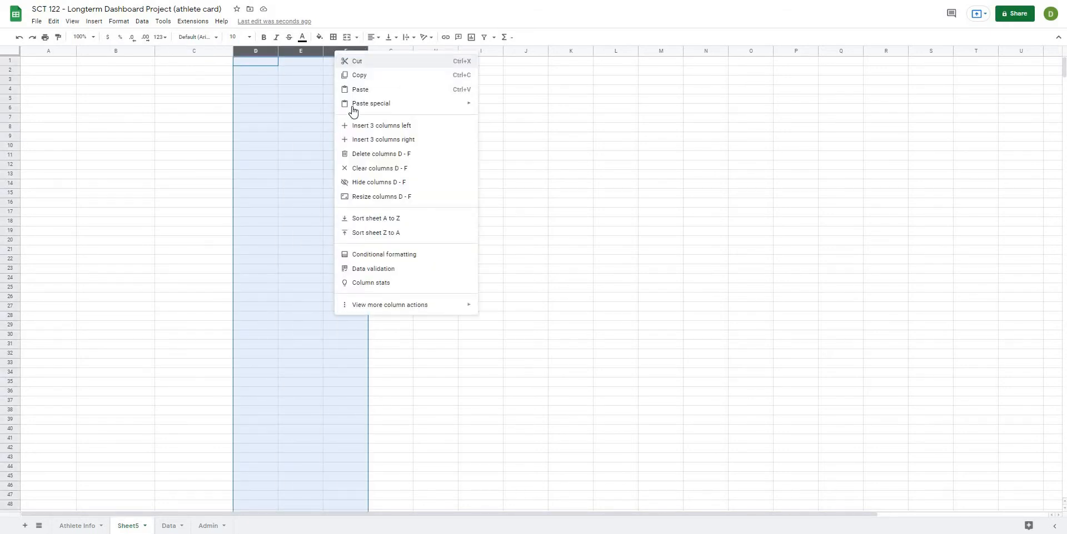
pyautogui.click(381, 197)
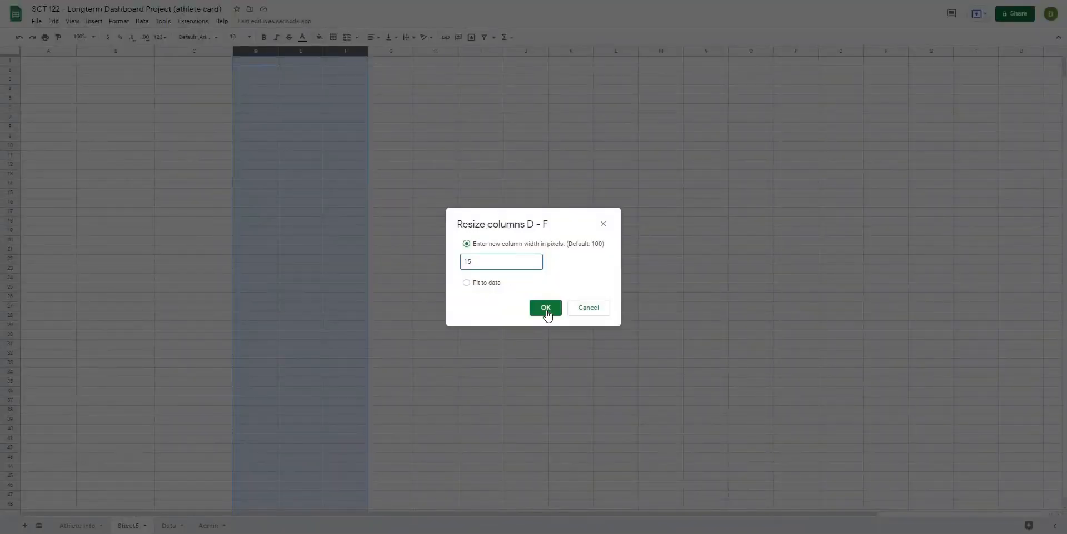
pyautogui.click(544, 308)
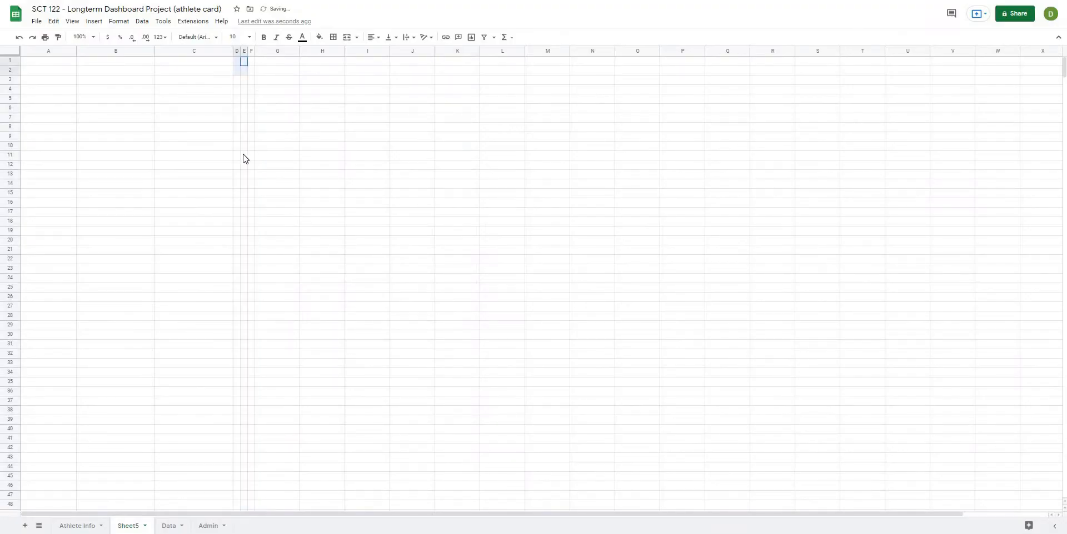
pyautogui.click(366, 230)
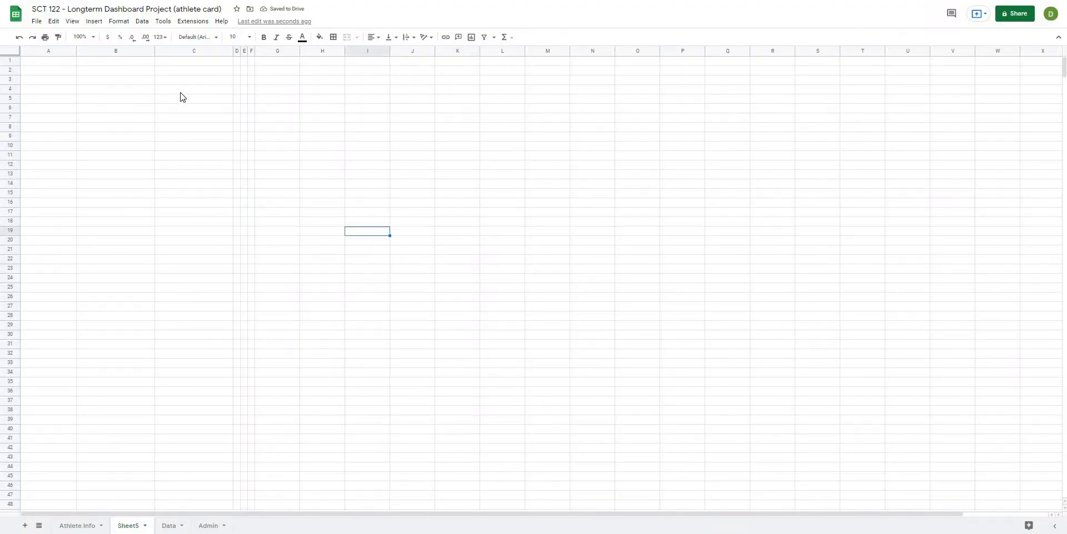
pyautogui.moveTo(722, 85)
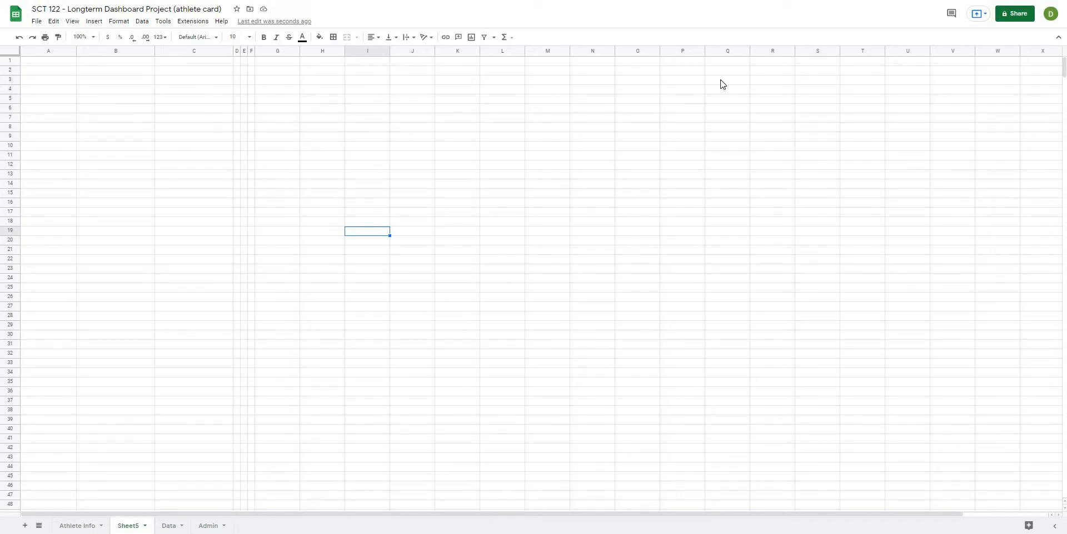
pyautogui.moveTo(276, 92)
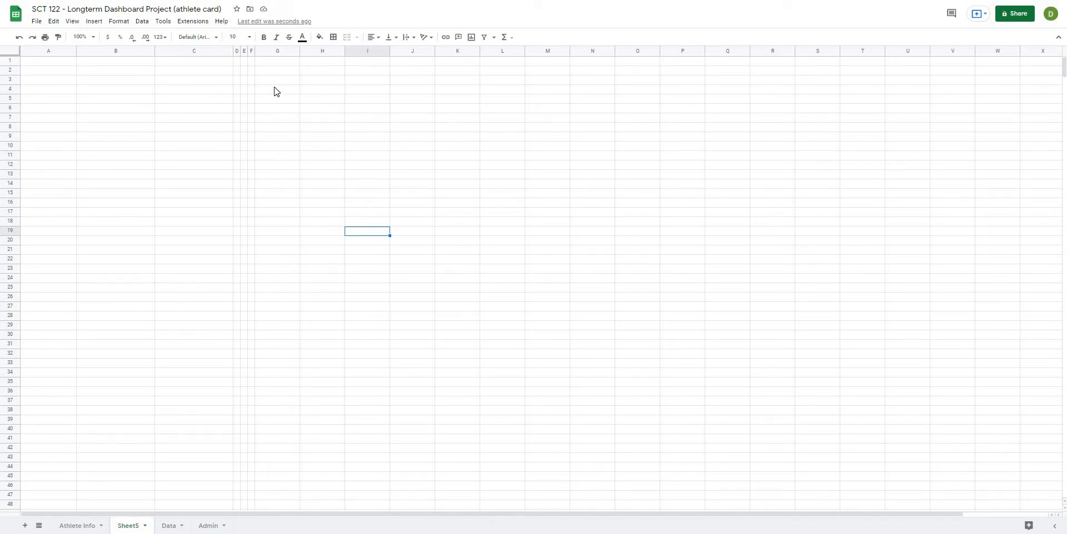
# Resize columns G–W to 100 pixels wide, then select A1:C1.
pyautogui.click(276, 50)
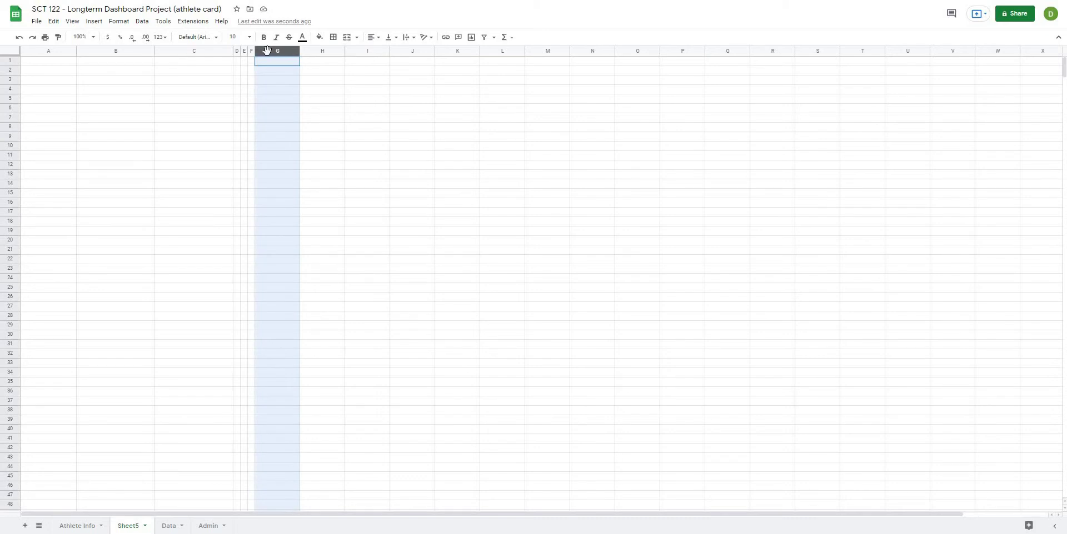
pyautogui.moveTo(276, 51); pyautogui.dragTo(952, 51)
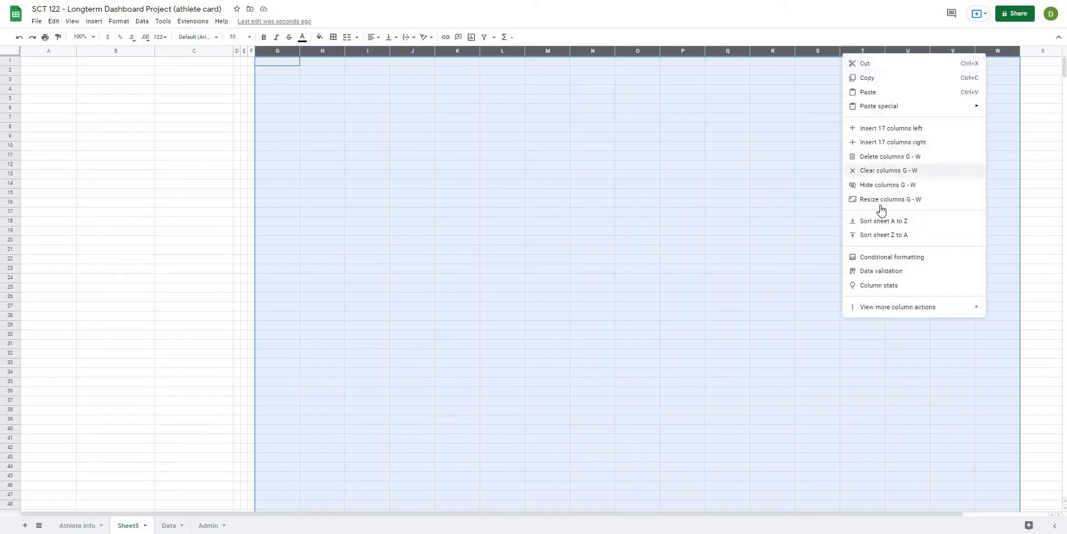
pyautogui.click(890, 198)
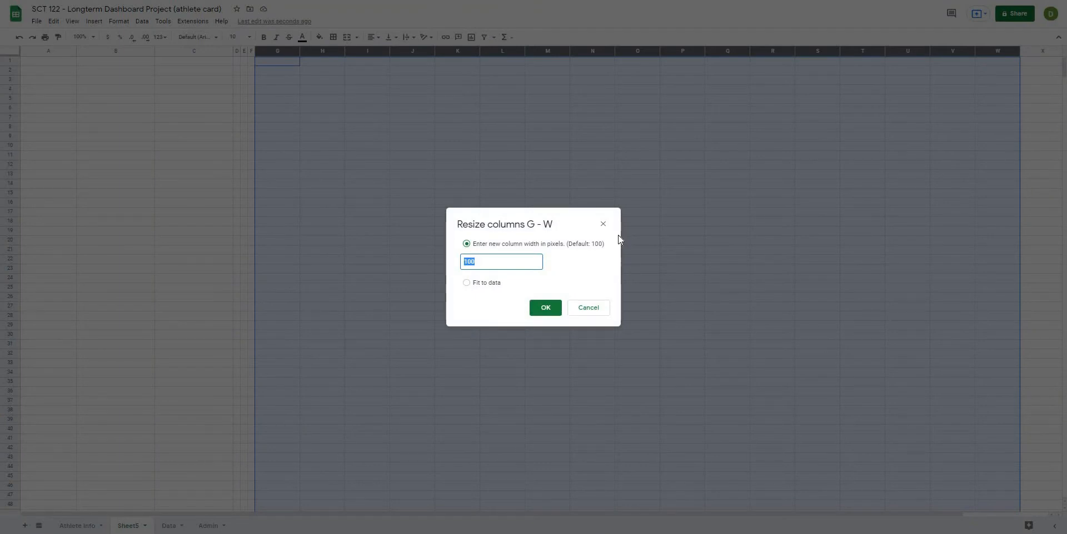
pyautogui.click(501, 262)
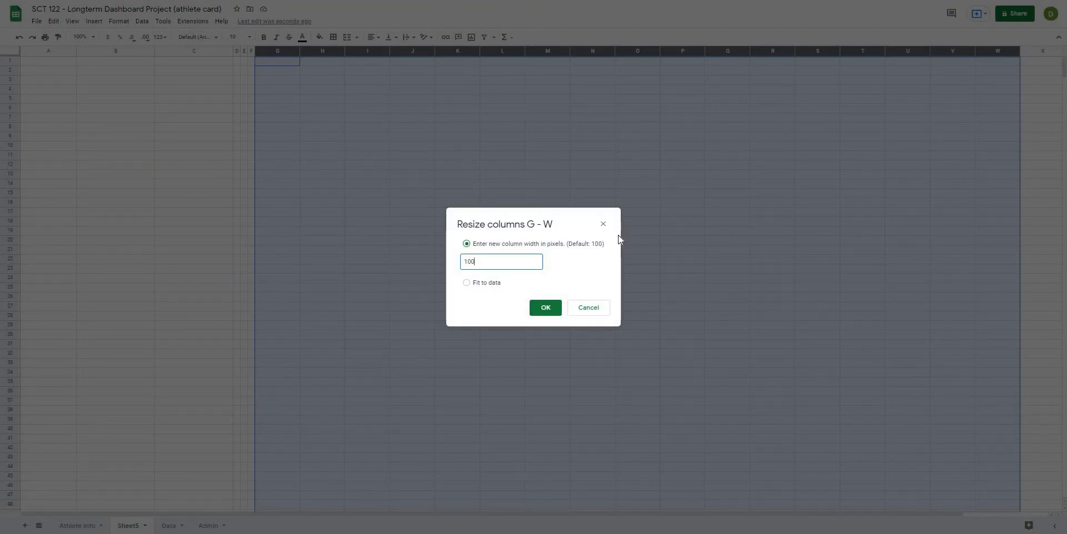
pyautogui.click(544, 308)
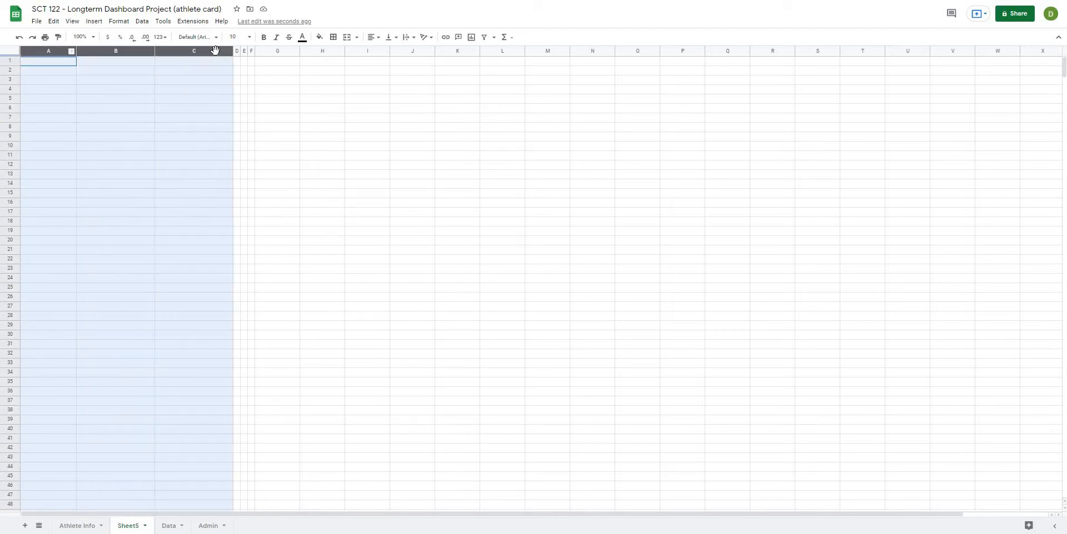
pyautogui.click(48, 60)
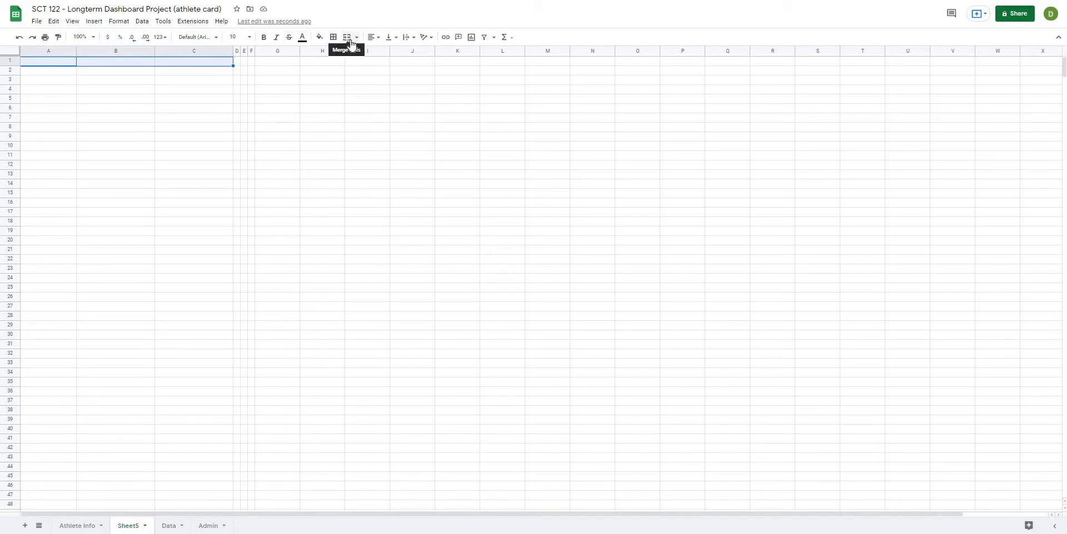
# Merge A1:C1 into one black banner cell reading FILTER.
pyautogui.click(347, 37)
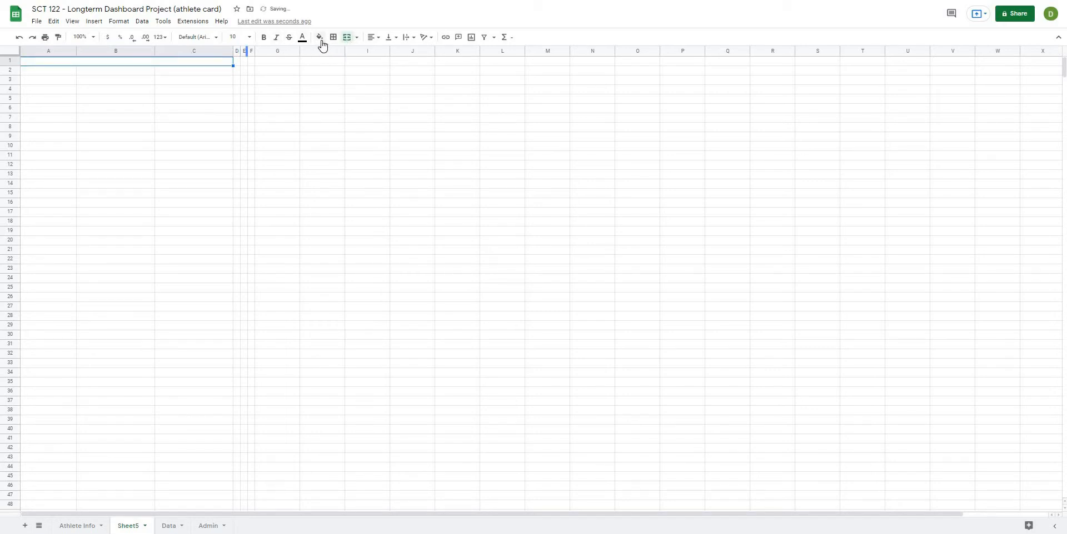
pyautogui.click(317, 37)
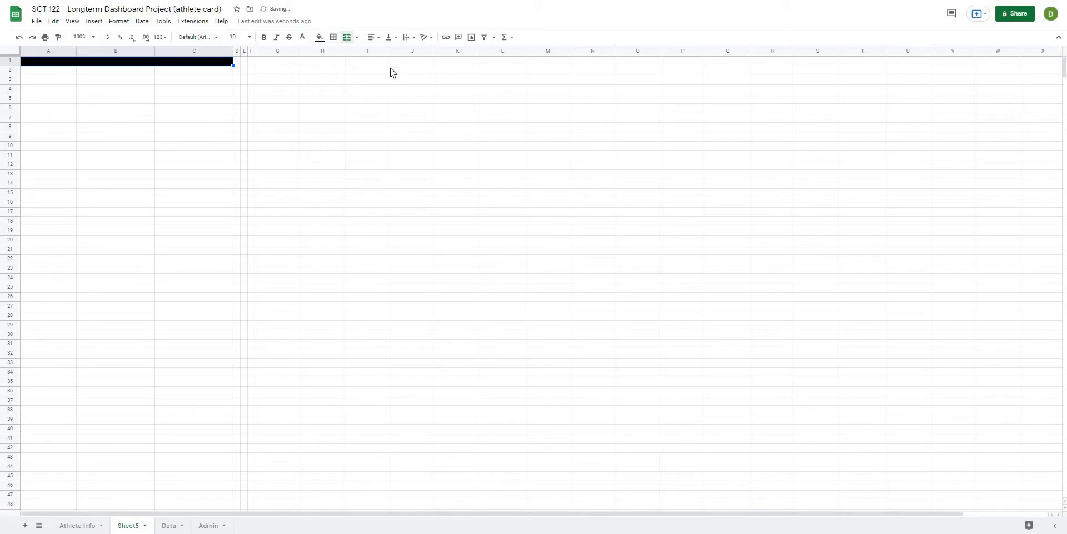
pyautogui.write('FILTER')
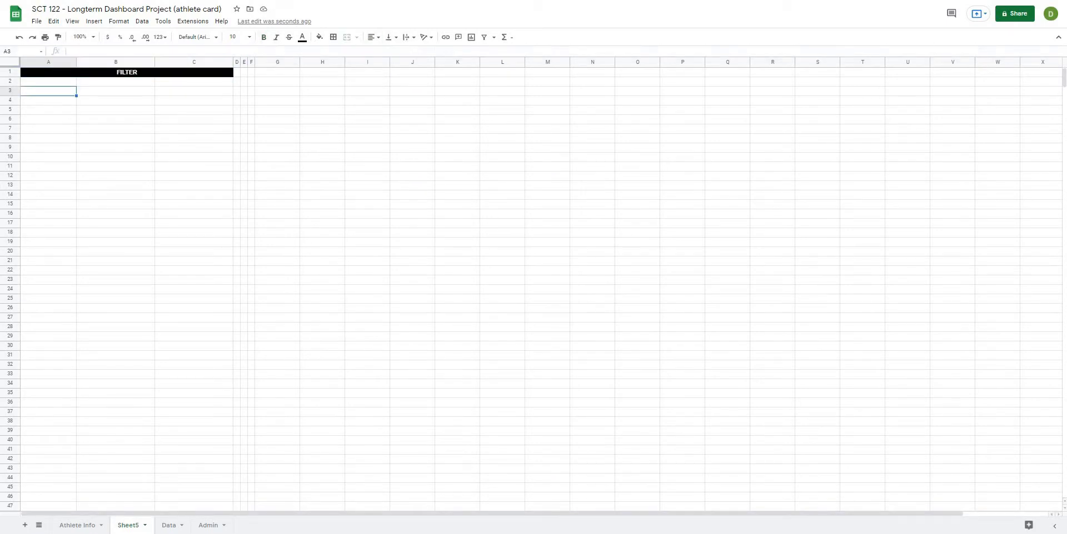
pyautogui.moveTo(54, 99)
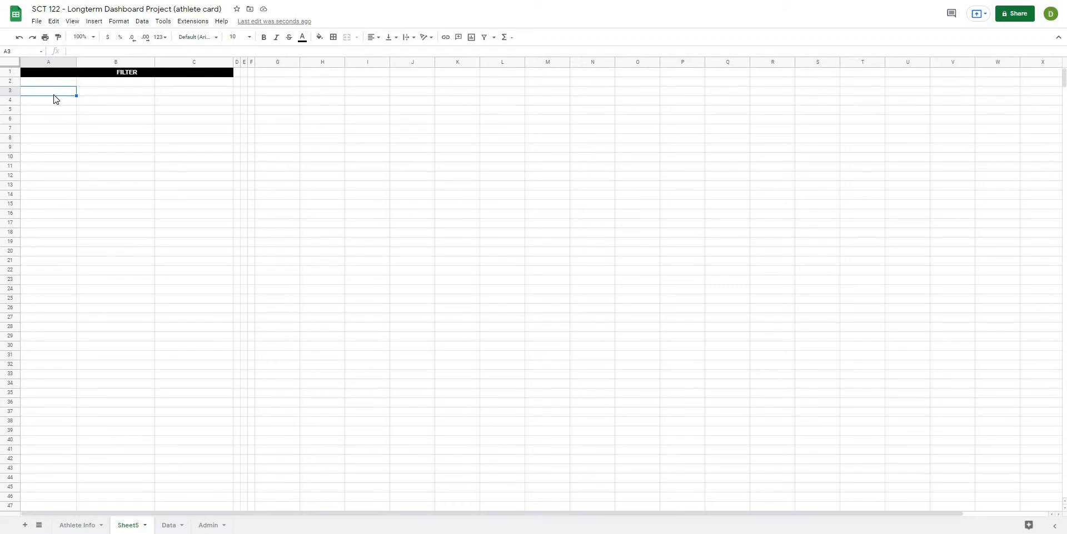
pyautogui.moveTo(112, 115)
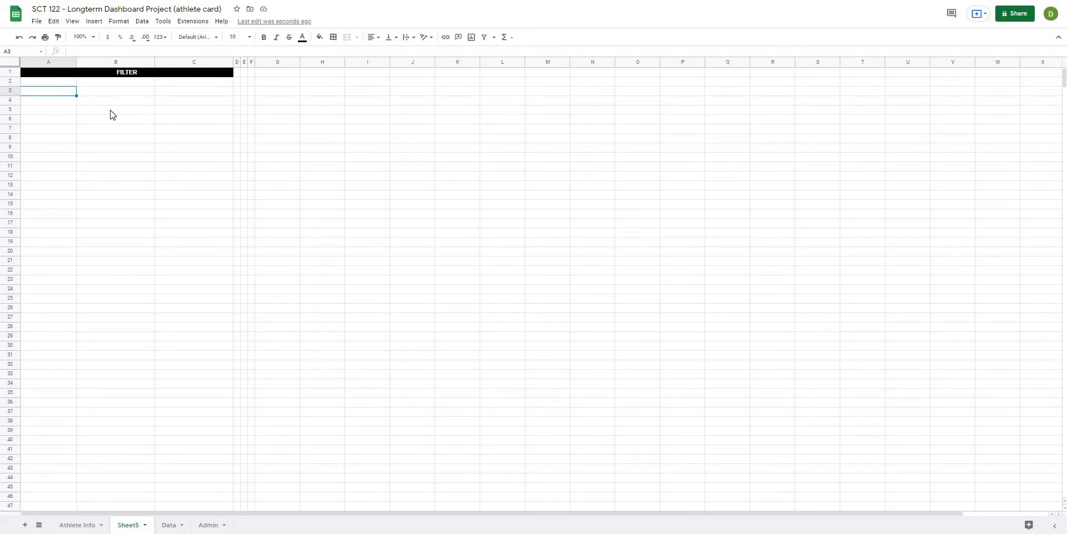
pyautogui.moveTo(114, 126)
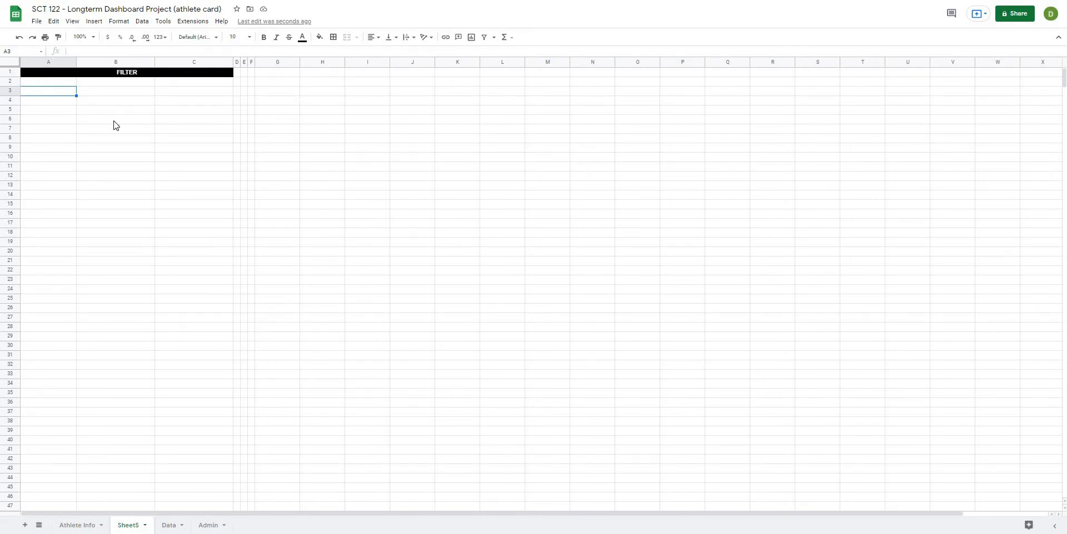
pyautogui.moveTo(56, 97)
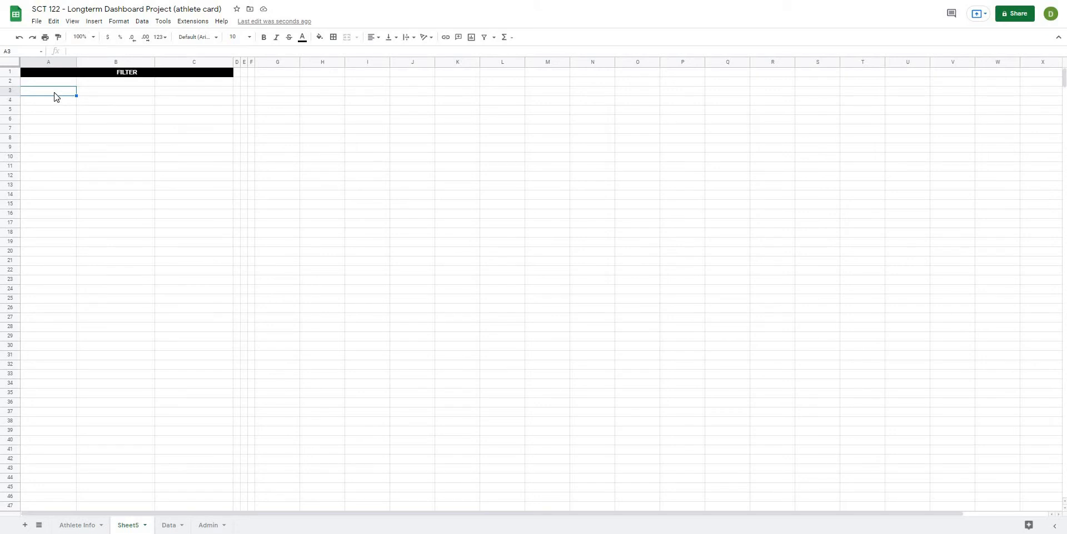
pyautogui.moveTo(106, 90)
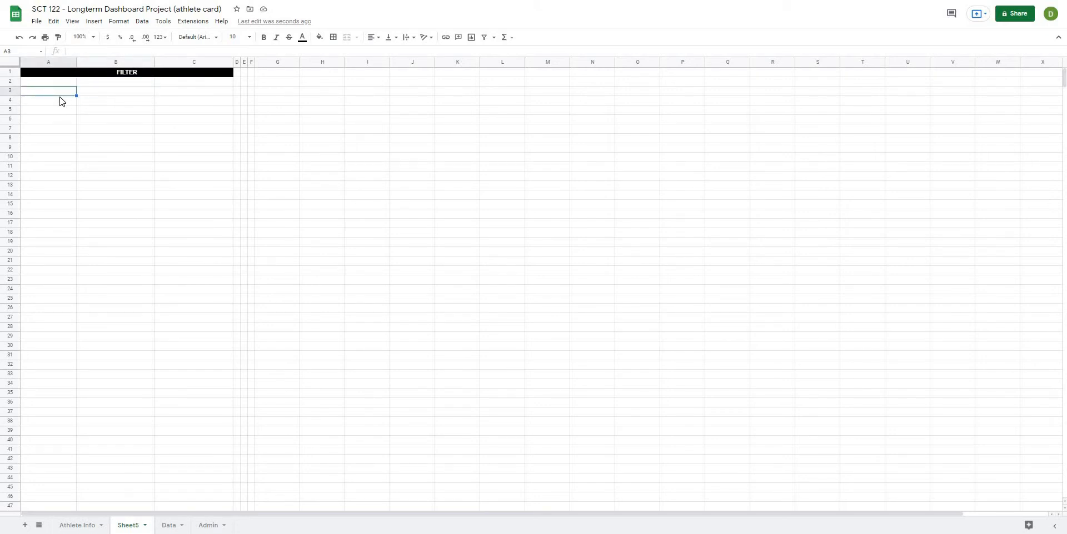
# Enter Athlete Name in A3, confirming it against the Athlete Info header, and select B3.
pyautogui.write('Athlete Name')
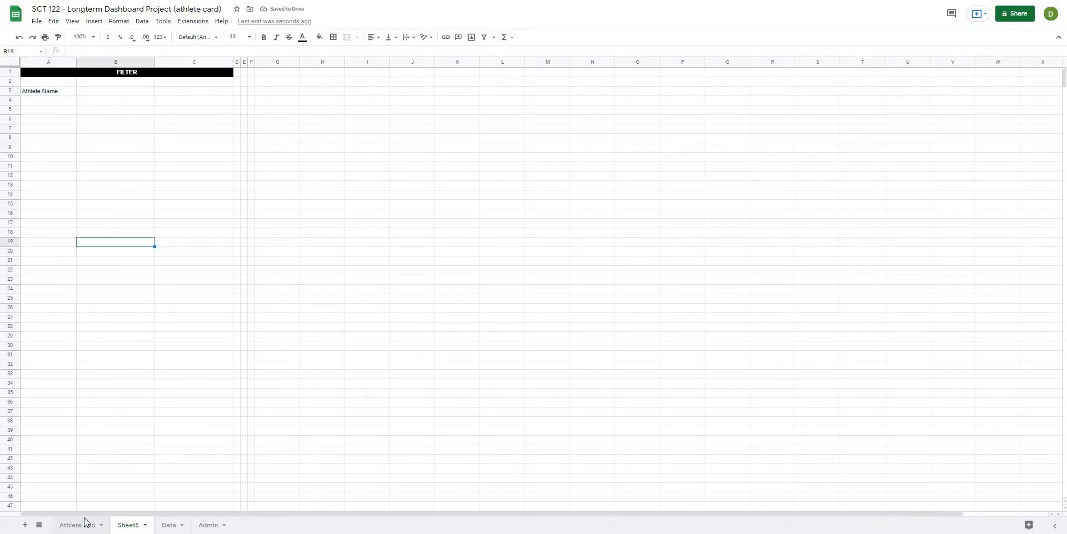
pyautogui.click(74, 525)
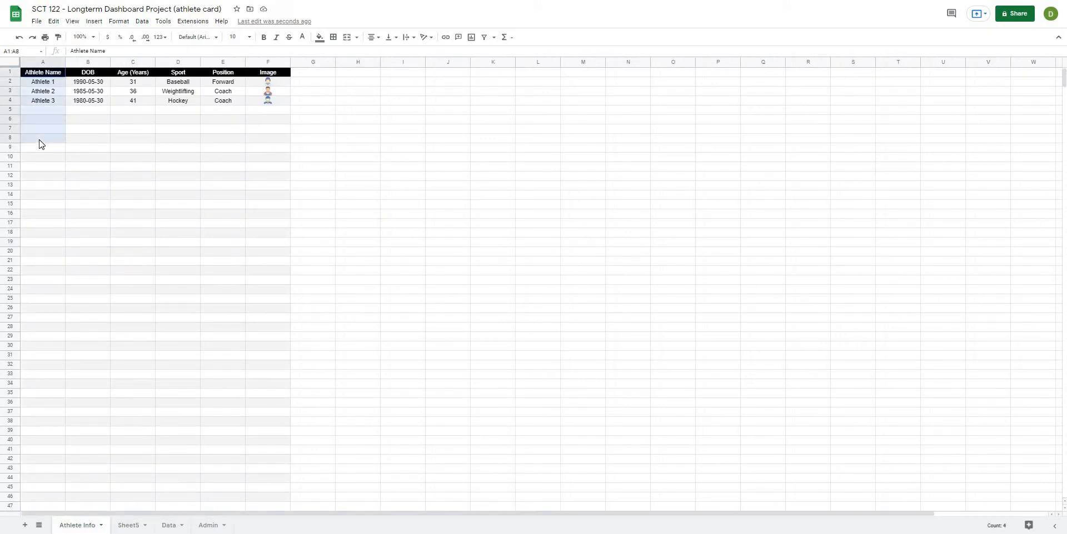
pyautogui.click(42, 72)
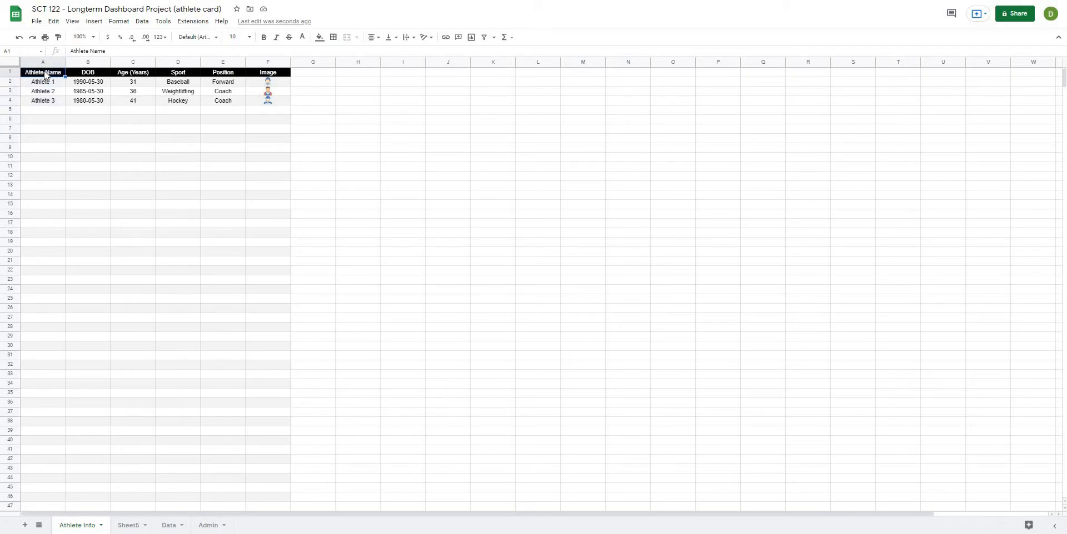
pyautogui.click(129, 528)
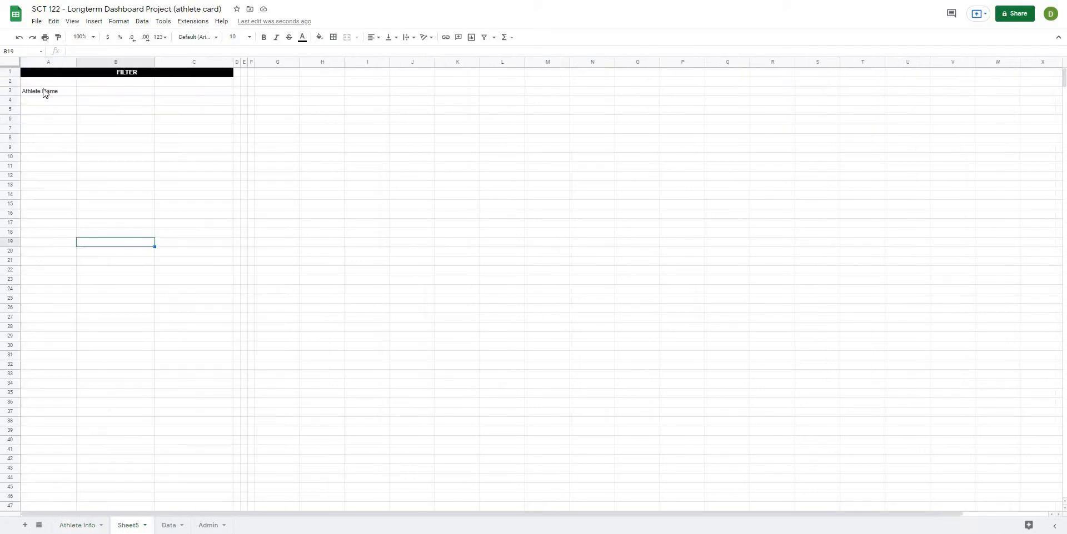
pyautogui.click(48, 90)
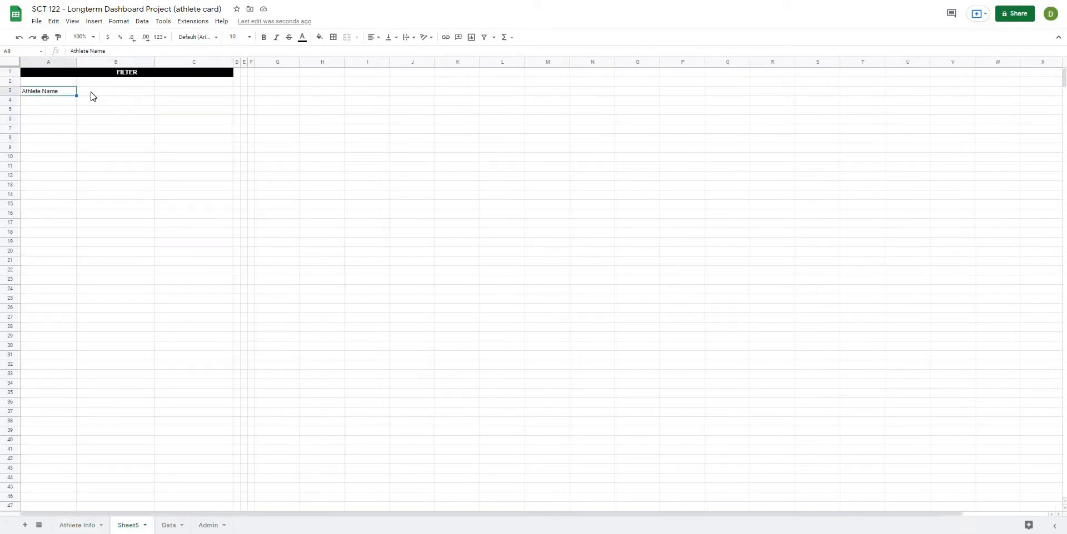
pyautogui.click(115, 91)
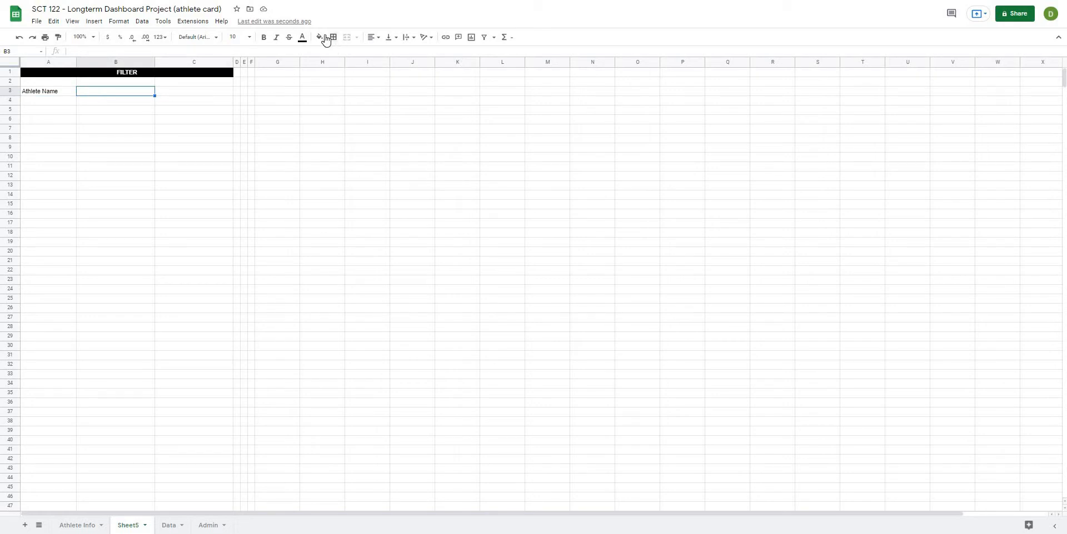
# Fill input cell B3 beside the Athlete Name label with light yellow.
pyautogui.click(318, 38)
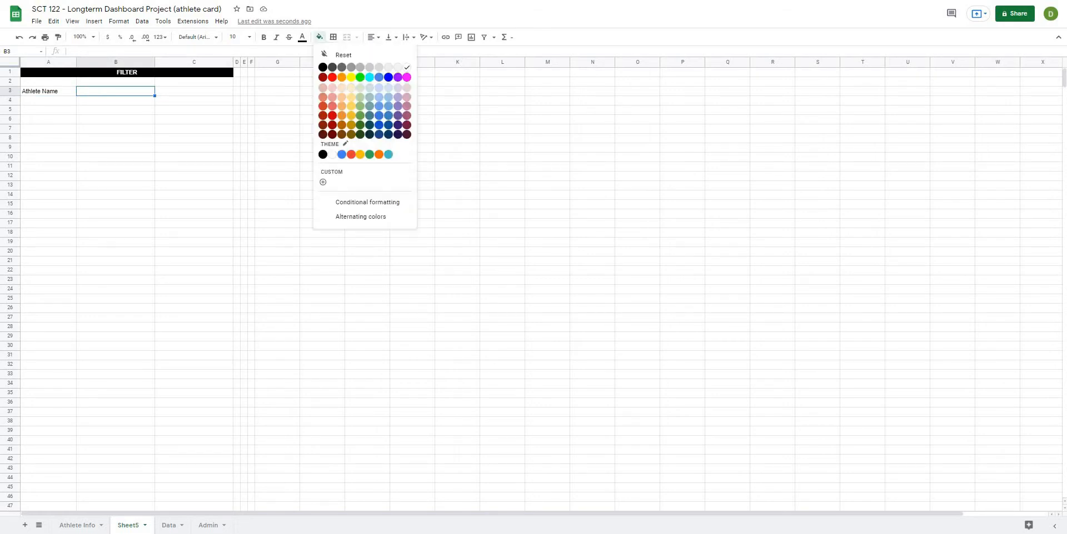
pyautogui.click(351, 86)
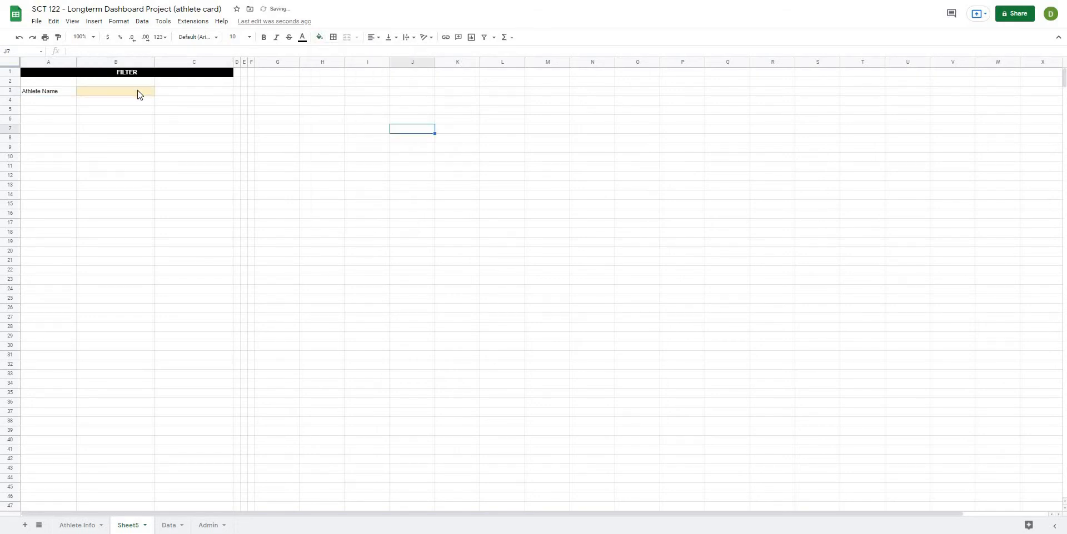
pyautogui.click(114, 91)
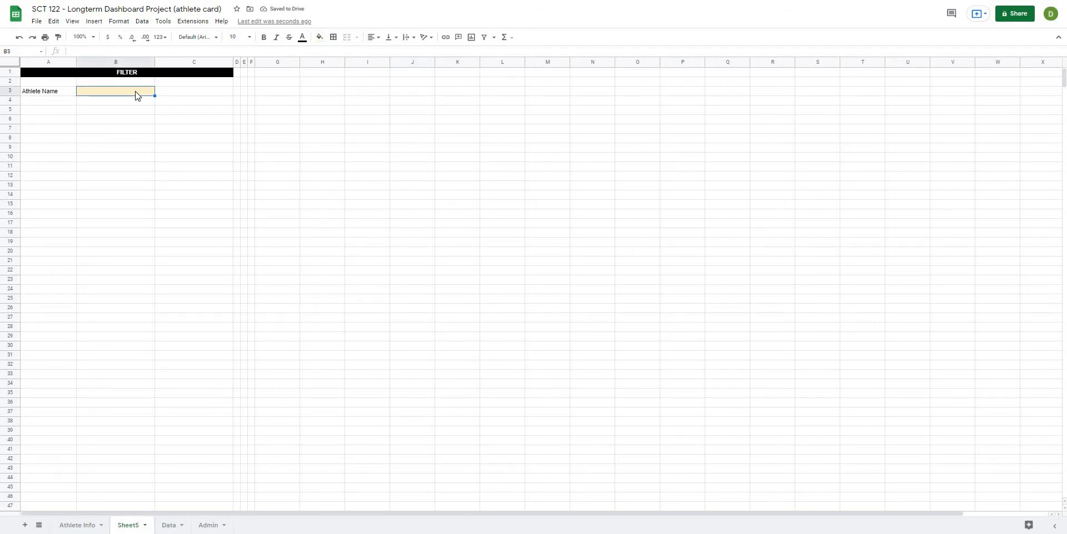
pyautogui.click(47, 90)
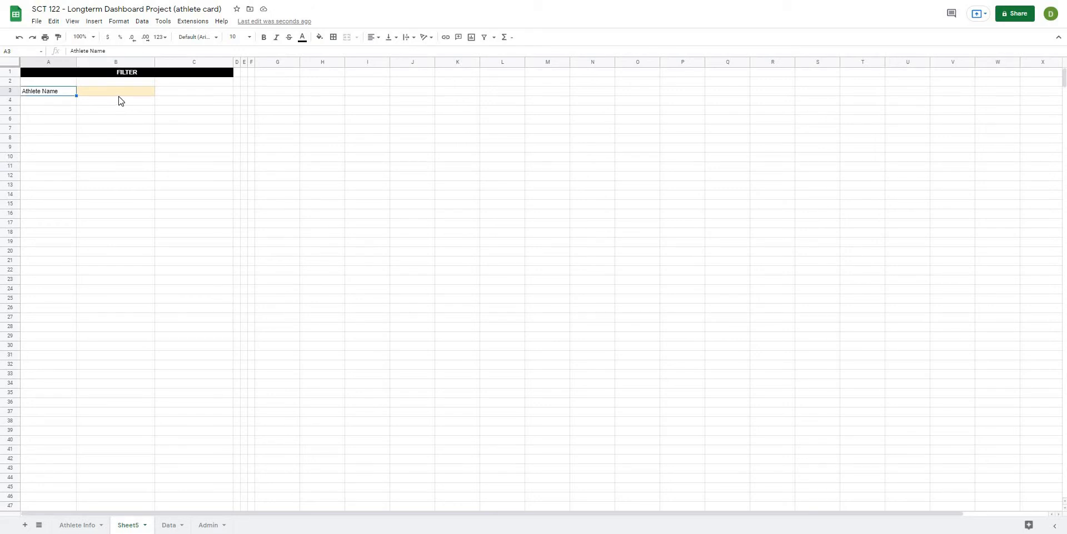
pyautogui.click(116, 129)
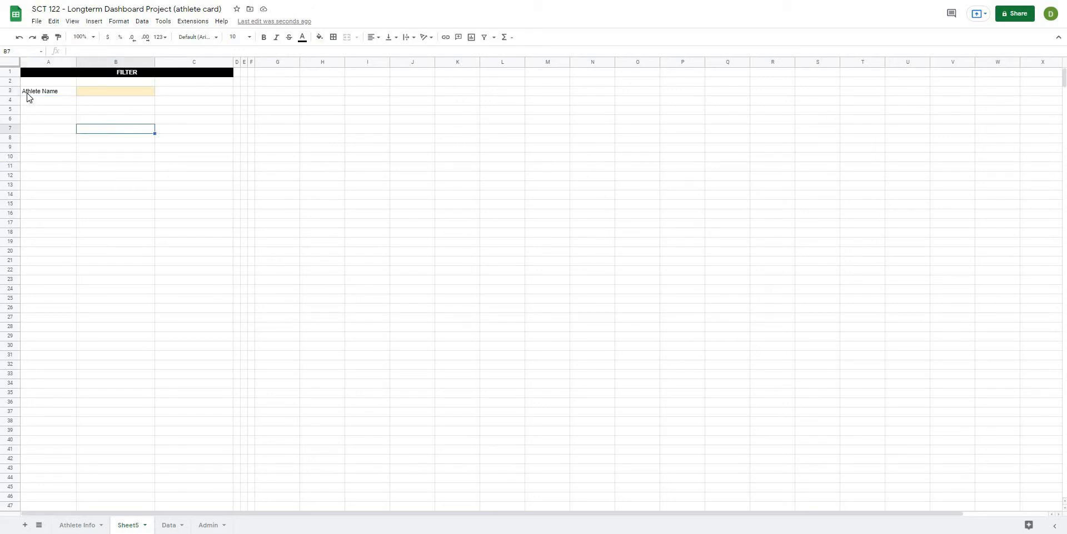
pyautogui.click(115, 90)
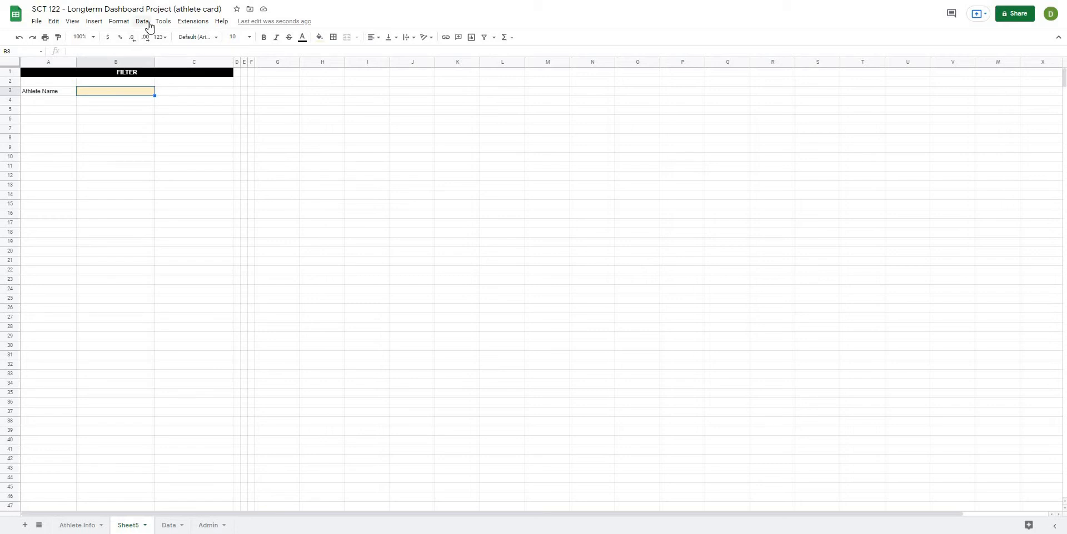
# Add a data validation dropdown on B3 listing the names from Athlete Info column A.
pyautogui.click(142, 21)
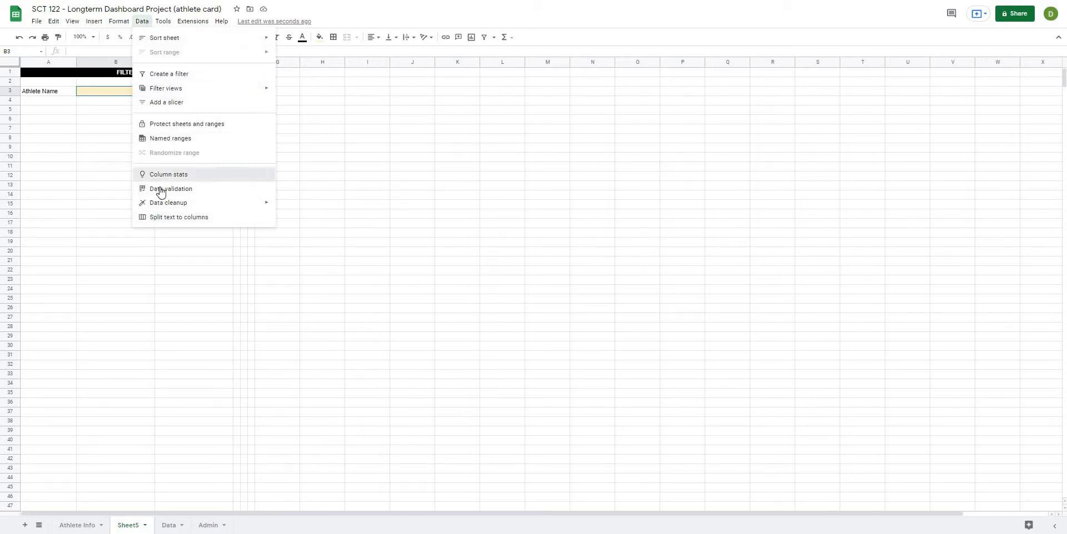
pyautogui.click(171, 189)
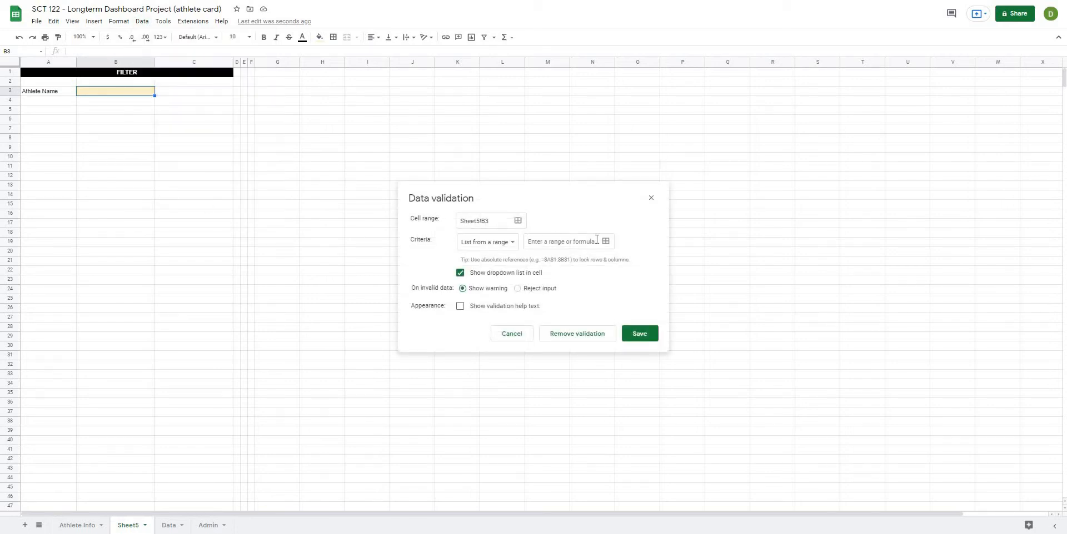
pyautogui.moveTo(604, 241)
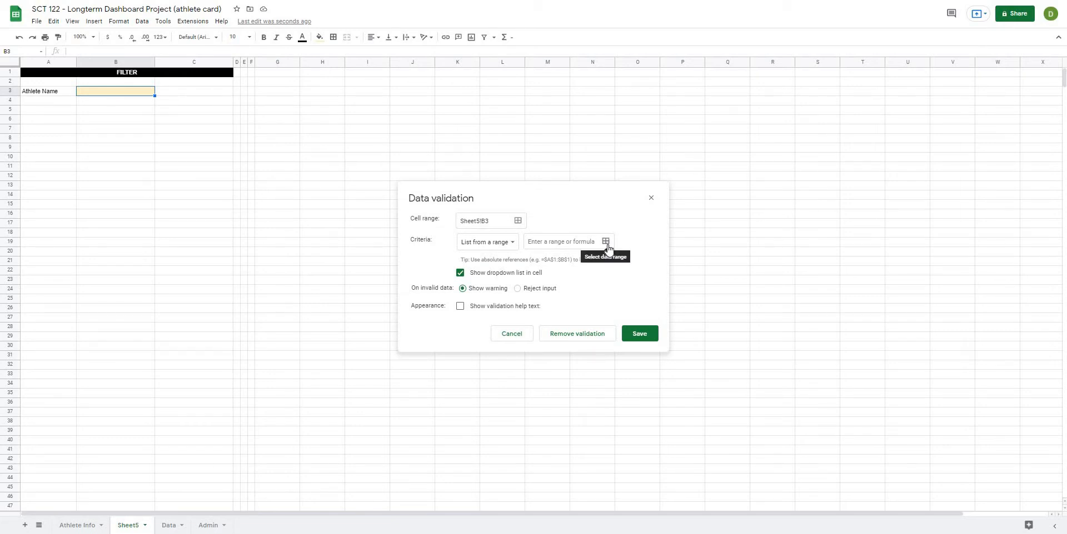
pyautogui.click(605, 241)
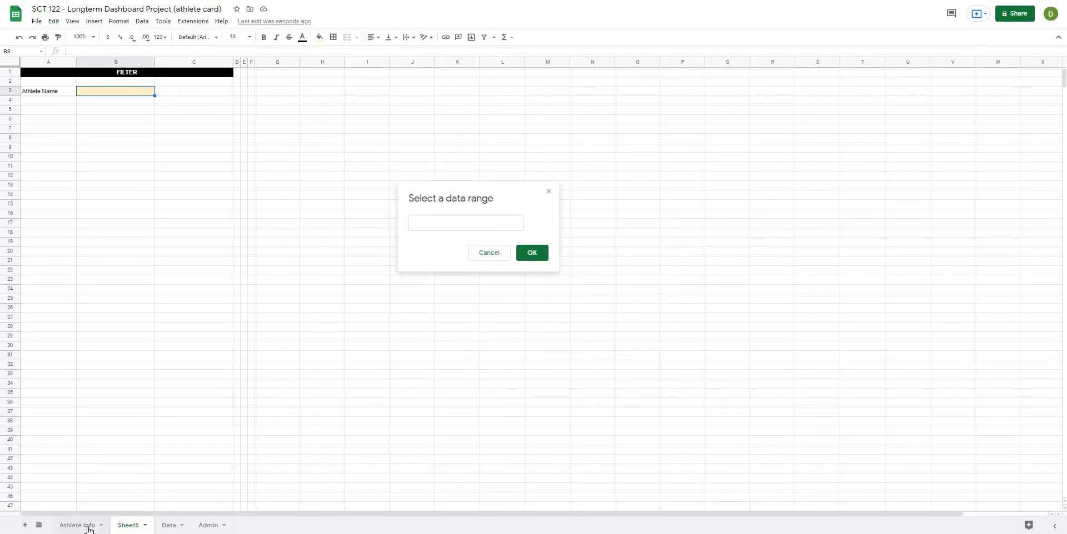
pyautogui.click(77, 528)
pyautogui.write("'Athlete Info'!A2:A")
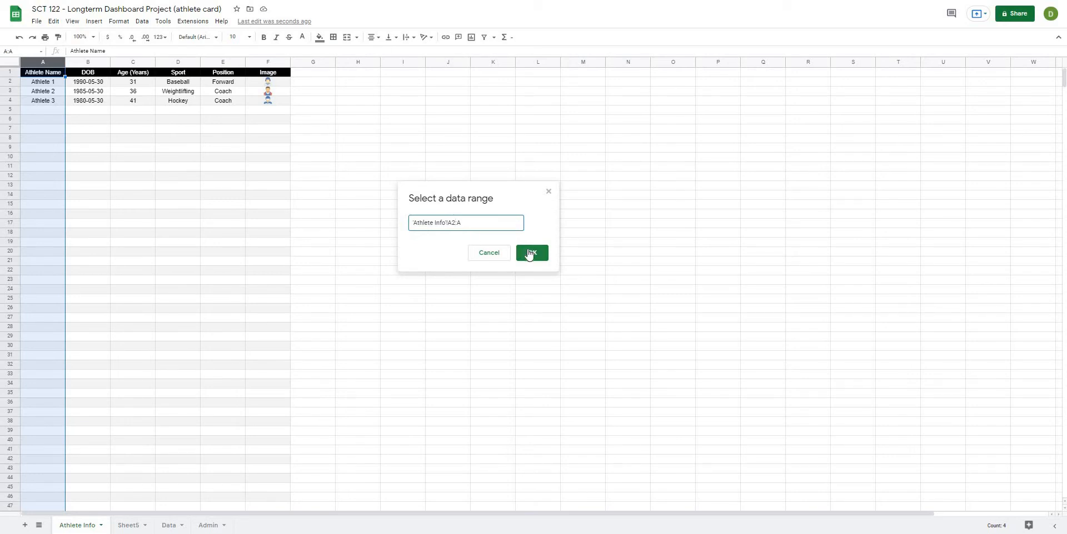
pyautogui.click(531, 253)
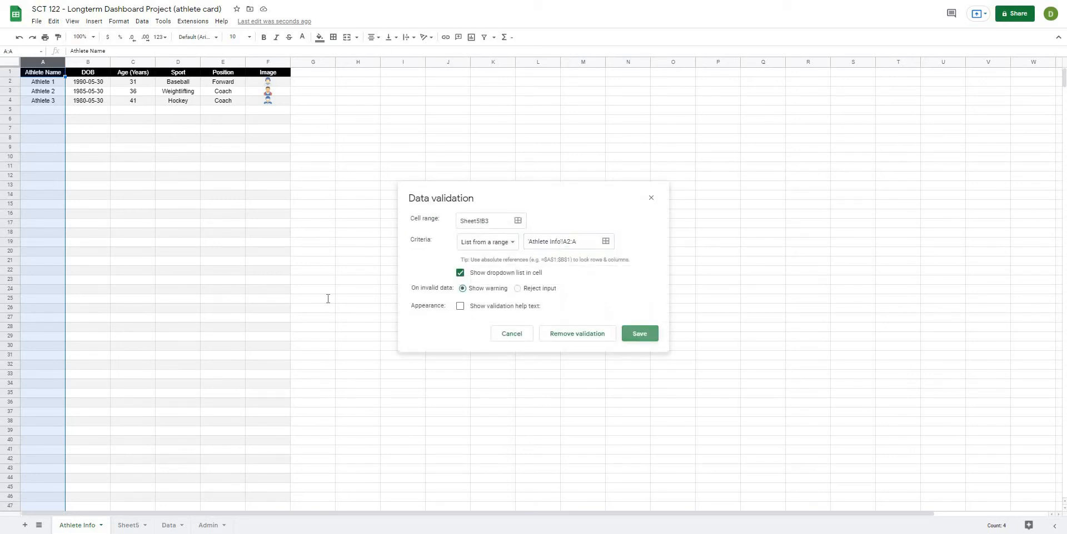
pyautogui.click(638, 333)
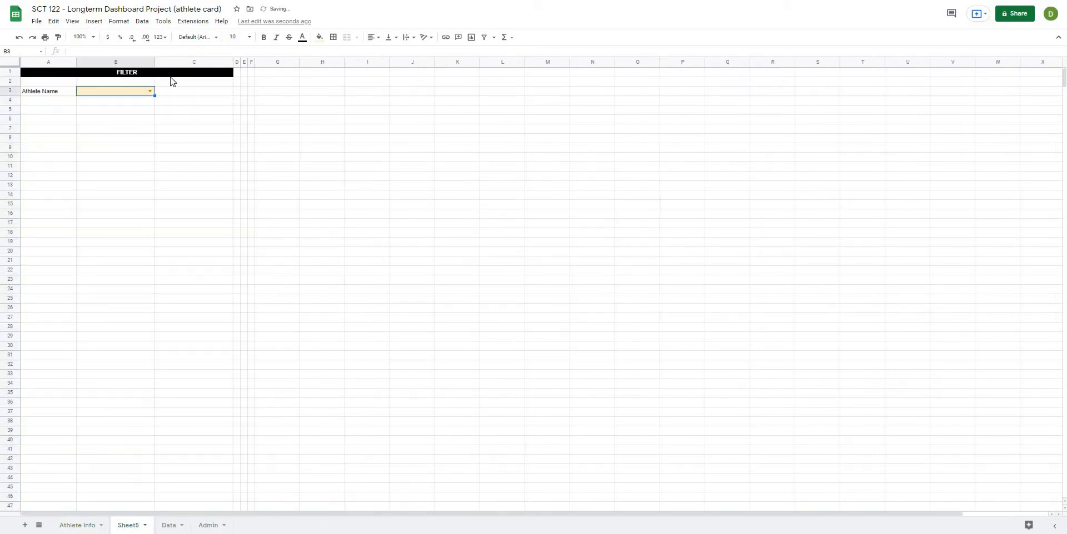
# Choose Athlete 1 from the B3 dropdown and move to G2 for the title area.
pyautogui.click(149, 90)
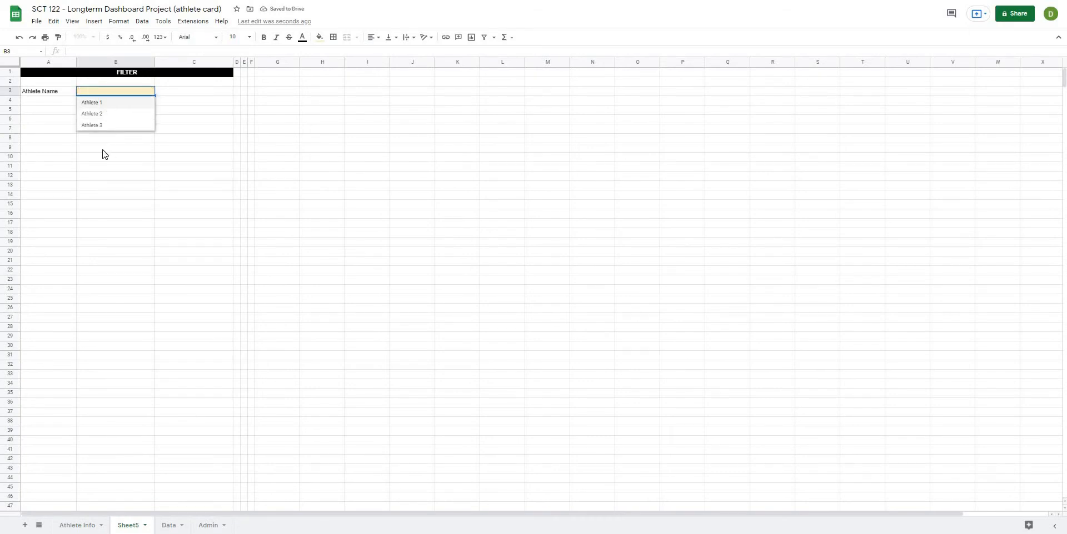
pyautogui.click(91, 102)
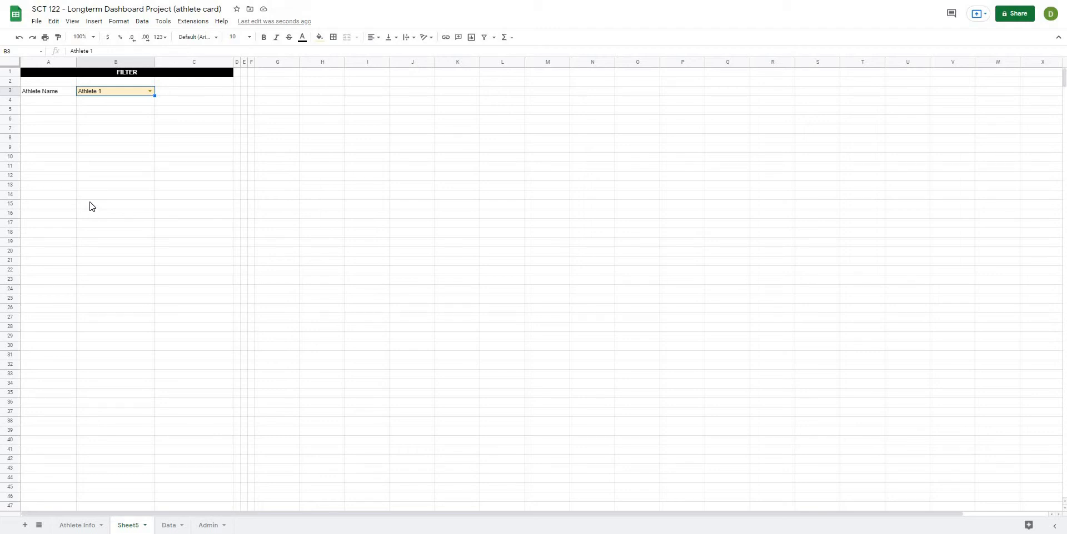
pyautogui.click(276, 81)
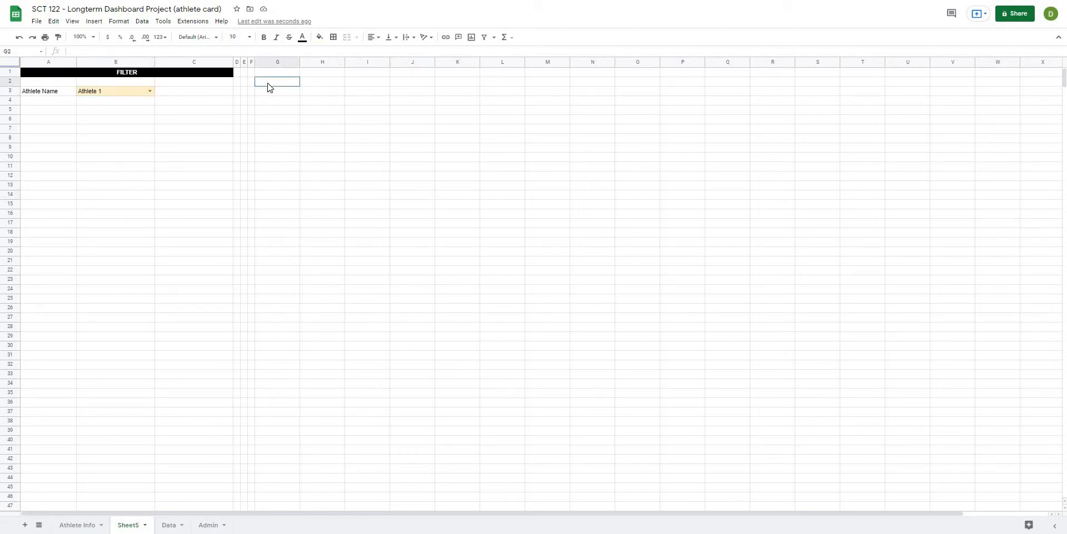
# Merge G2:W4 into one title cell with set text colour and a dark navy fill.
pyautogui.moveTo(275, 81); pyautogui.dragTo(275, 100)
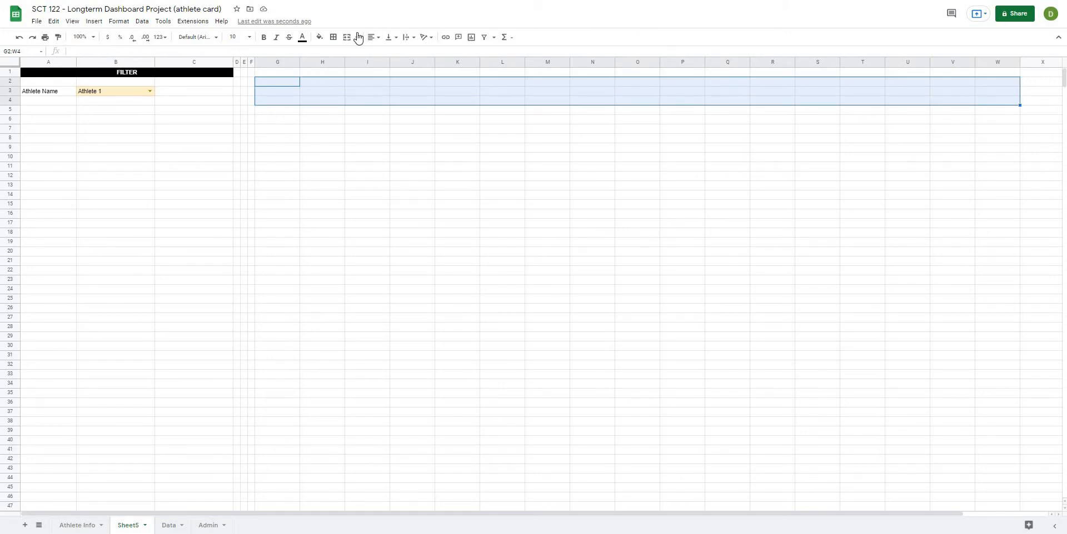
pyautogui.click(319, 36)
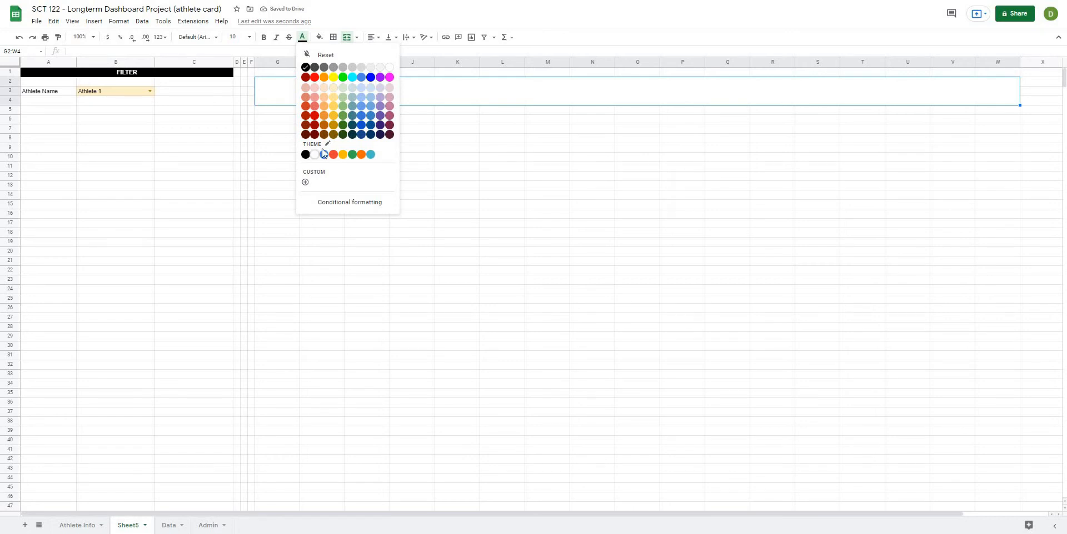
pyautogui.moveTo(383, 138)
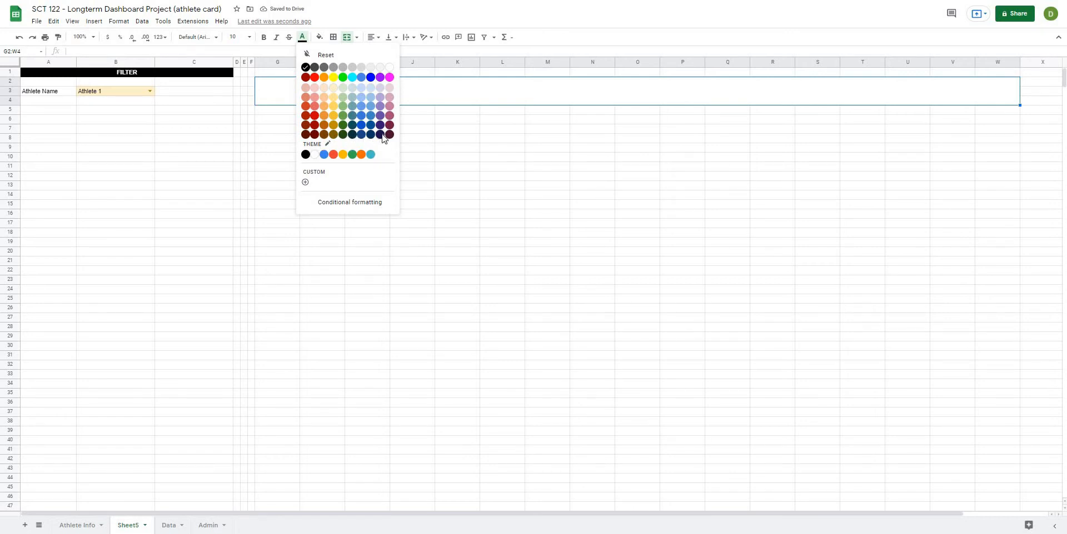
pyautogui.click(388, 135)
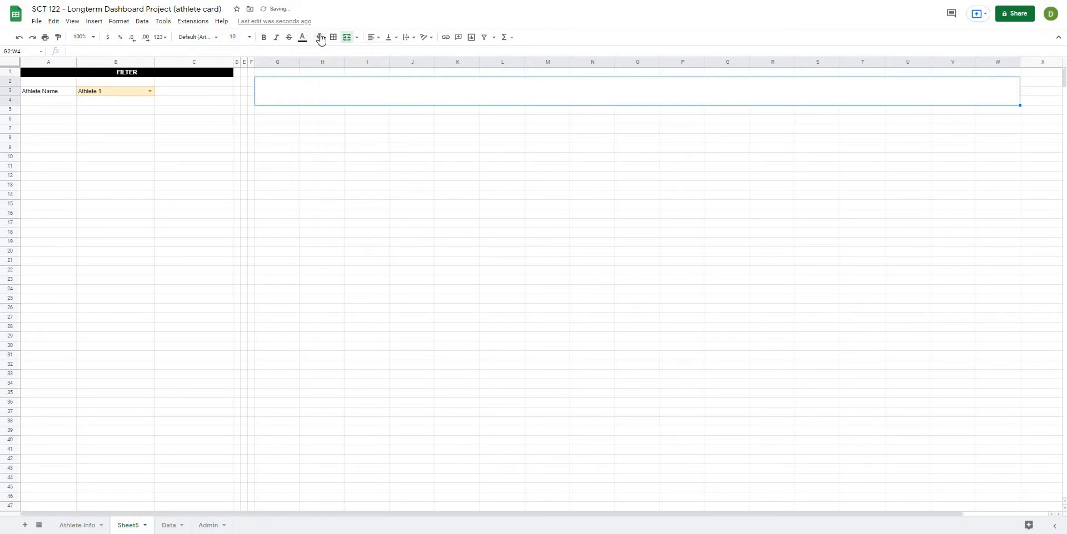
pyautogui.click(319, 38)
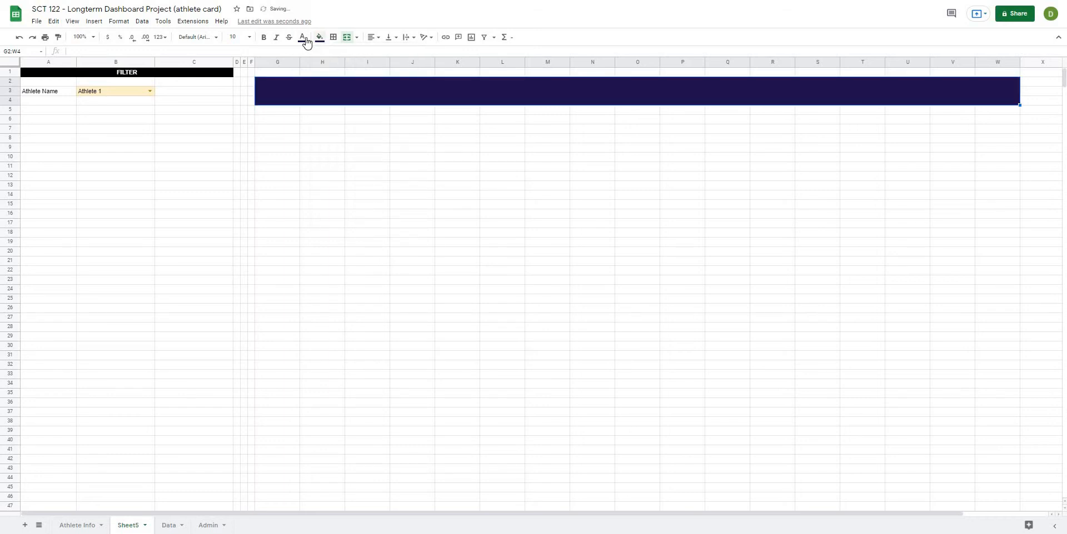
pyautogui.moveTo(421, 154)
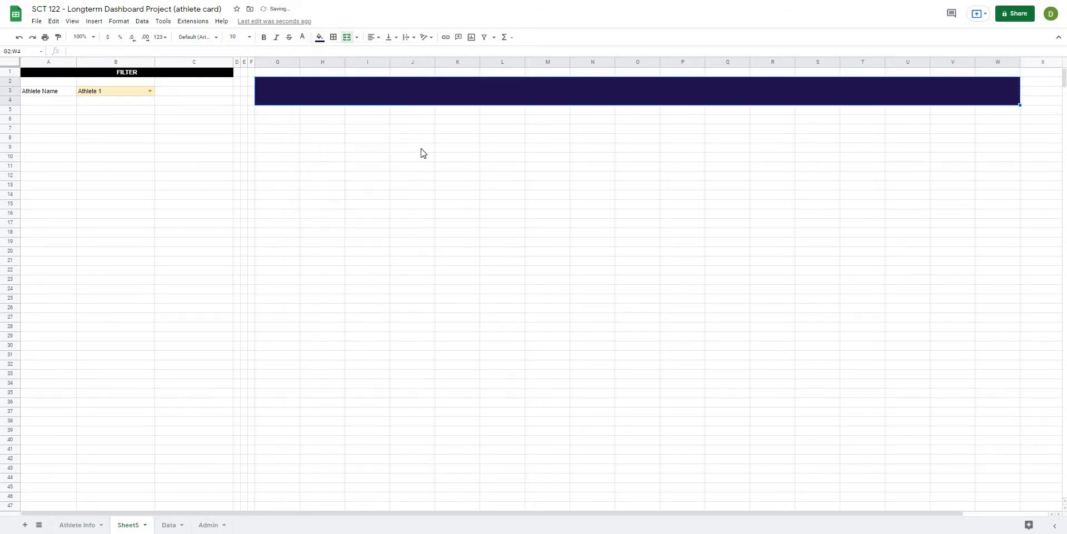
pyautogui.moveTo(356, 103)
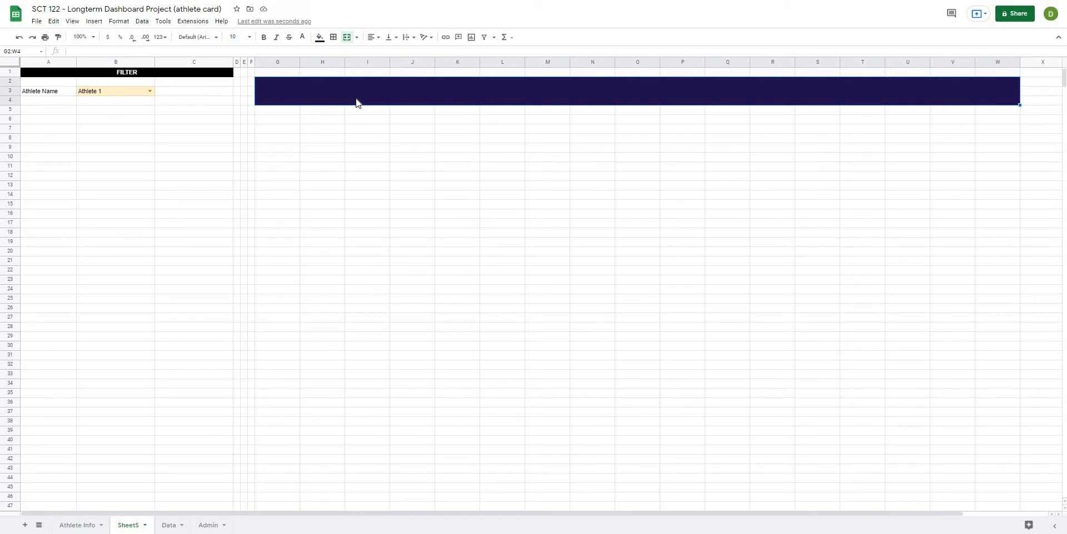
# Enter ="Longterm Athlete Dashboard: "&B3 in the title bar and test it with another athlete.
pyautogui.click(366, 148)
pyautogui.write('="')
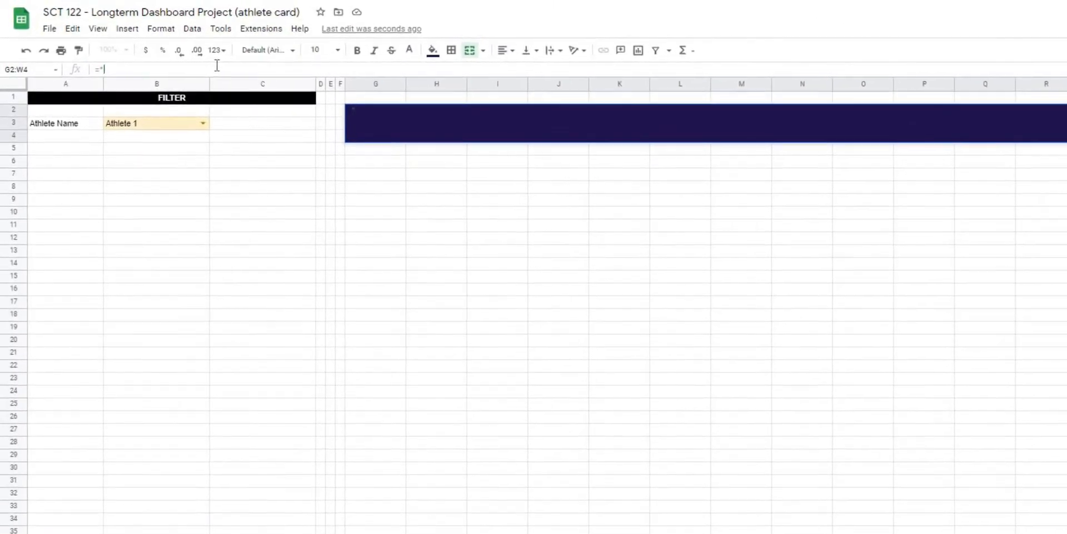
pyautogui.write('Longte')
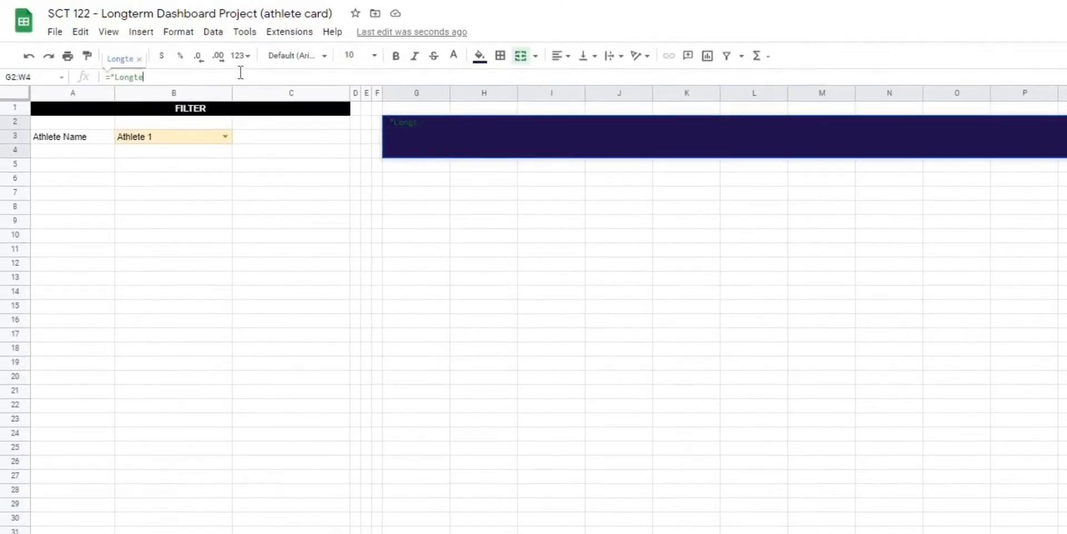
pyautogui.write('rm Athlete Da')
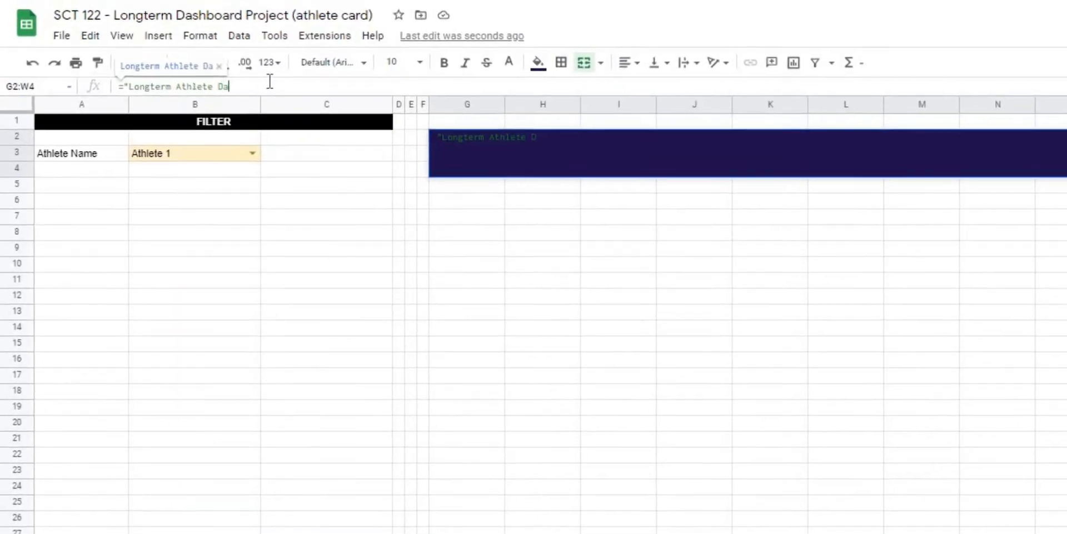
pyautogui.write('shboard: "&')
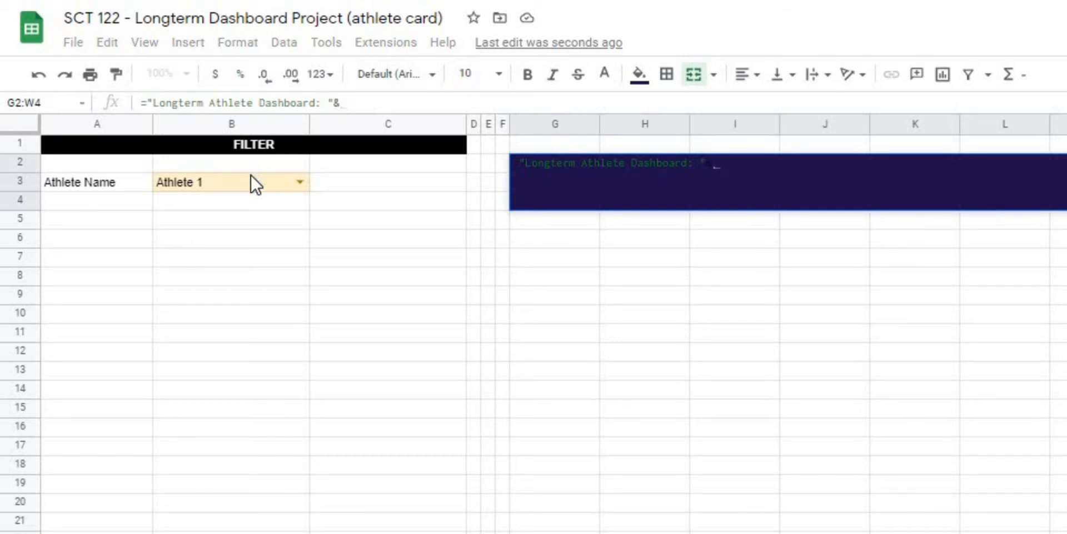
pyautogui.click(231, 182)
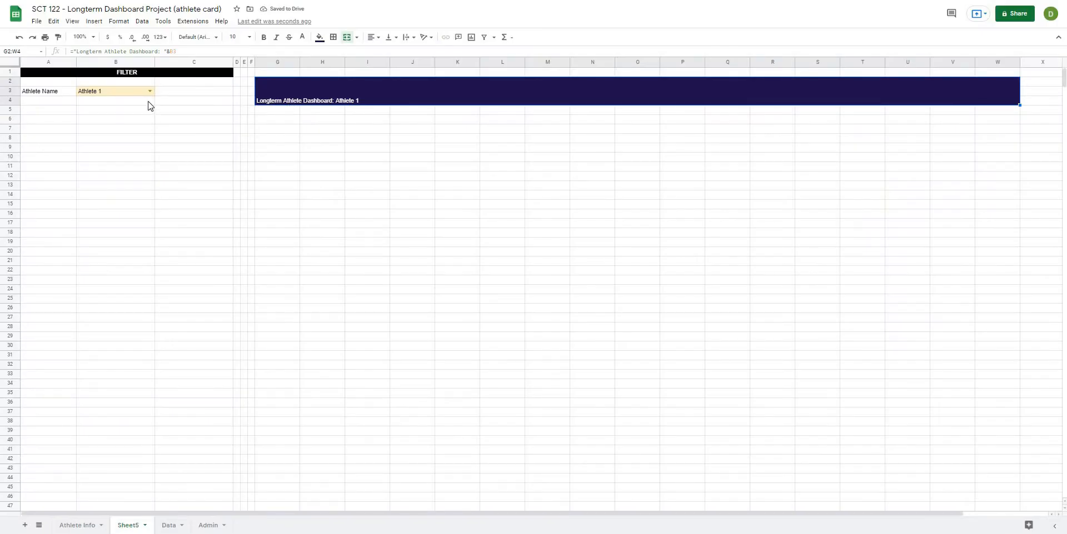
pyautogui.click(149, 91)
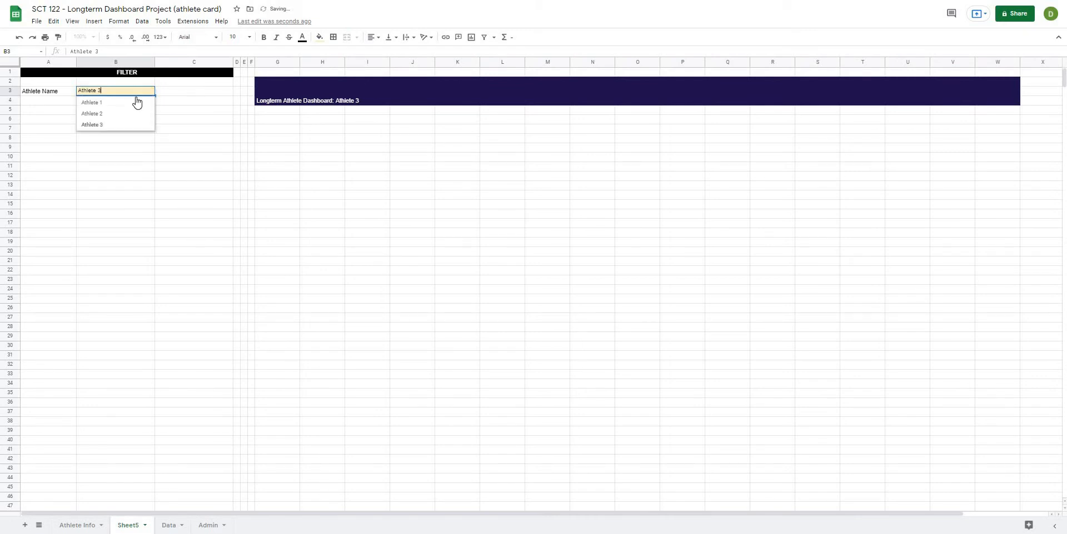
# Set the title to font size 36 and centre it horizontally across the bar.
pyautogui.click(92, 102)
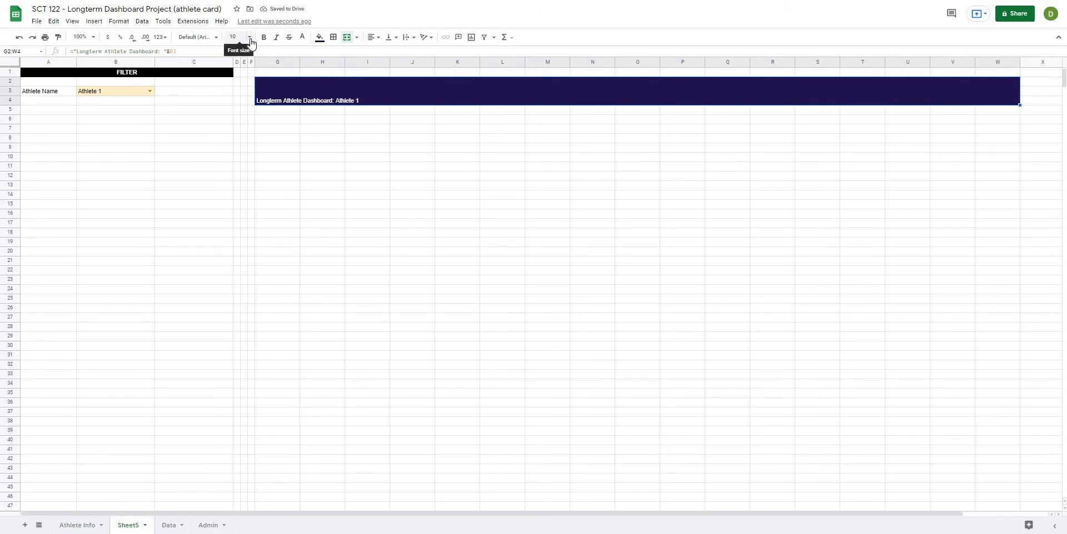
pyautogui.click(232, 37)
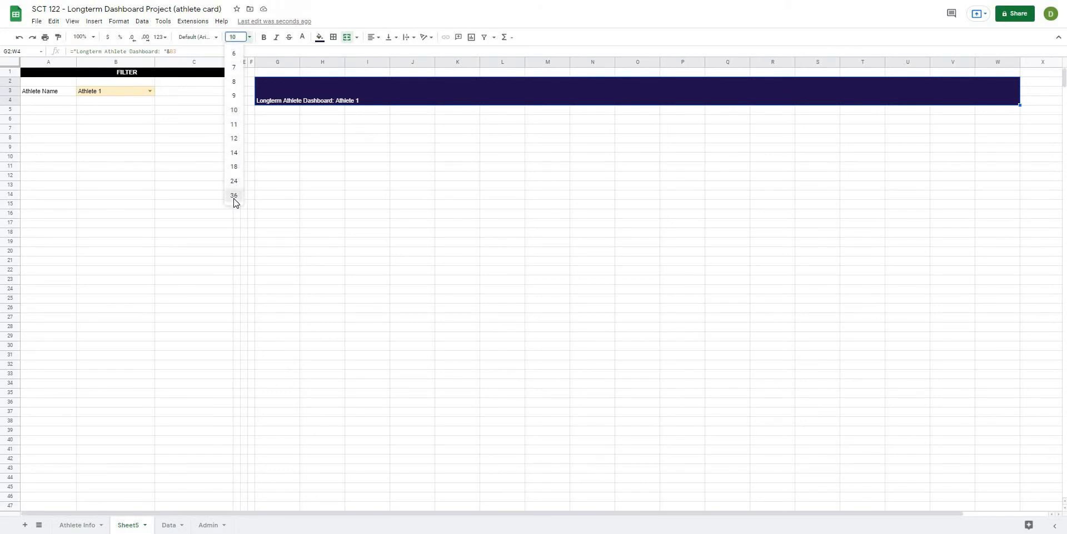
pyautogui.click(234, 196)
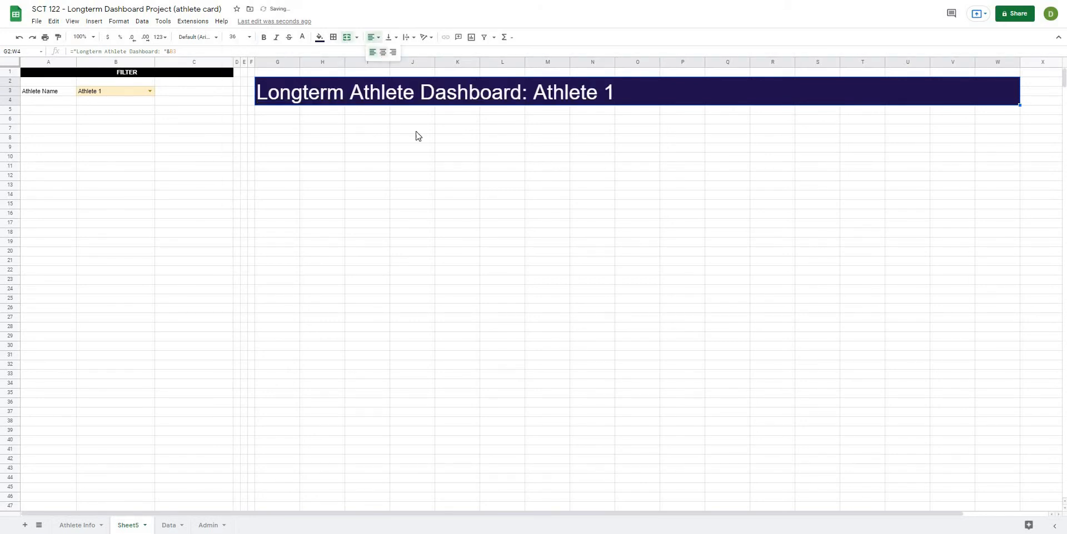
pyautogui.click(502, 242)
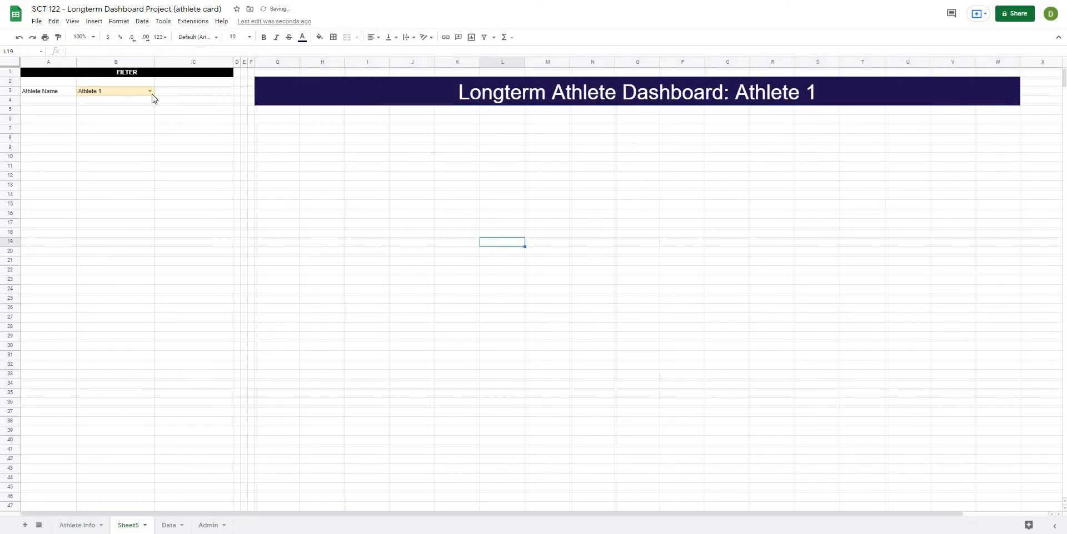
# Switch the B3 filter to Athlete 2 then Athlete 3 to confirm the title follows.
pyautogui.click(147, 91)
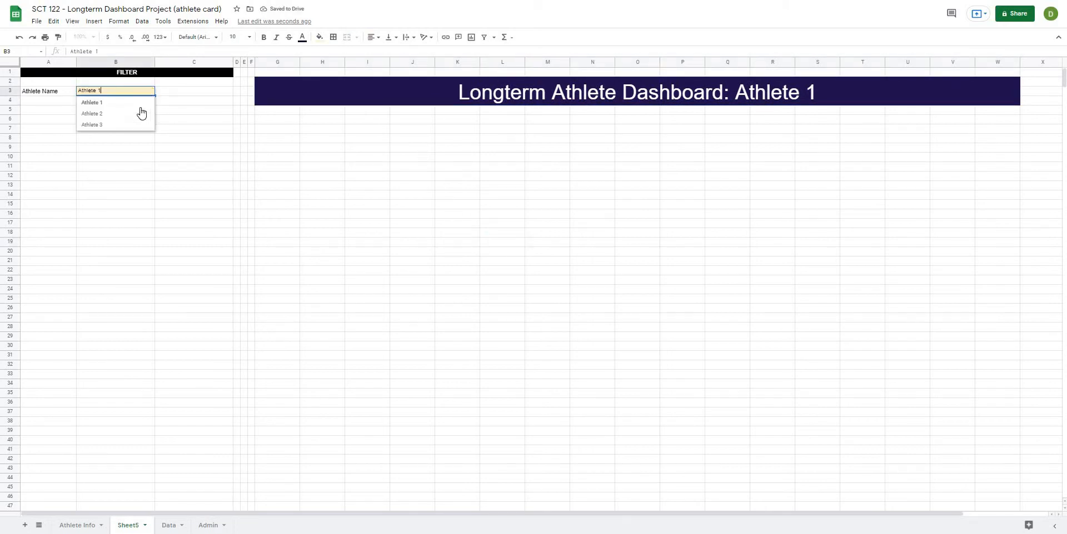
pyautogui.click(92, 113)
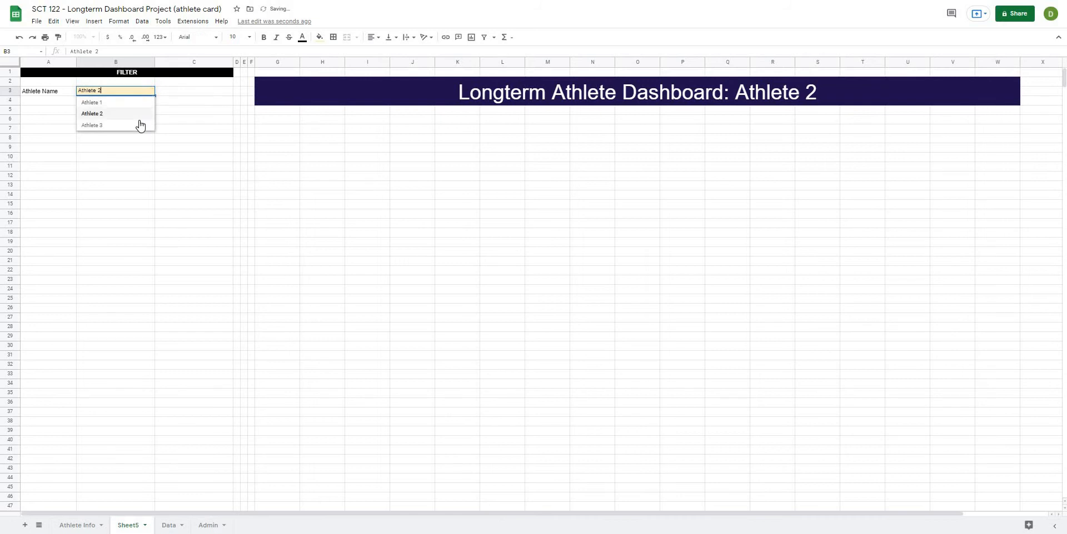
pyautogui.click(92, 125)
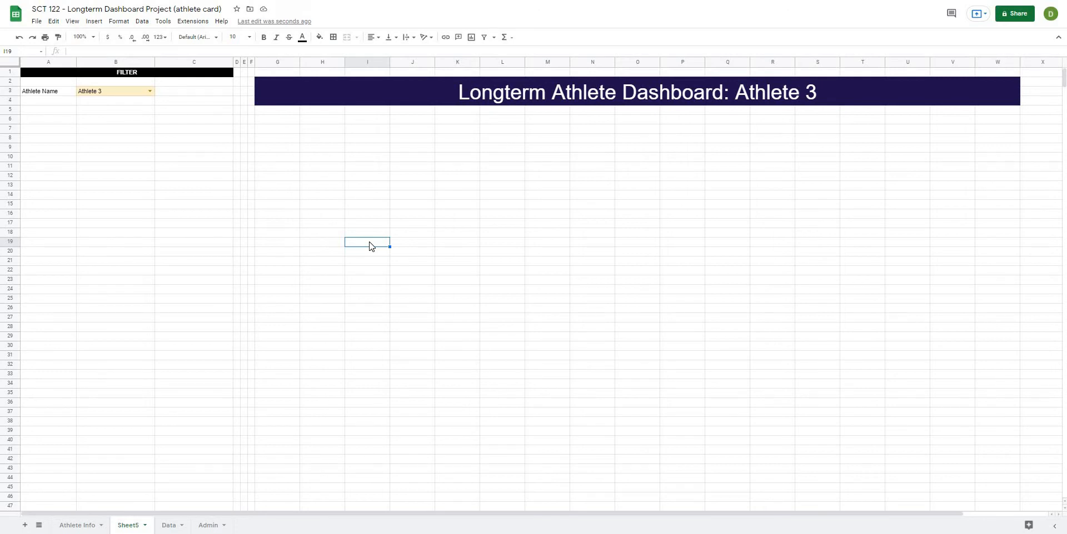
pyautogui.moveTo(279, 125)
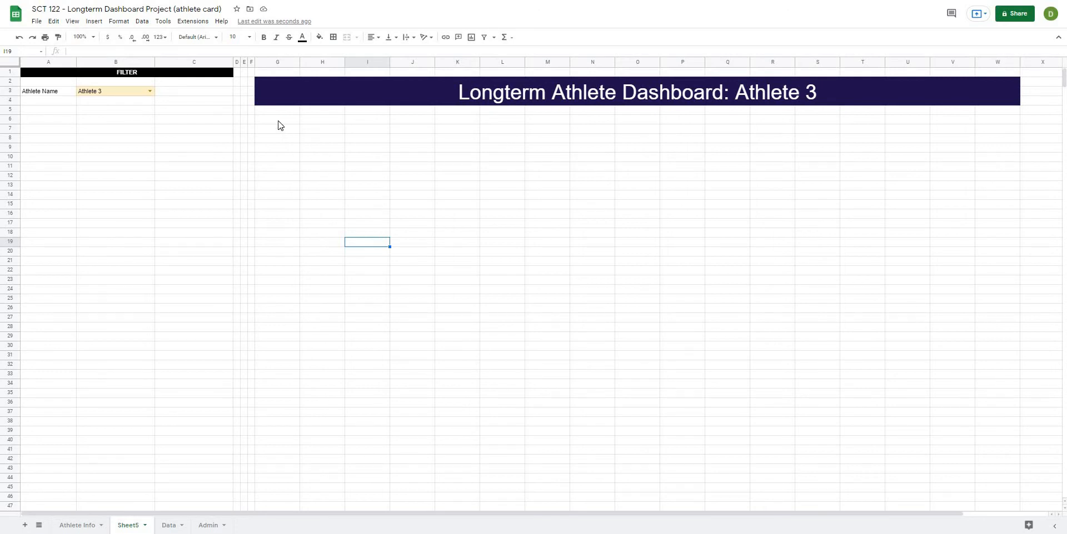
# Merge G6:H15 into a single picture-box cell.
pyautogui.click(276, 120)
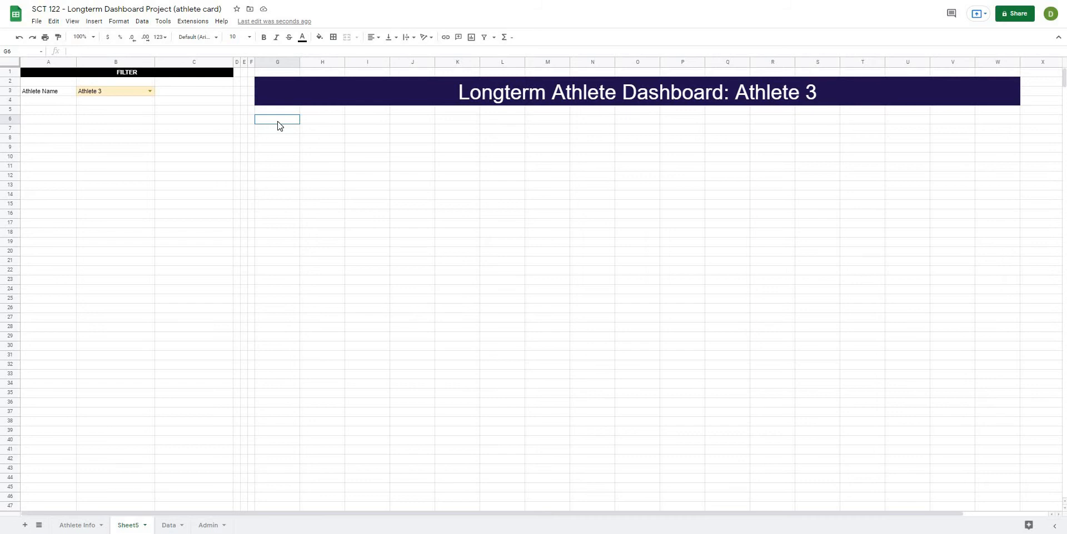
pyautogui.moveTo(277, 120); pyautogui.dragTo(277, 193)
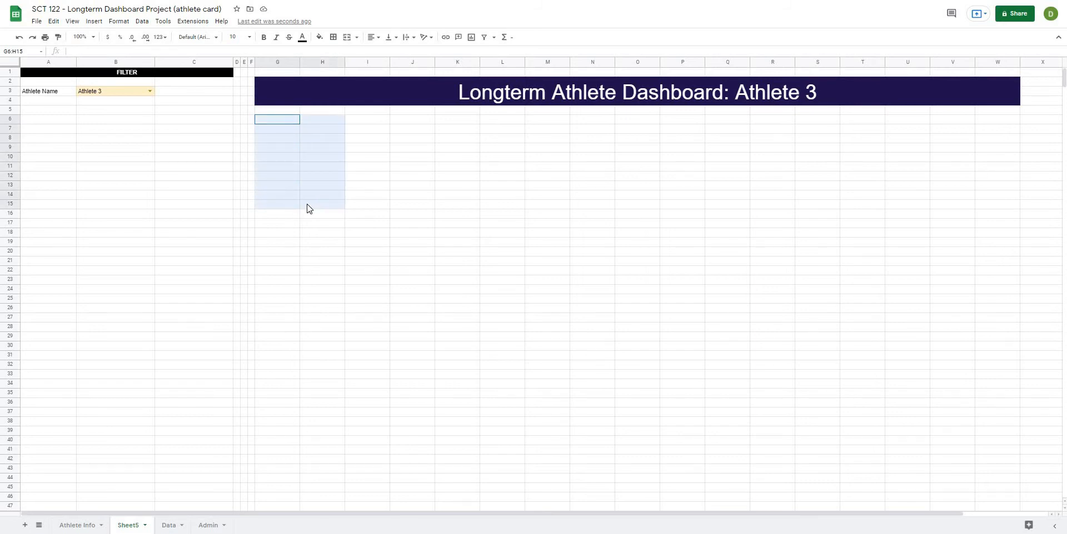
pyautogui.click(333, 38)
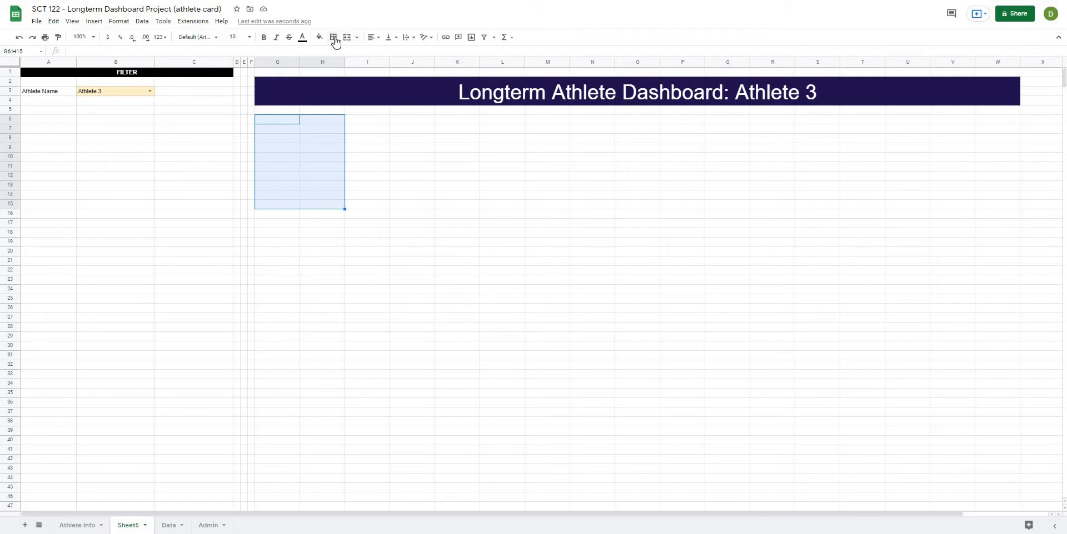
pyautogui.click(347, 36)
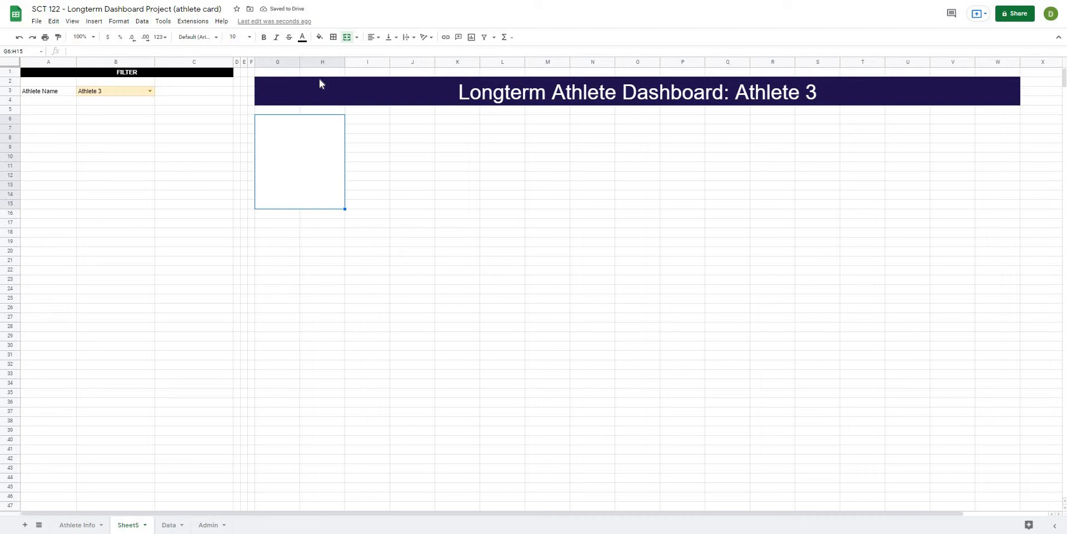
# Merge the field cells I6:J7 and K6:L7 beside the picture box.
pyautogui.click(366, 119)
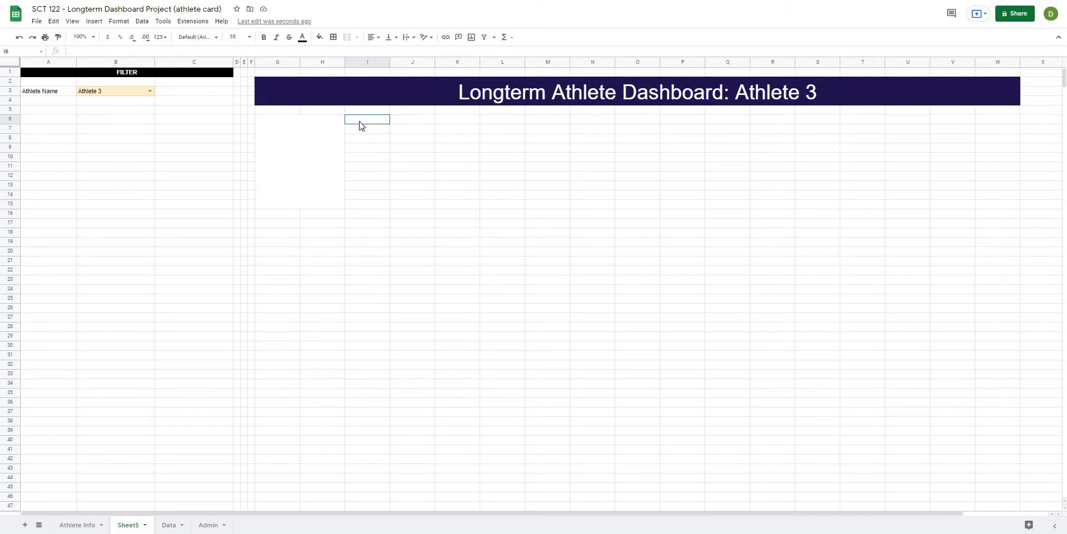
pyautogui.moveTo(367, 119); pyautogui.dragTo(413, 126)
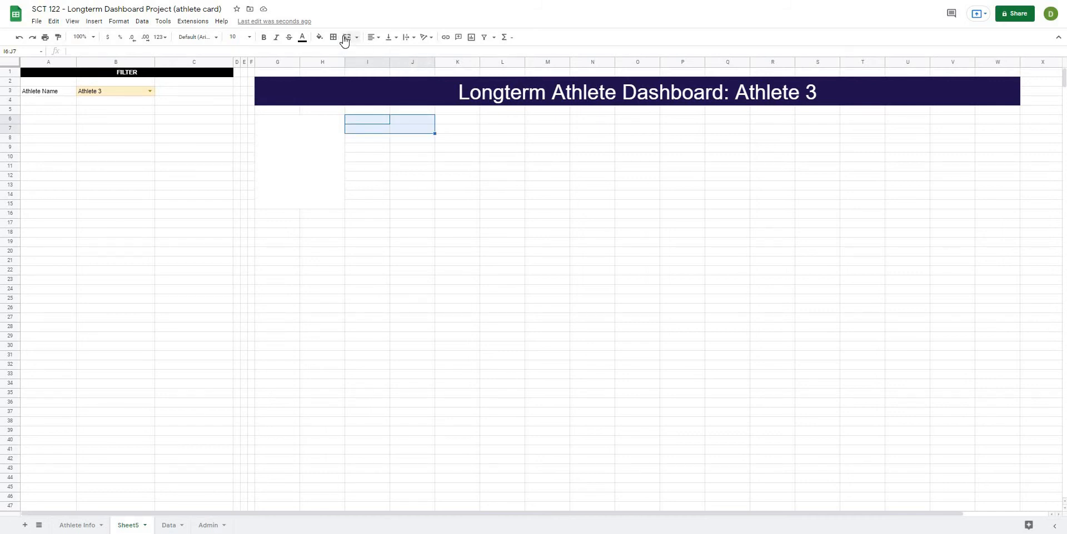
pyautogui.click(457, 125)
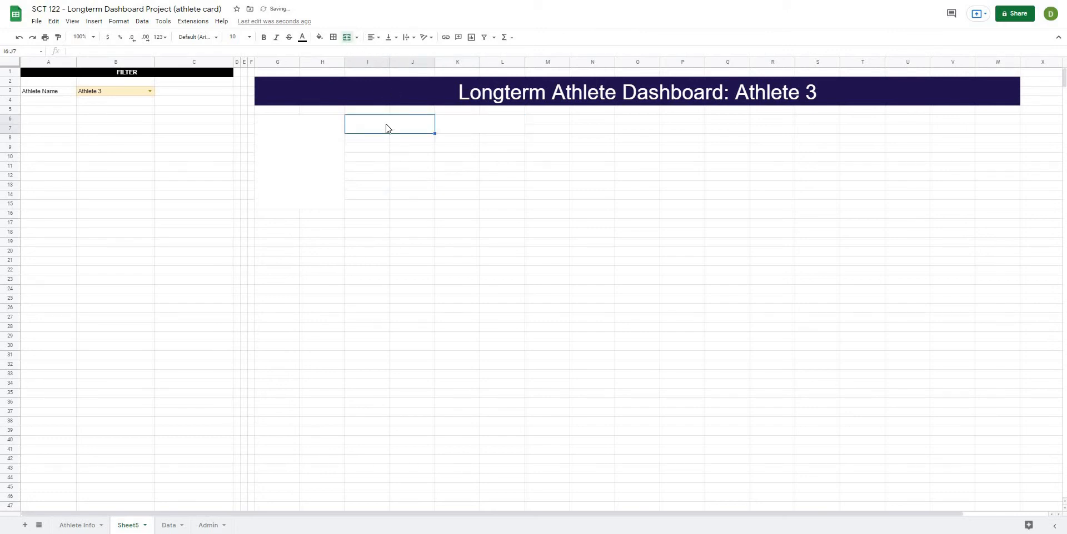
pyautogui.click(412, 157)
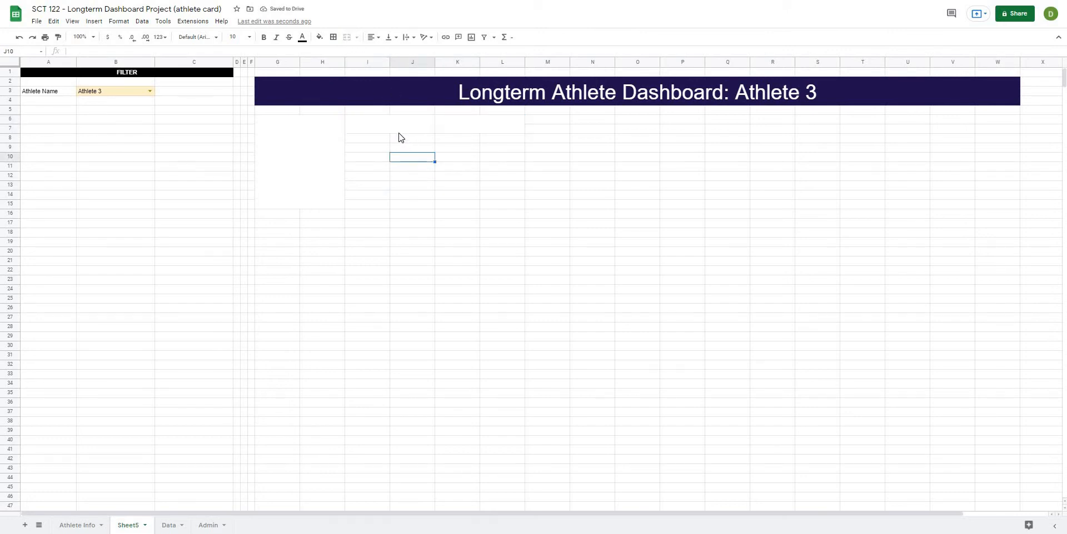
pyautogui.click(480, 123)
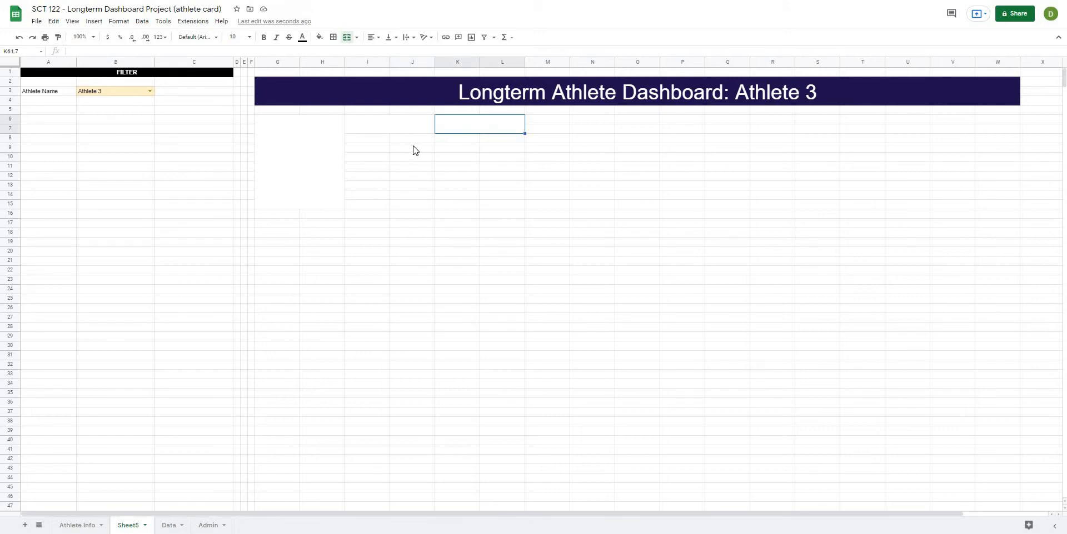
pyautogui.moveTo(477, 124); pyautogui.dragTo(365, 123)
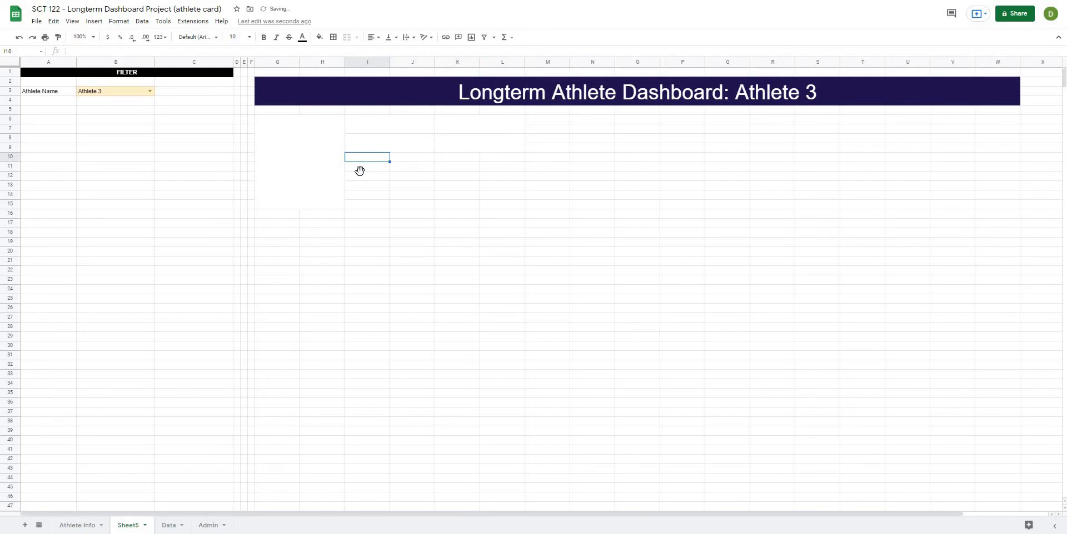
# Apply outer borders to the picture box and the I6:L15 field panel.
pyautogui.click(368, 242)
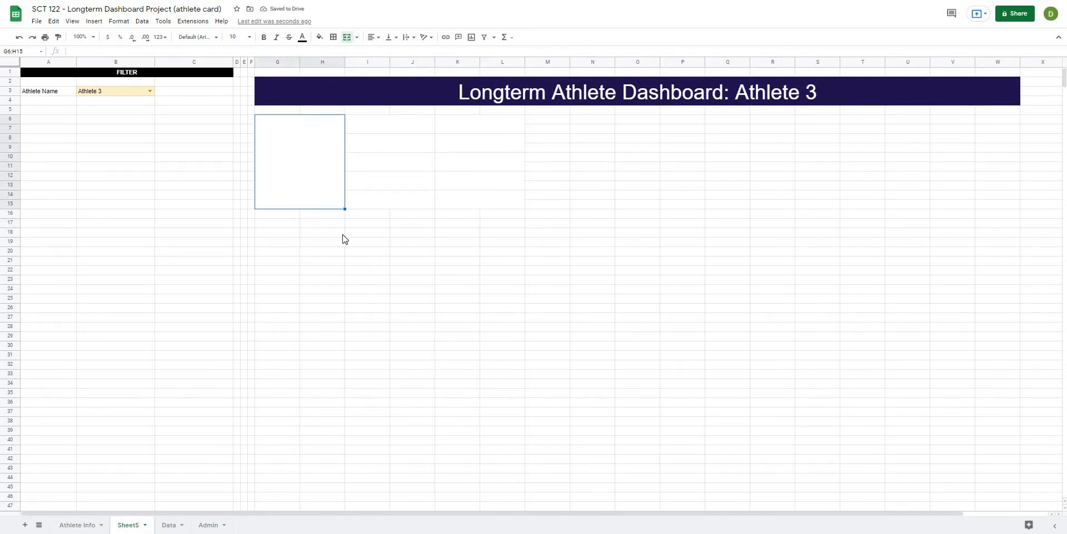
pyautogui.moveTo(332, 37)
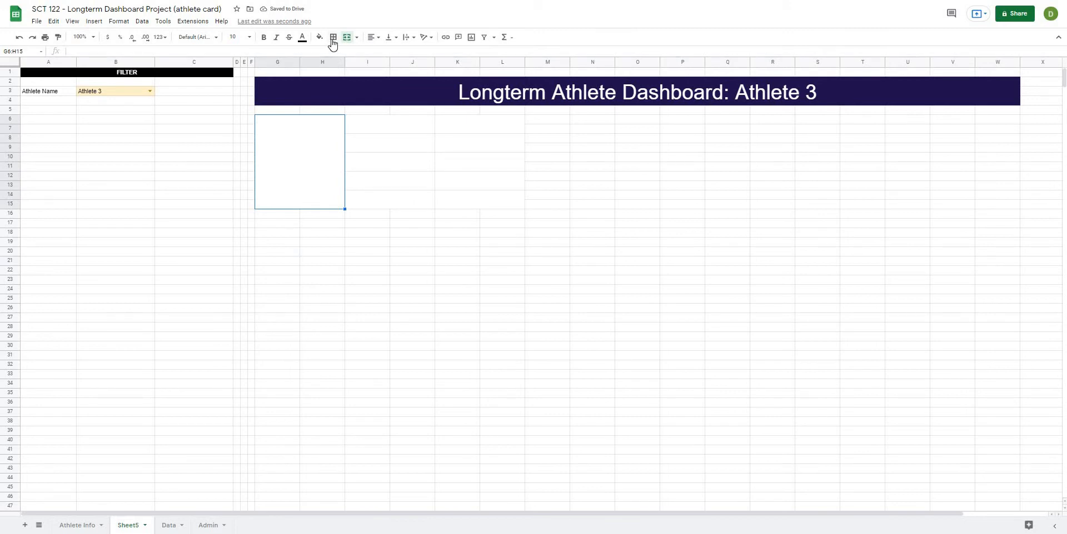
pyautogui.click(366, 251)
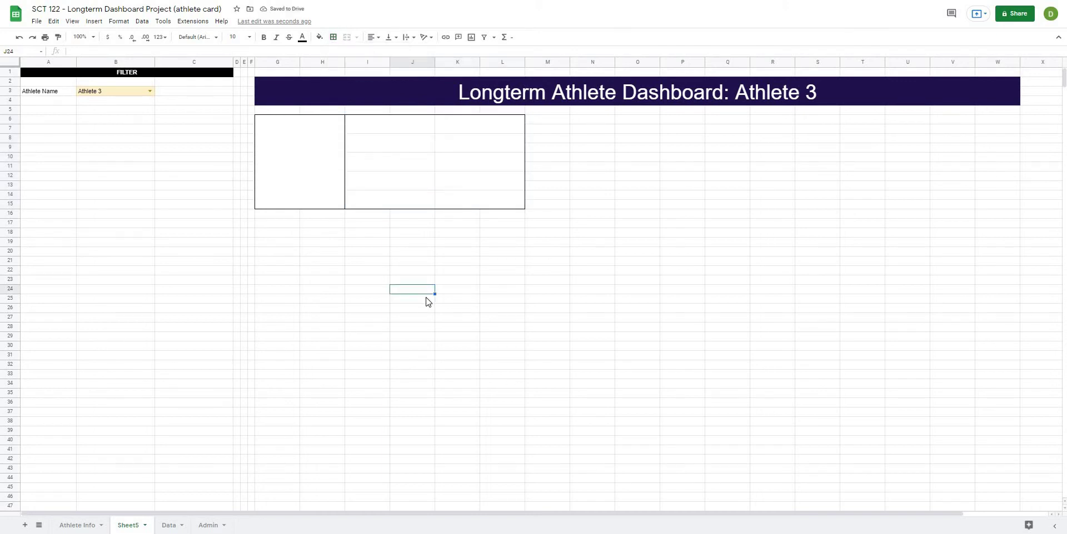
pyautogui.click(412, 260)
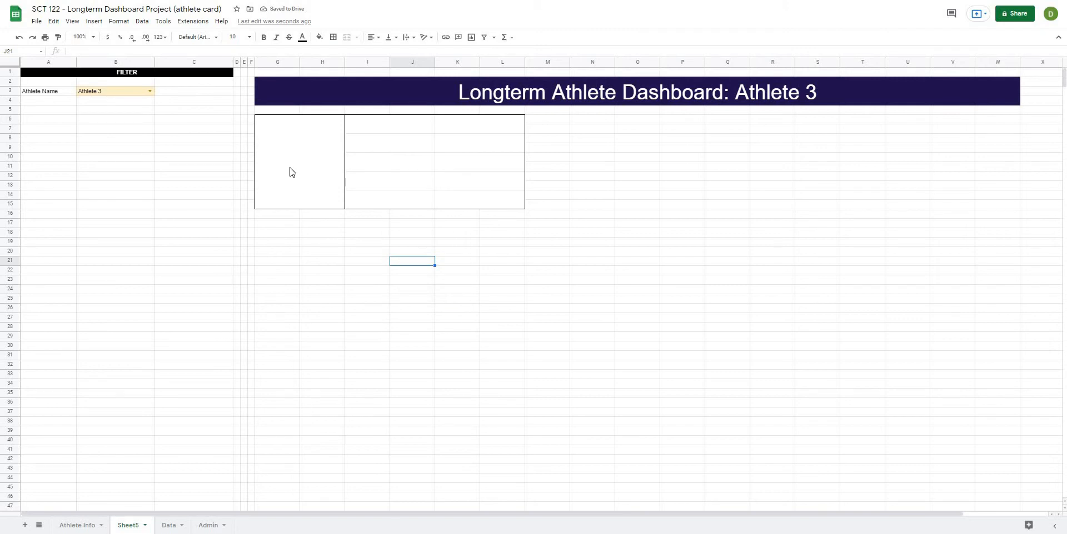
pyautogui.moveTo(163, 164)
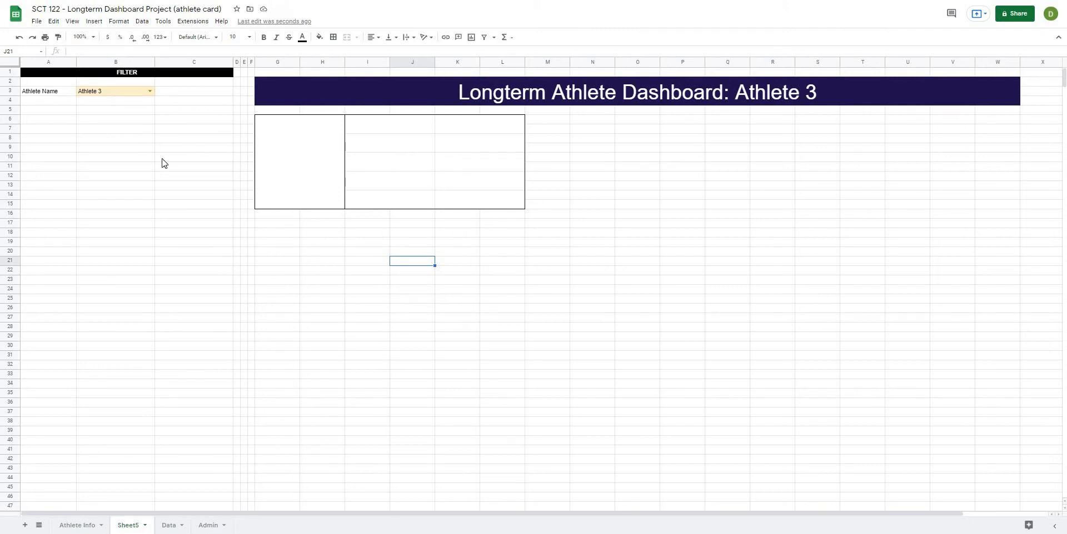
pyautogui.click(299, 163)
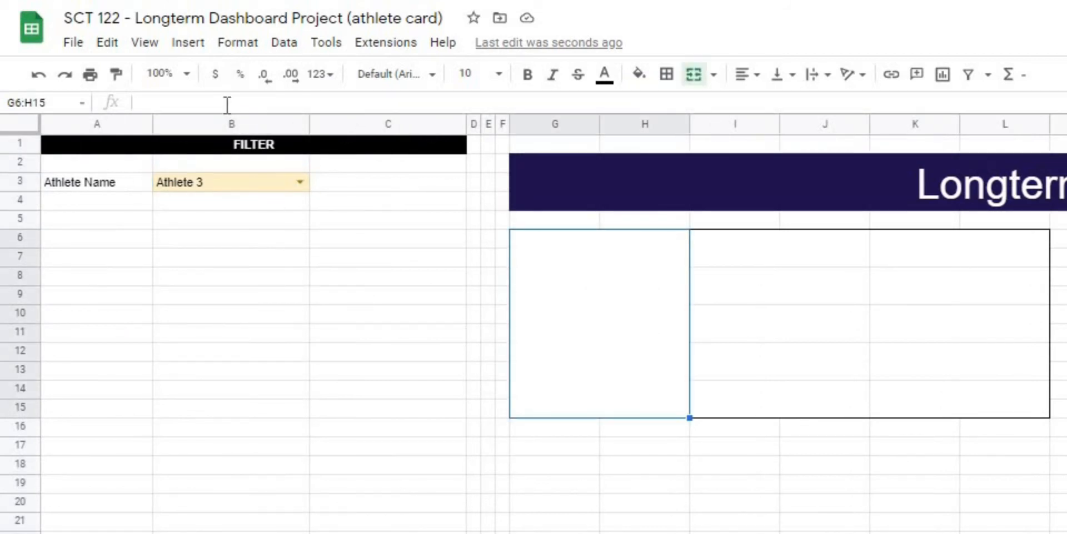
# Enter =vlookup(B3,'Athlete Info'!A:F,6,false) in G6 to show the athlete's image.
pyautogui.write('=')
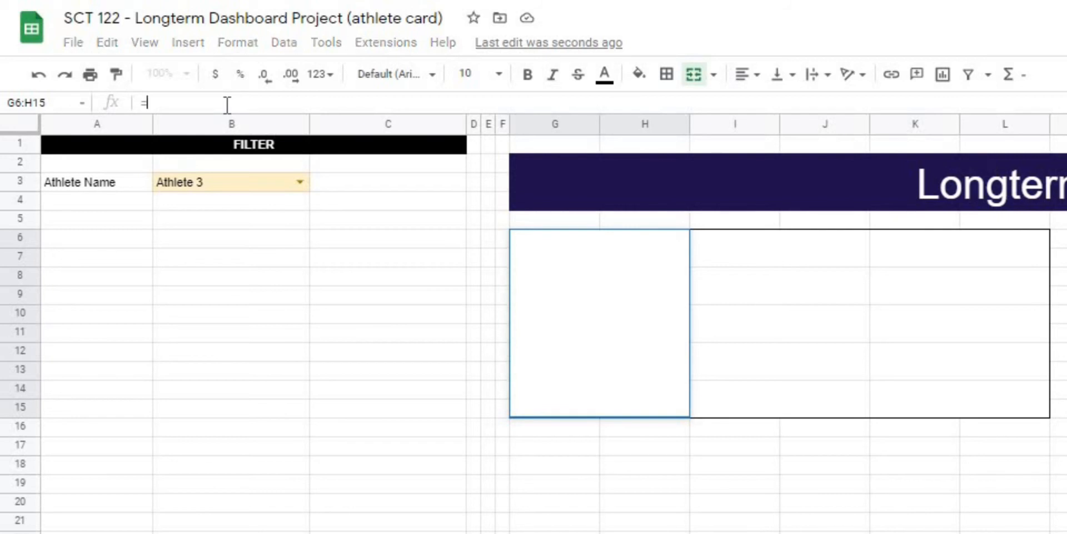
pyautogui.write('vlookup(')
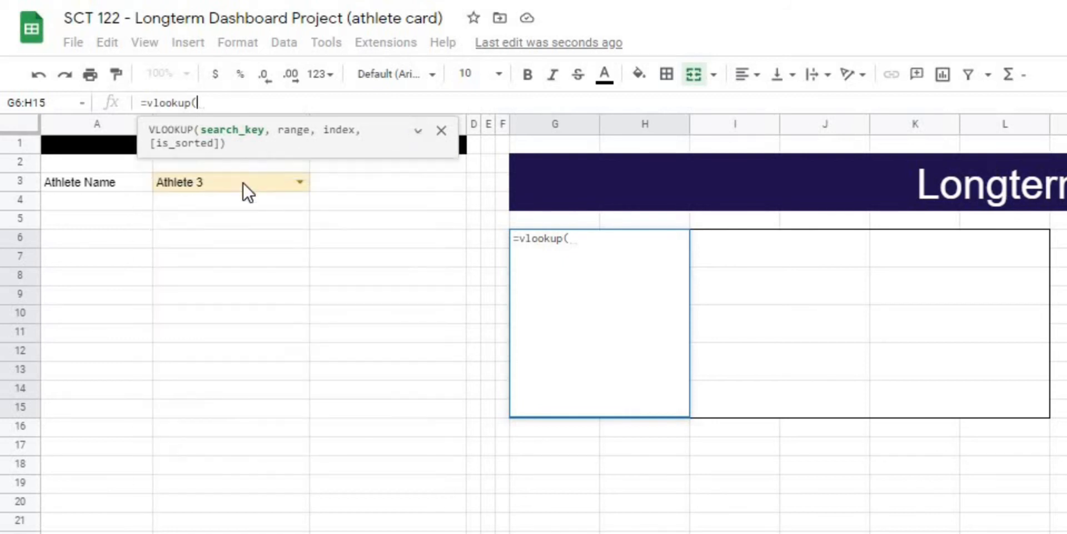
pyautogui.click(231, 182)
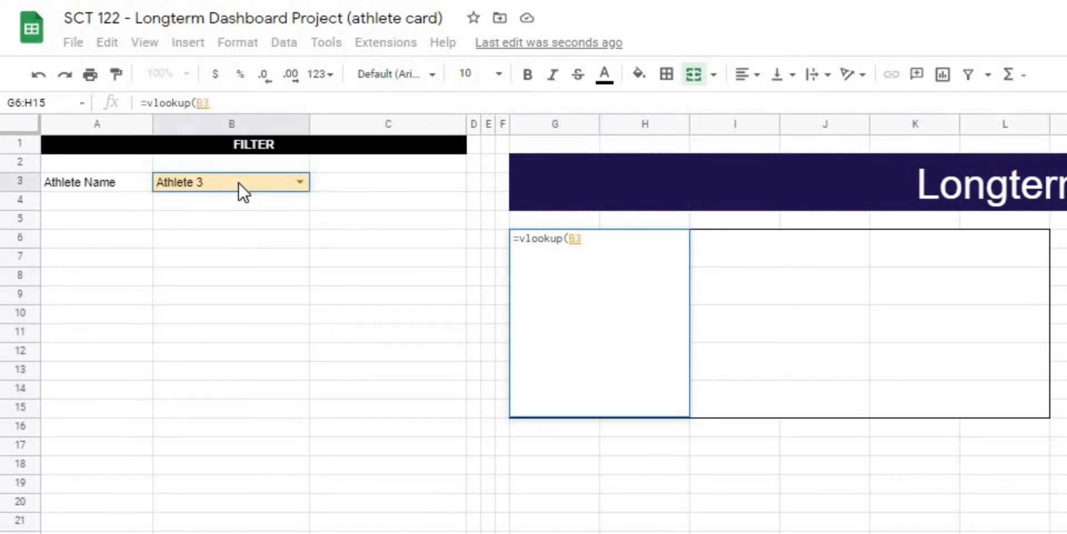
pyautogui.write(", 'Athlete Info'!A:A")
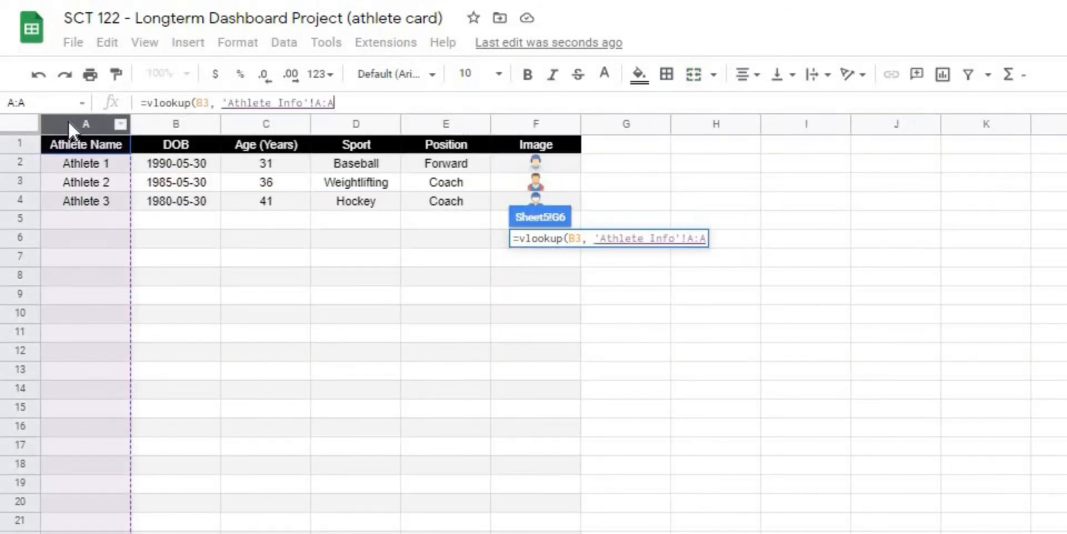
pyautogui.click(534, 123)
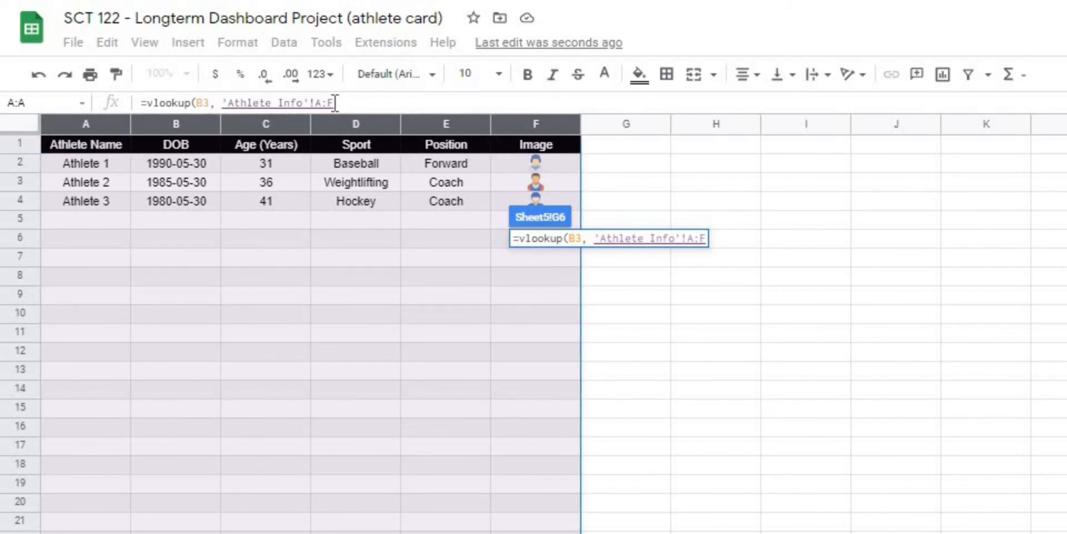
pyautogui.write(',')
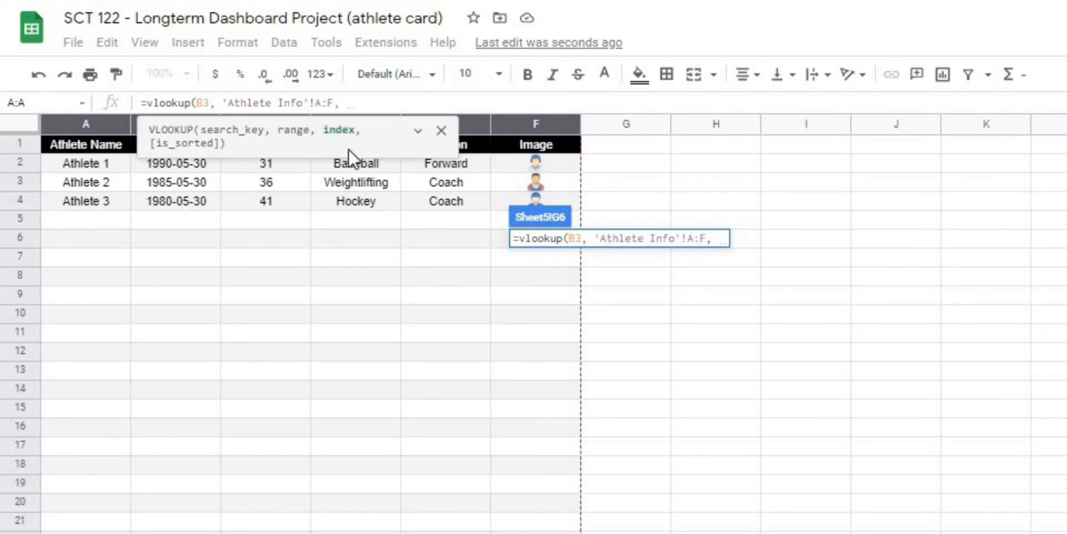
pyautogui.moveTo(544, 197)
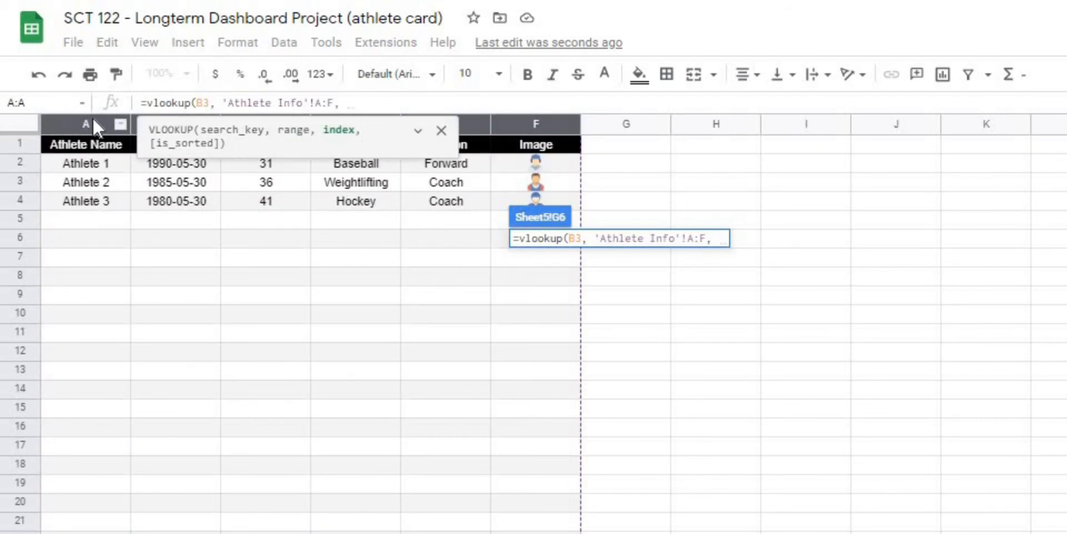
pyautogui.moveTo(272, 128)
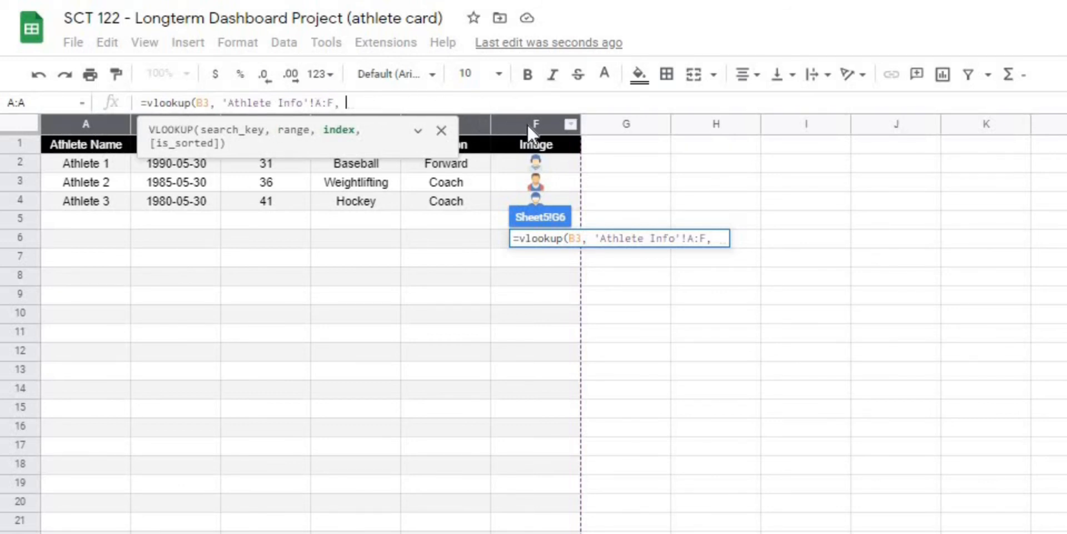
pyautogui.write('6')
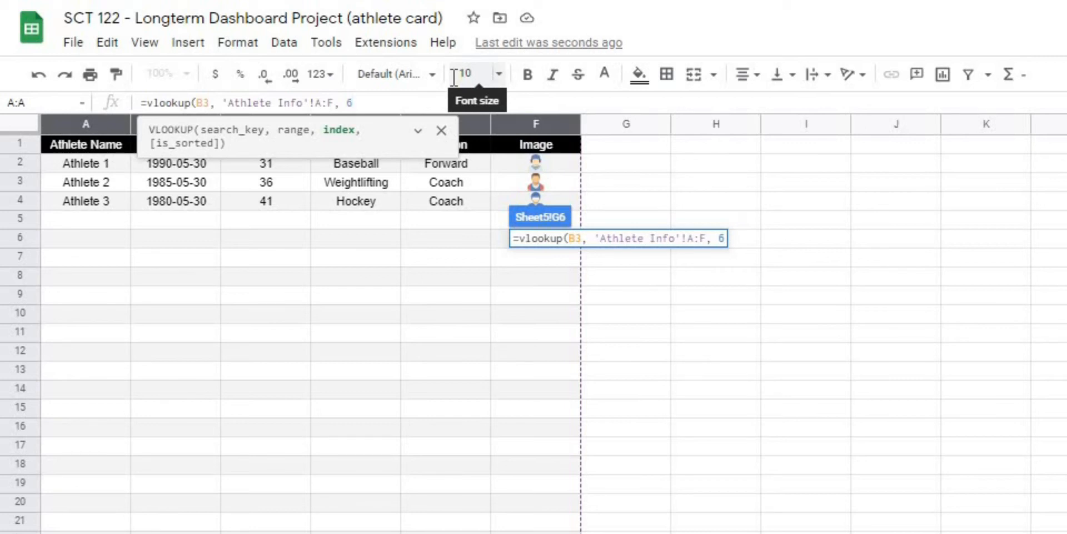
pyautogui.write(',')
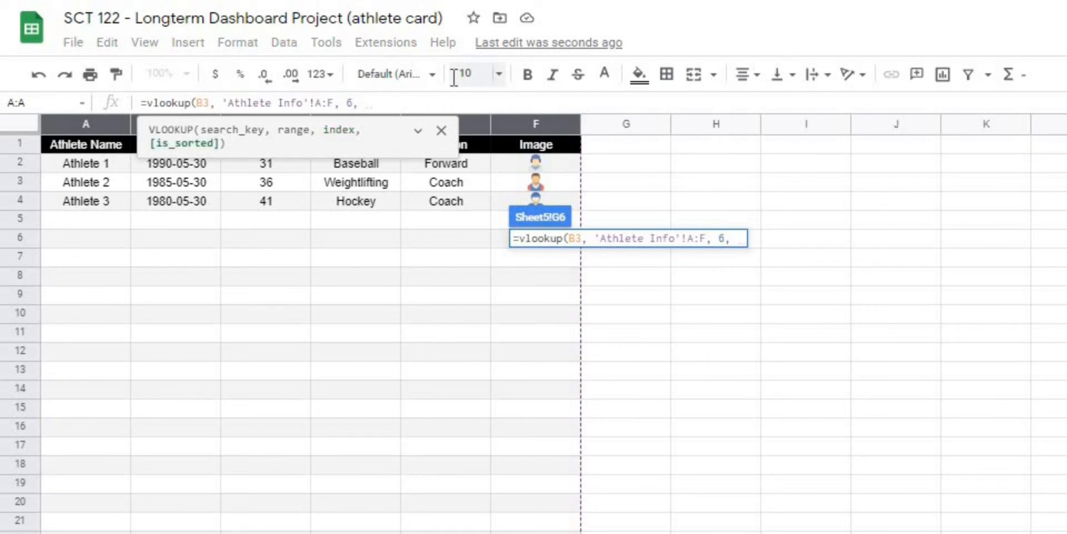
pyautogui.write('fa')
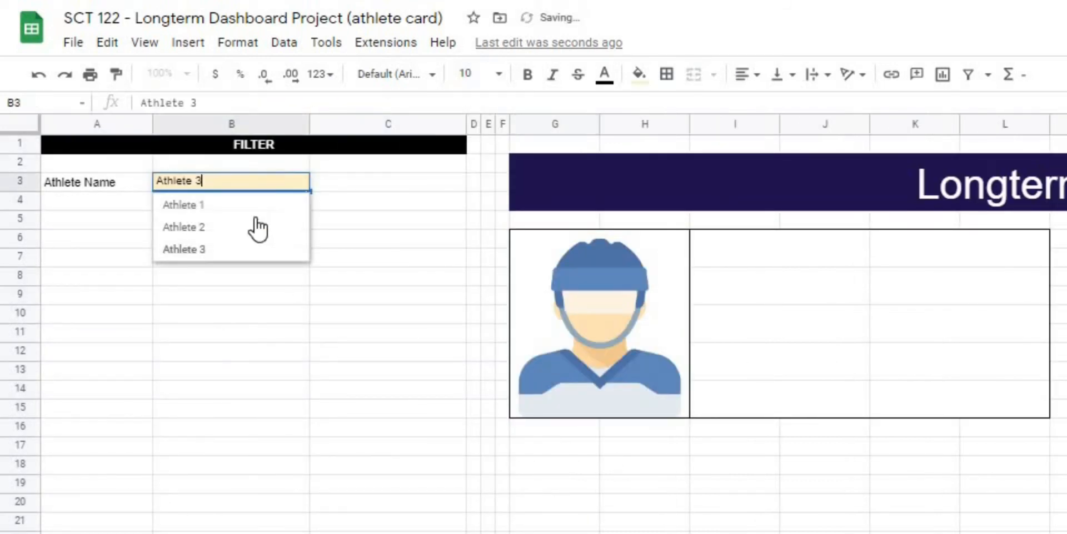
pyautogui.click(183, 205)
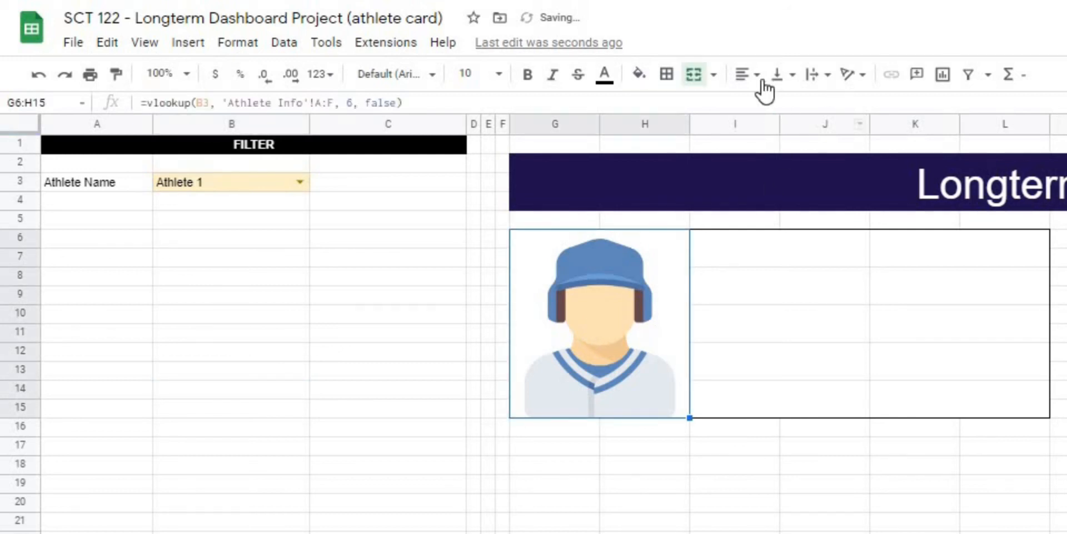
pyautogui.moveTo(781, 74)
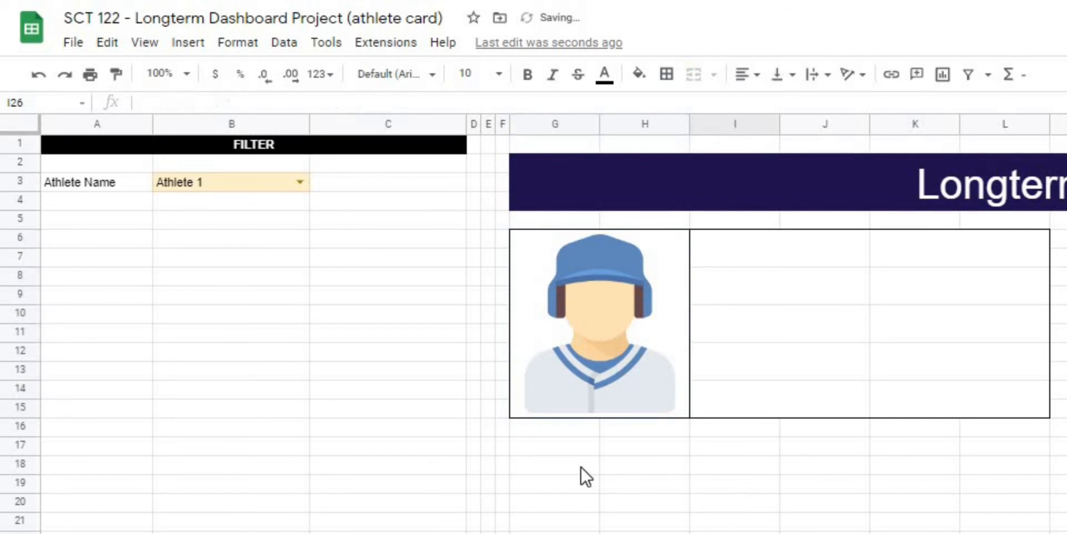
pyautogui.click(298, 181)
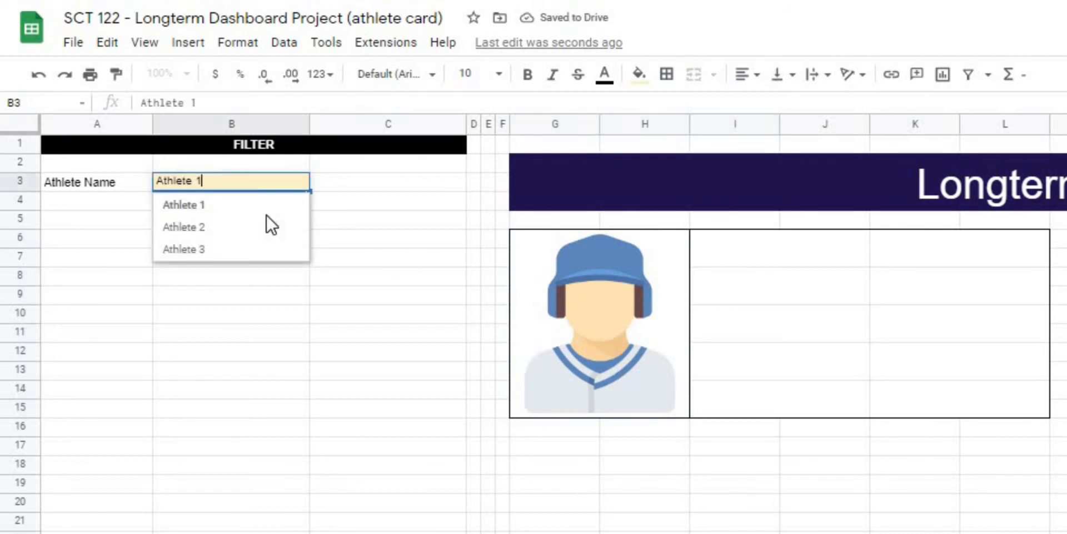
pyautogui.click(183, 205)
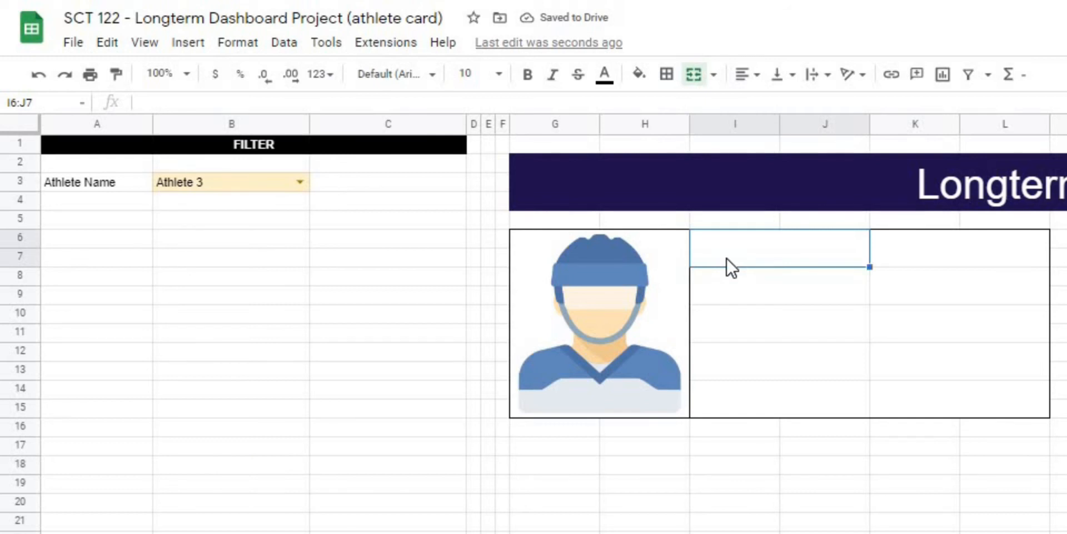
# Label merged I6:J7 'Athlete Name', centre it, and select I8:J15 below.
pyautogui.click(734, 466)
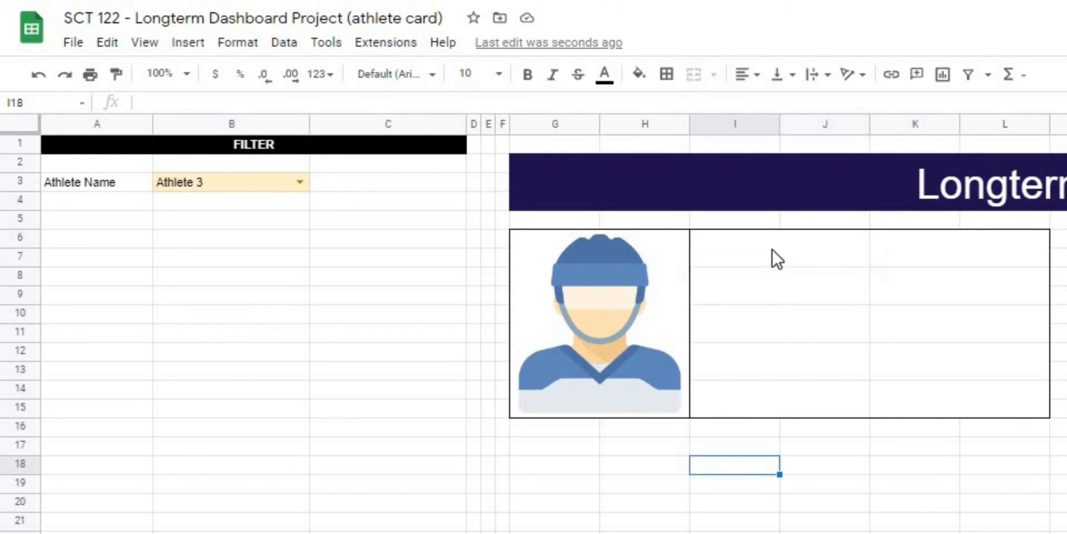
pyautogui.click(779, 254)
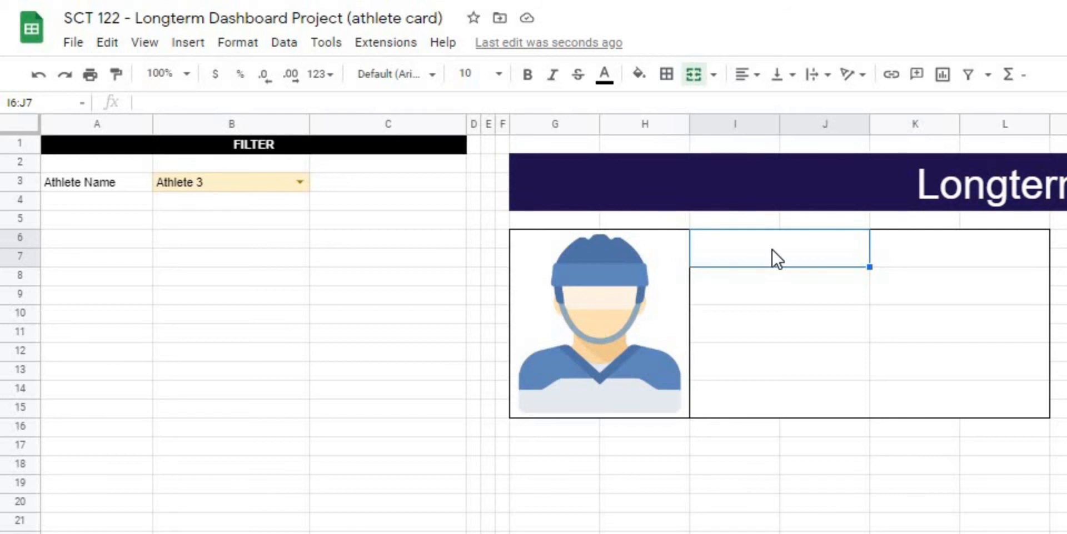
pyautogui.moveTo(769, 264)
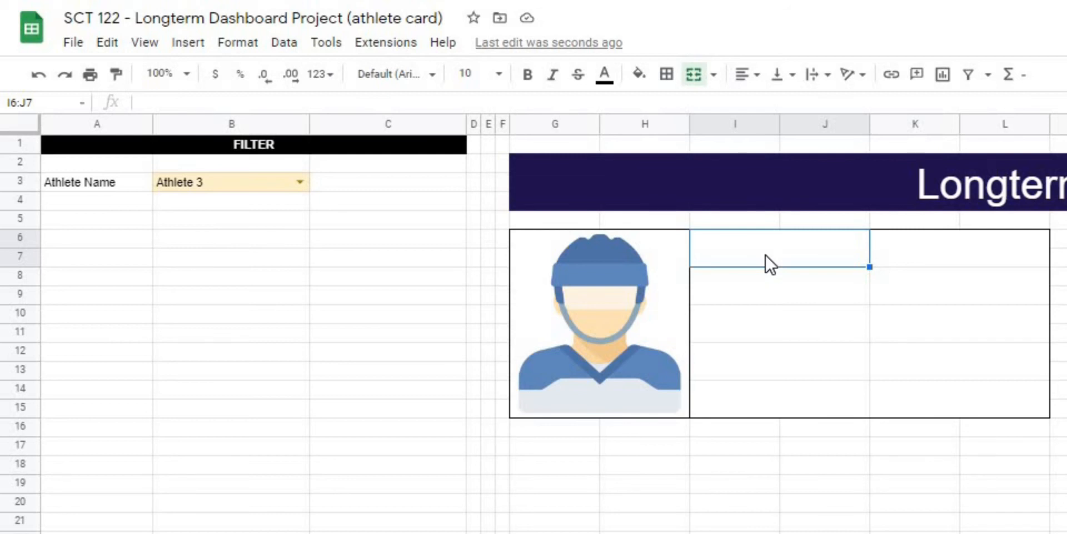
pyautogui.write('Athlete Name')
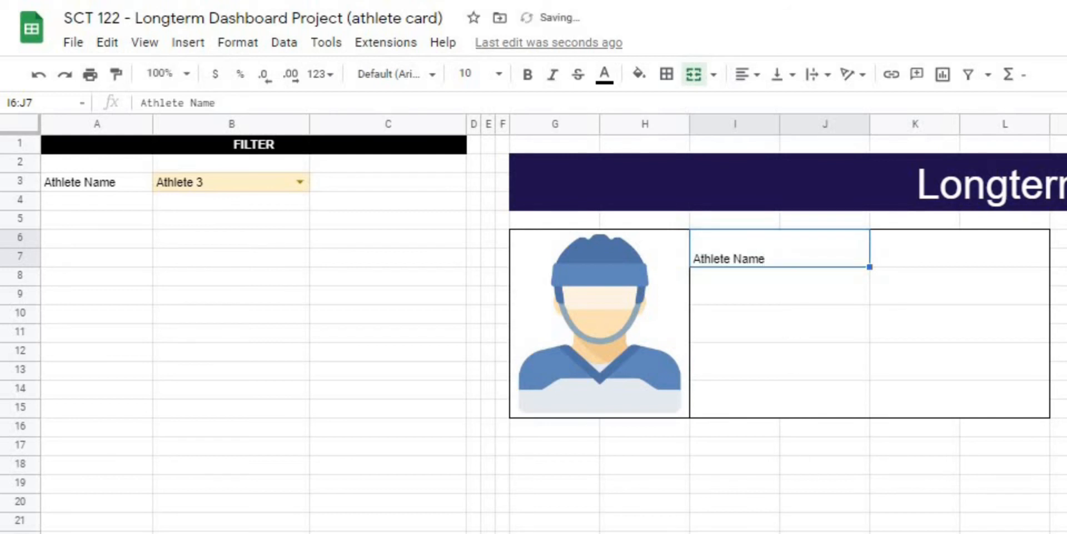
pyautogui.click(742, 74)
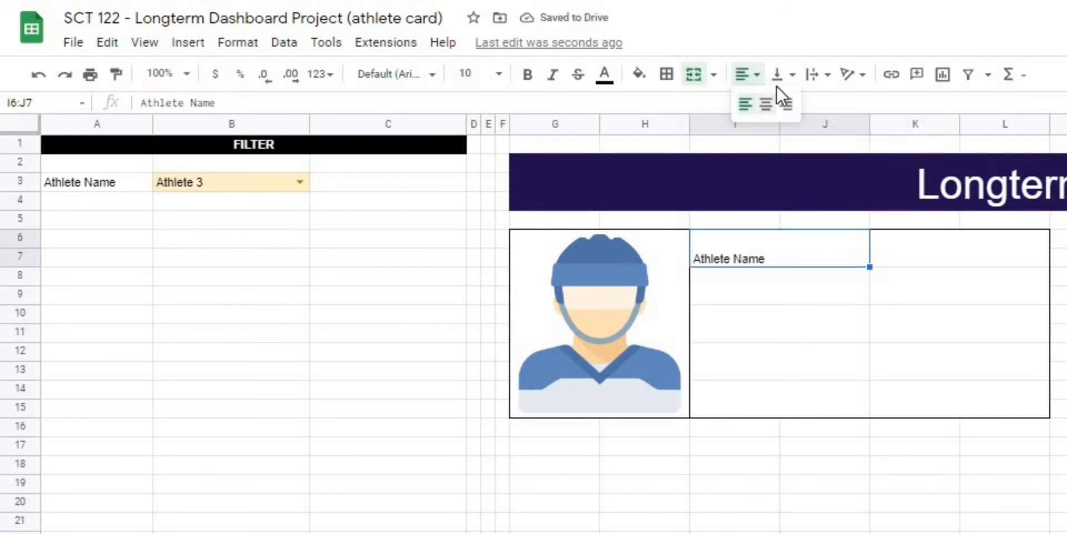
pyautogui.click(764, 104)
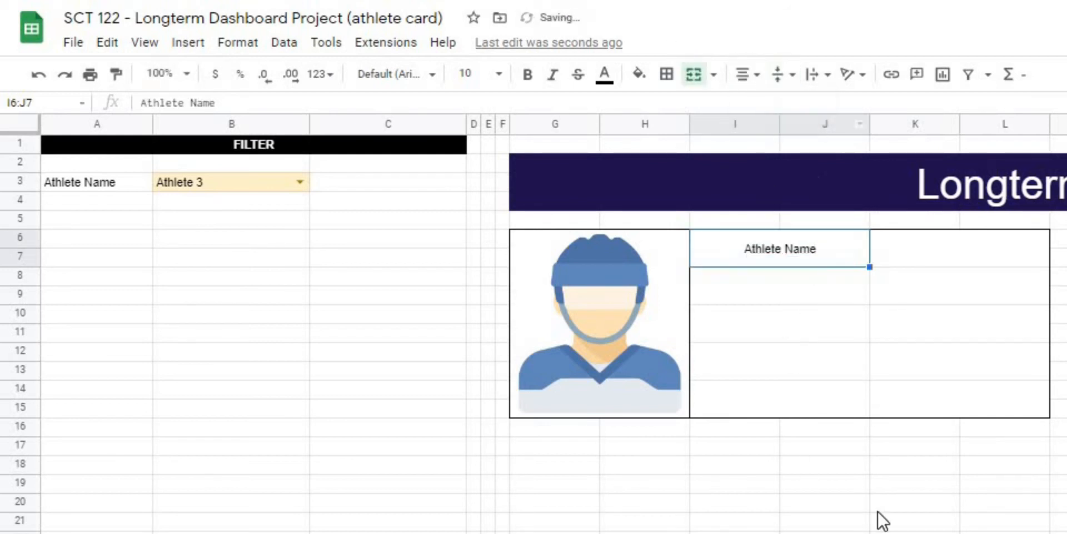
pyautogui.click(778, 286)
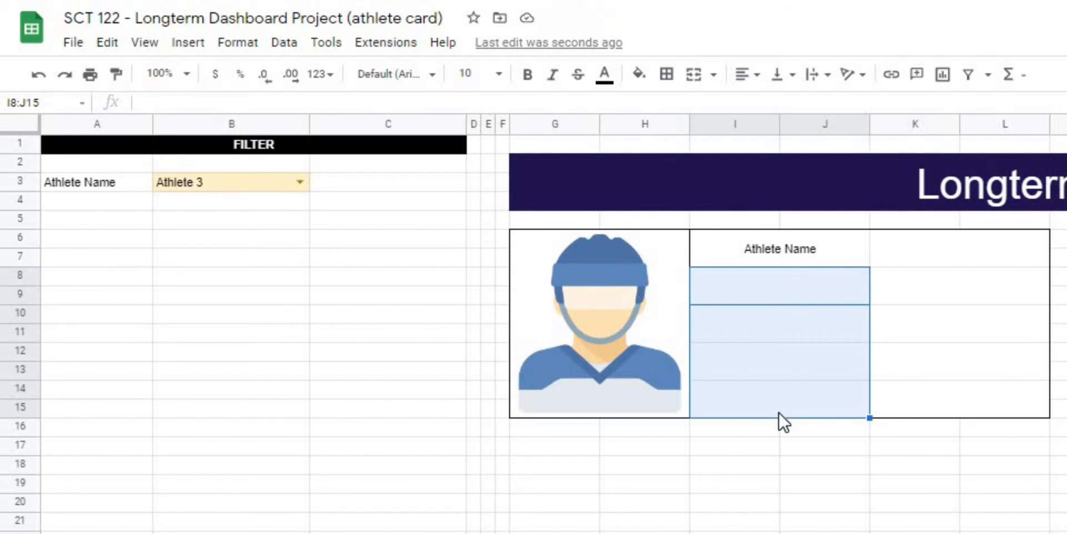
pyautogui.moveTo(795, 507)
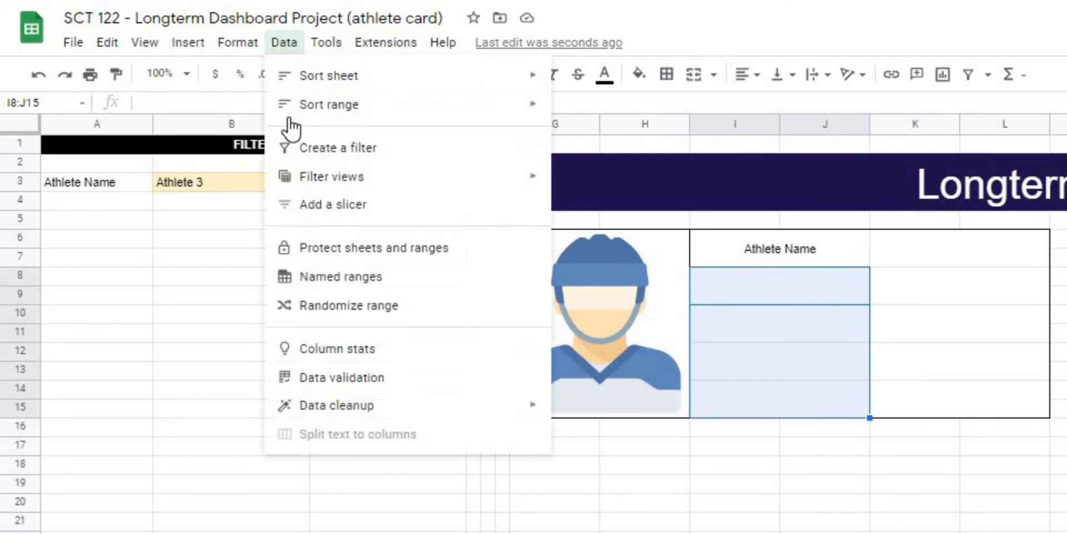
# Add data validation to I8:J15 as a list from 'Athlete Info'!1:1.
pyautogui.click(341, 378)
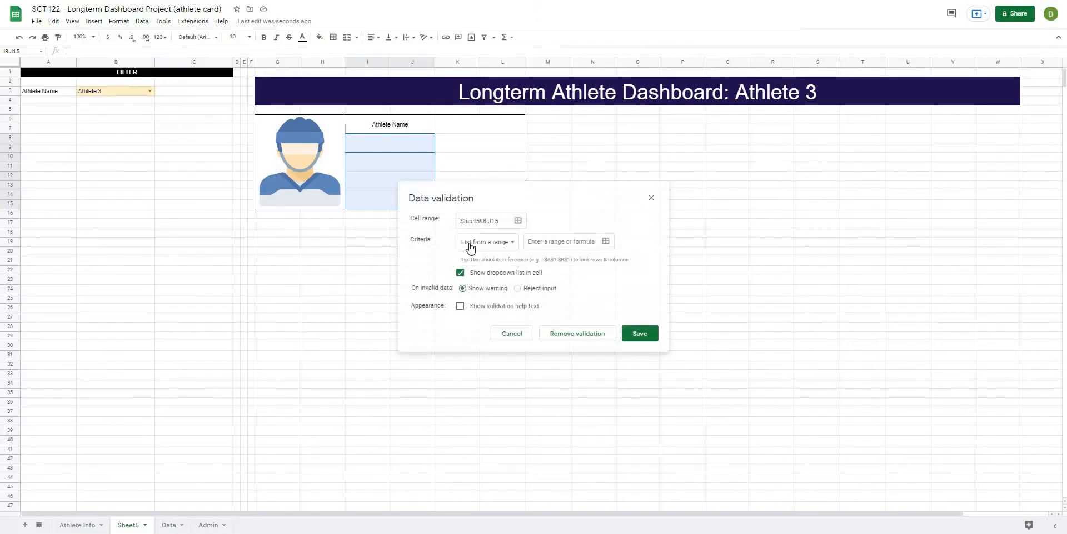
pyautogui.click(604, 241)
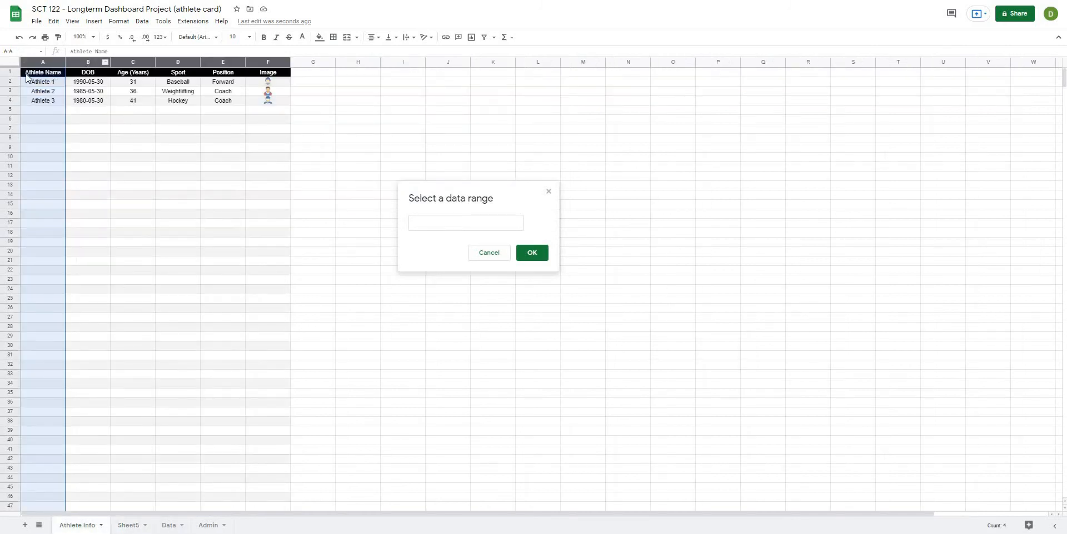
pyautogui.click(10, 72)
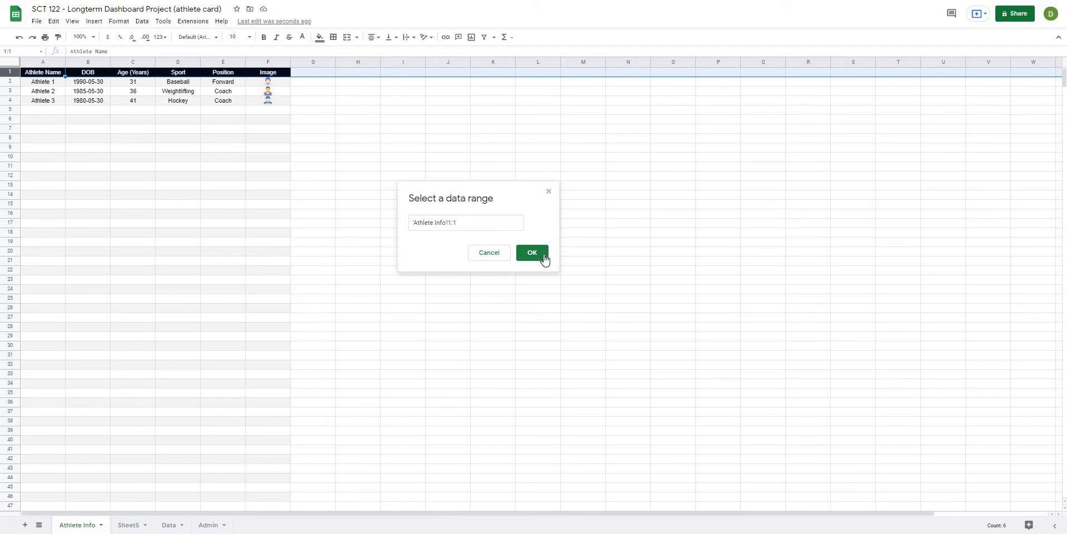
pyautogui.click(531, 252)
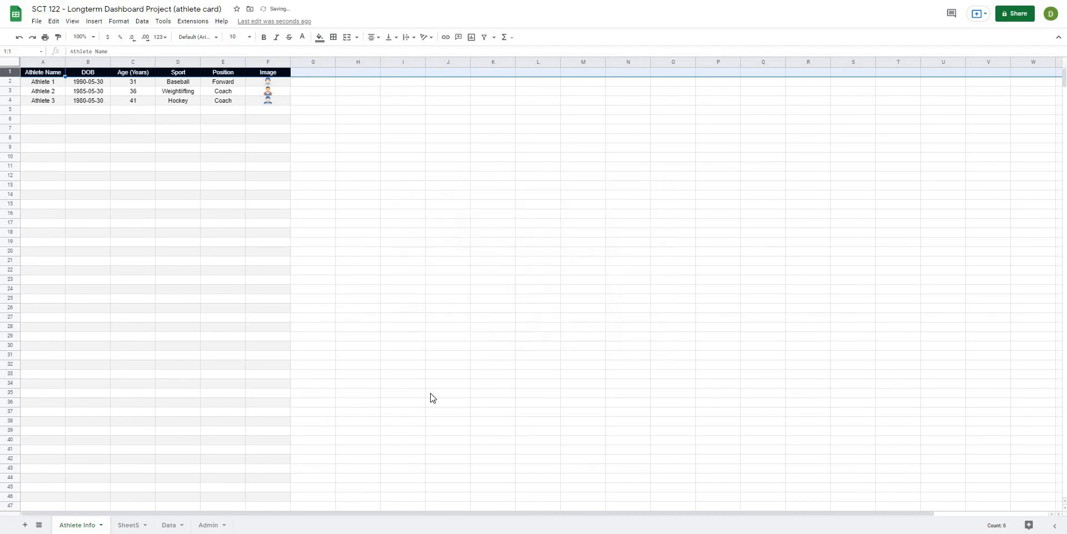
pyautogui.click(128, 528)
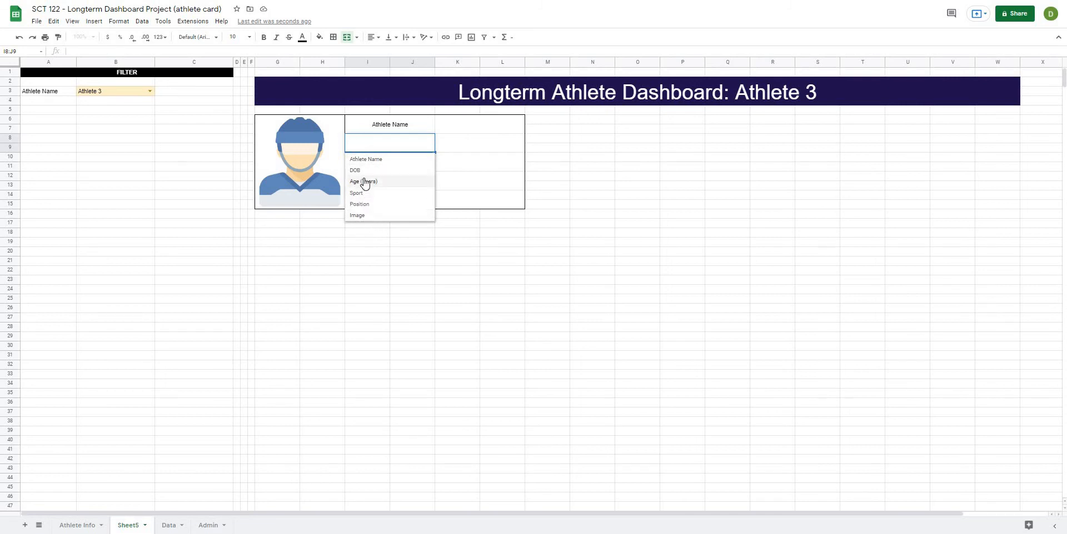
# Choose DOB, Age (Years), Sport and Position in the field dropdowns.
pyautogui.click(354, 171)
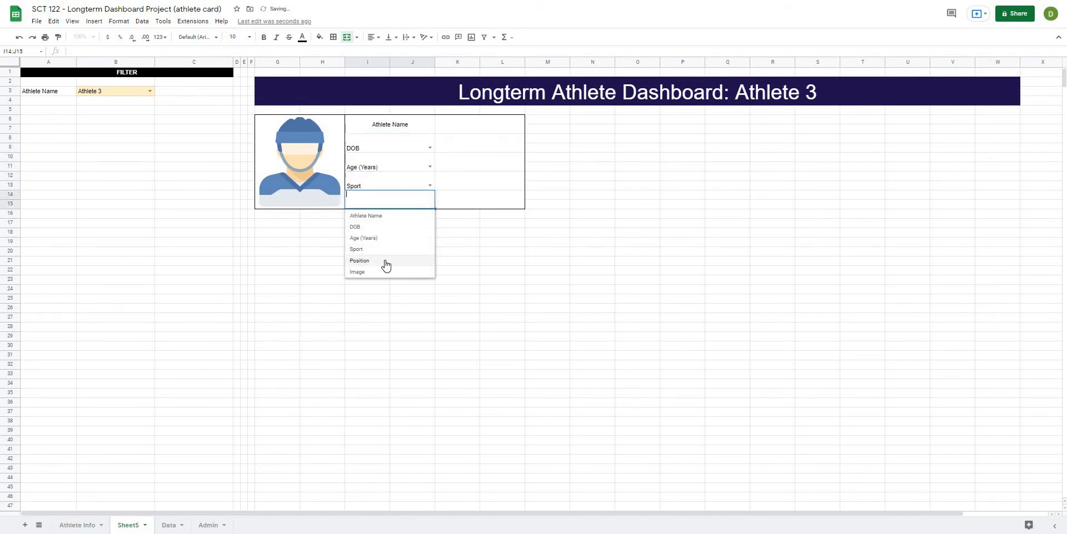
pyautogui.click(359, 261)
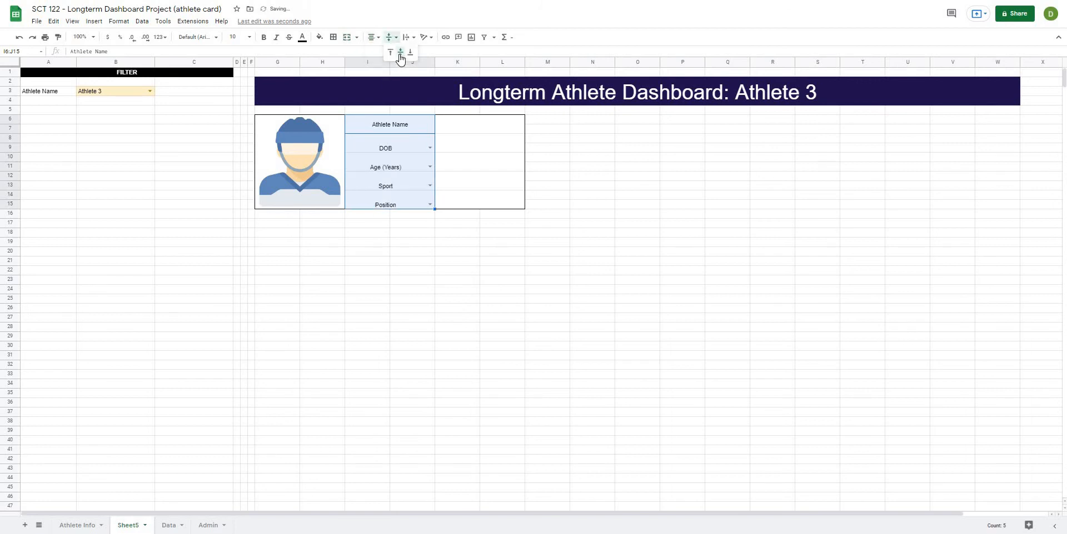
# Format I6:J15 labels as bold Lato size 22, vertically centred.
pyautogui.click(198, 36)
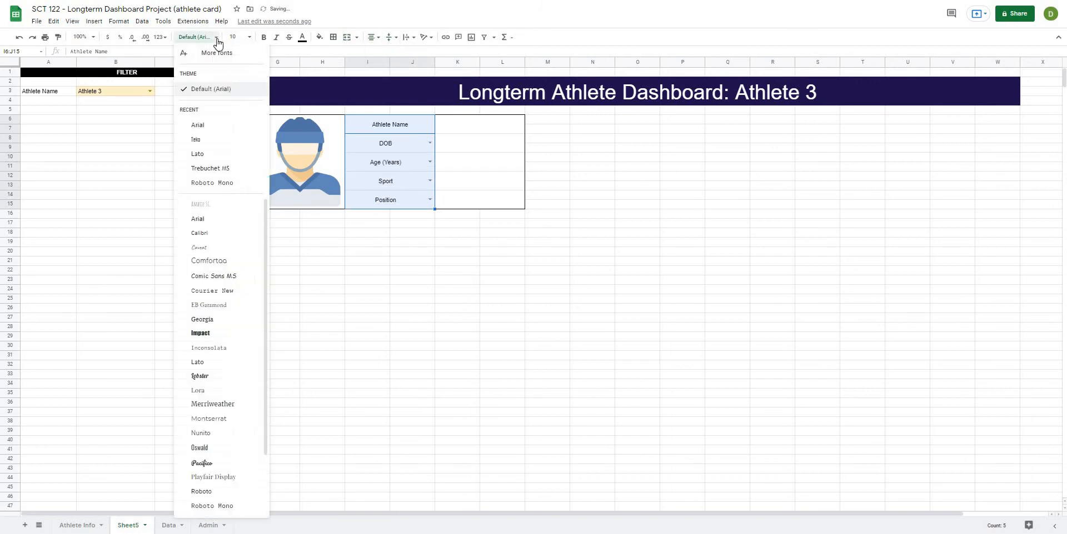
pyautogui.moveTo(196, 125)
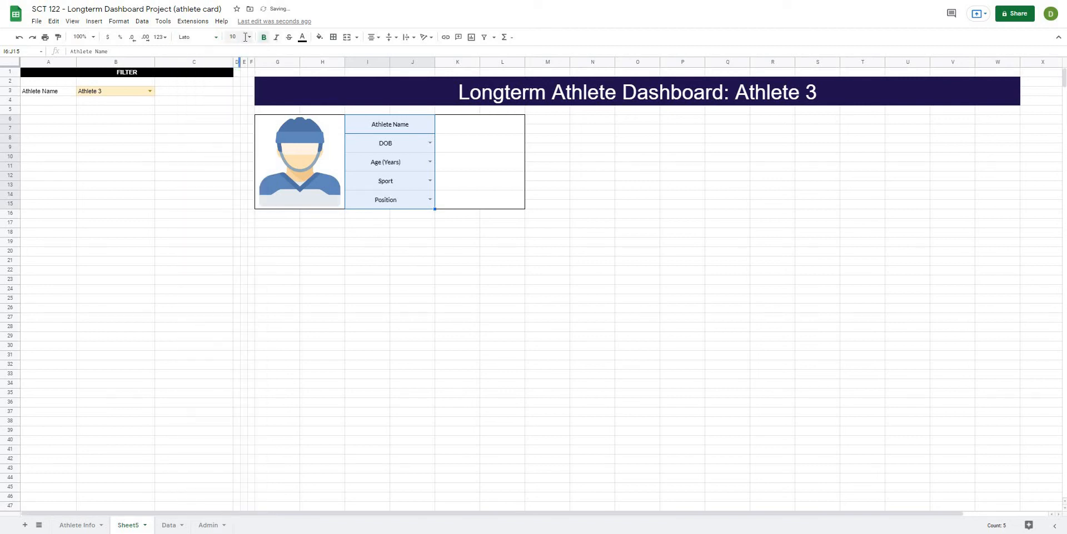
pyautogui.click(244, 36)
pyautogui.write('22')
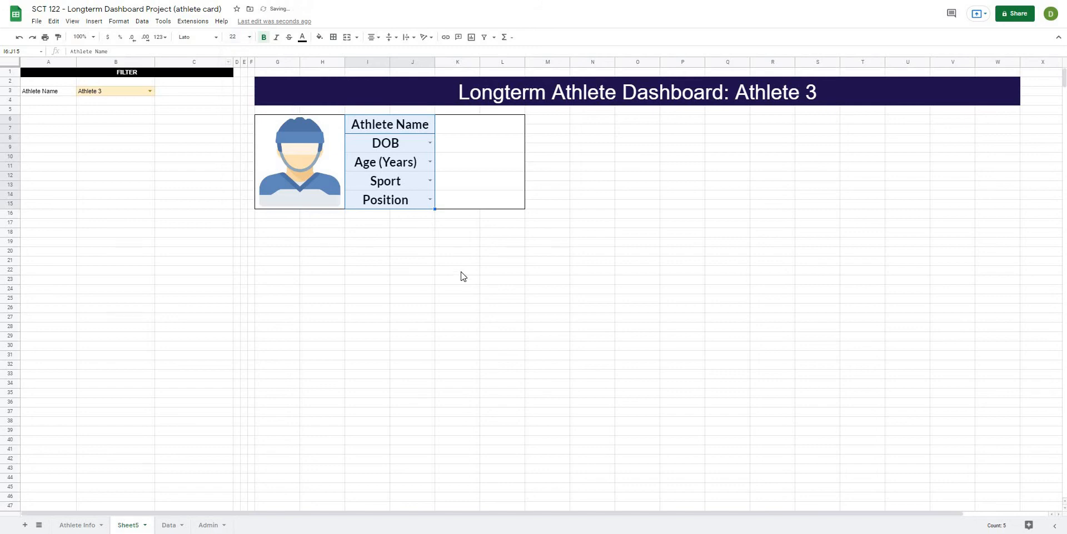
pyautogui.click(456, 270)
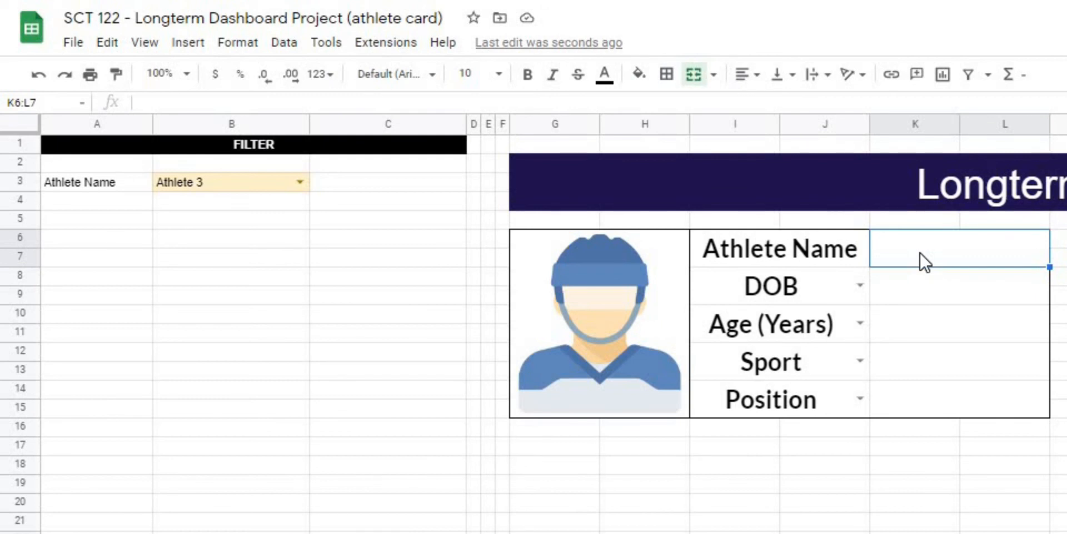
pyautogui.moveTo(932, 263)
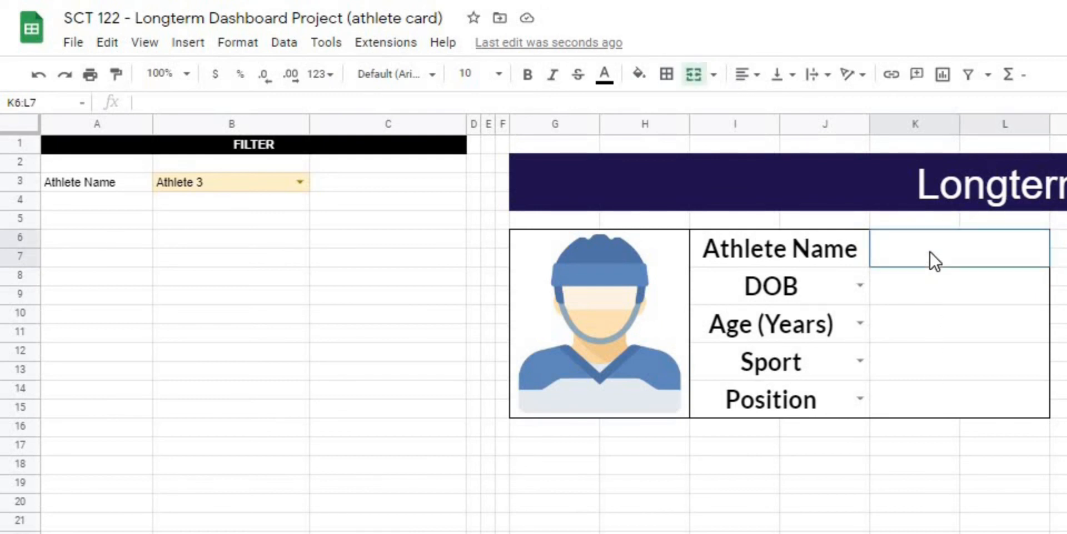
# Enter =dget('Athlete Info'!A:F, I6, transpose(A3:B3)) in K6 to return Athlete 3.
pyautogui.write('=')
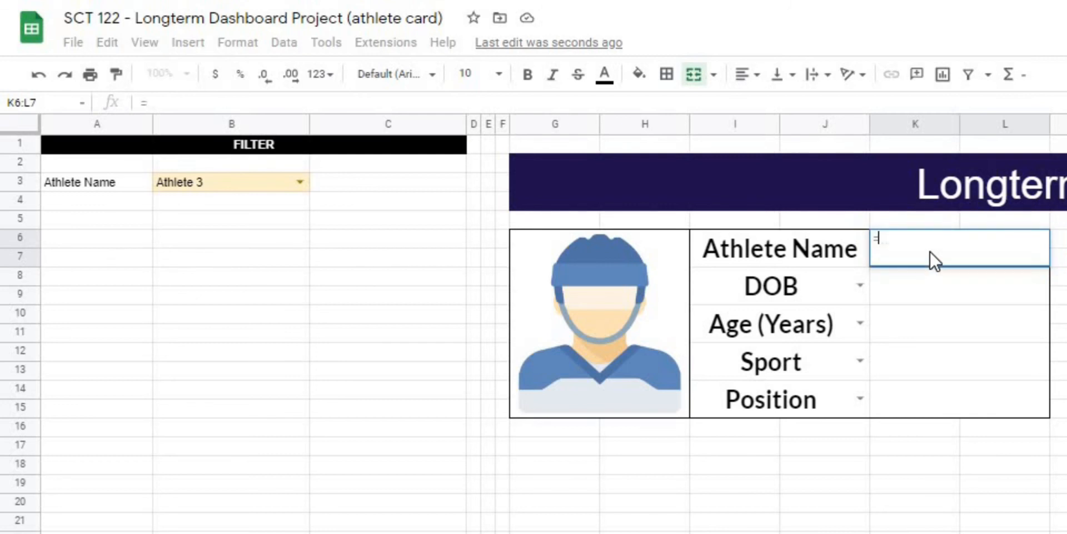
pyautogui.write("dget('Athlete Info'!A:F")
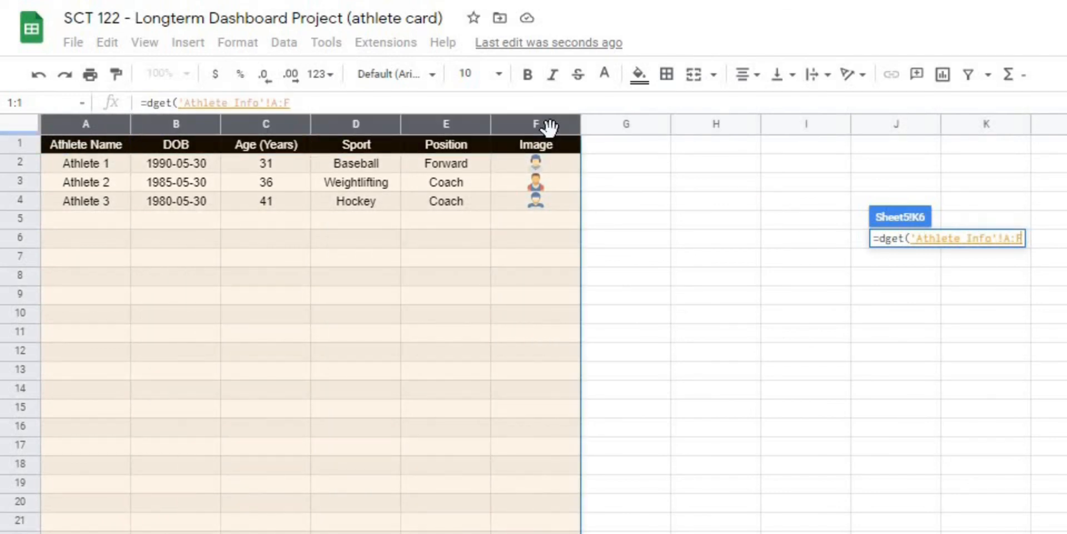
pyautogui.write(',')
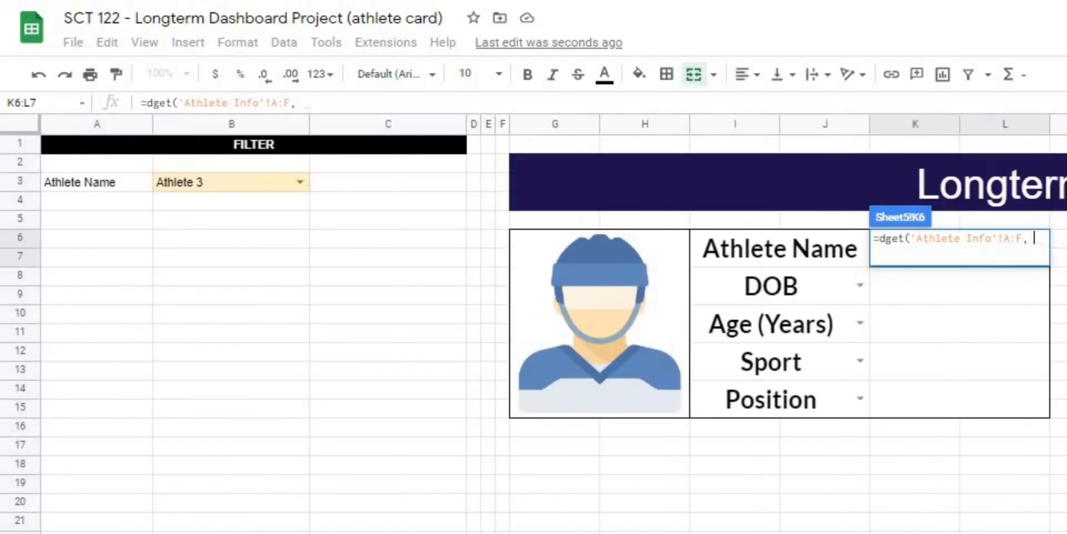
pyautogui.moveTo(741, 259)
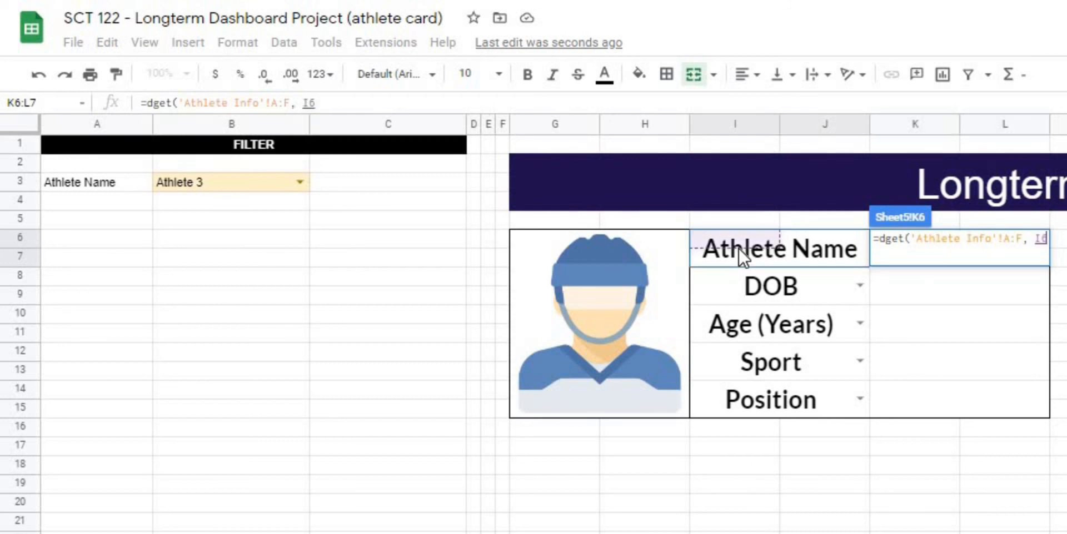
pyautogui.write(',')
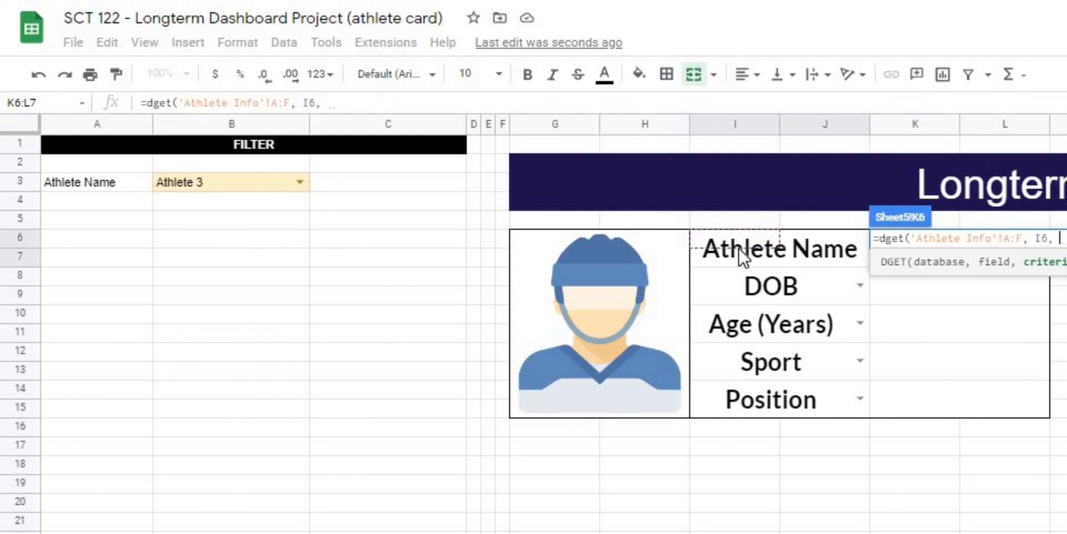
pyautogui.moveTo(197, 187)
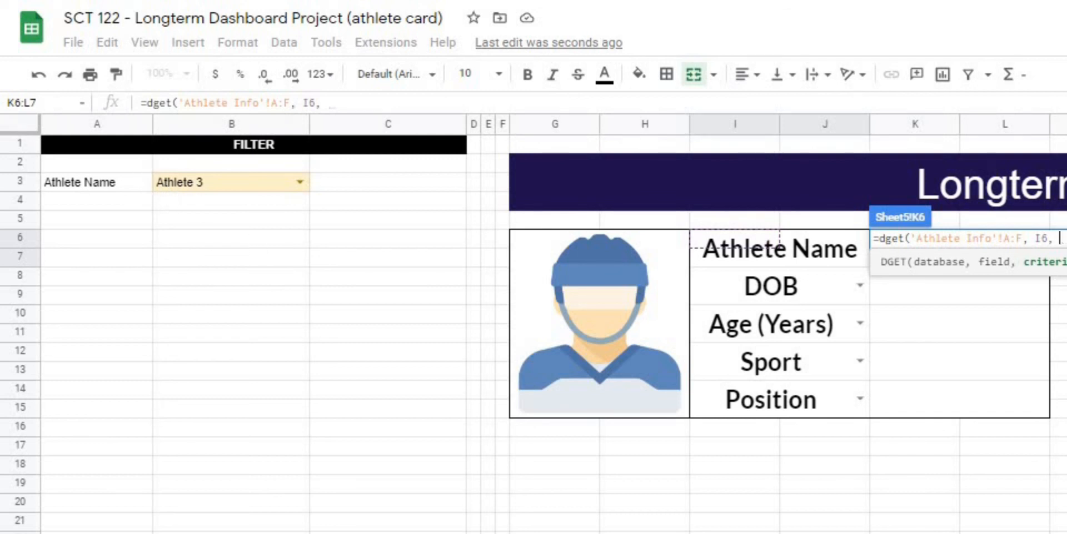
pyautogui.moveTo(131, 204)
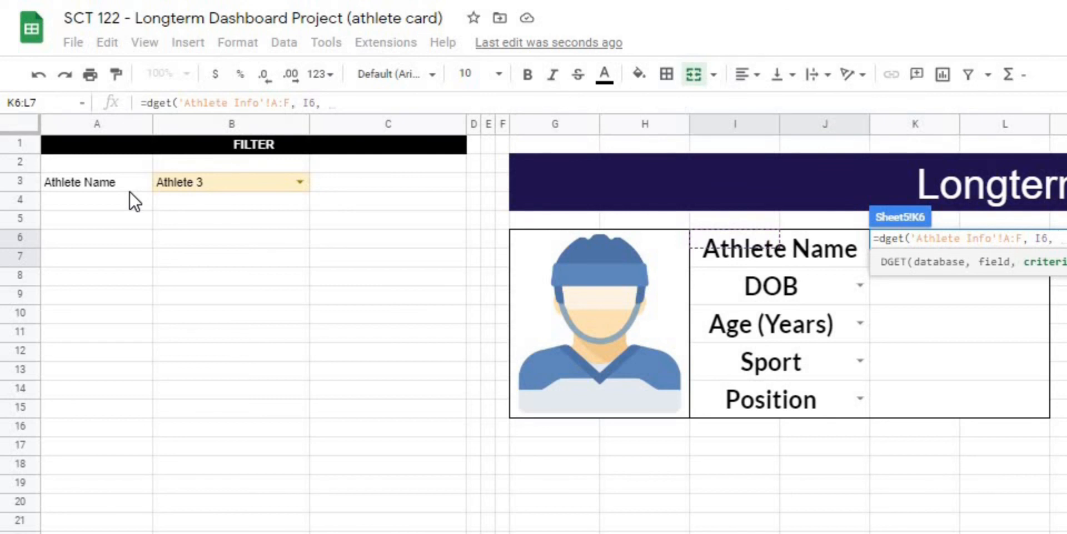
pyautogui.write('t')
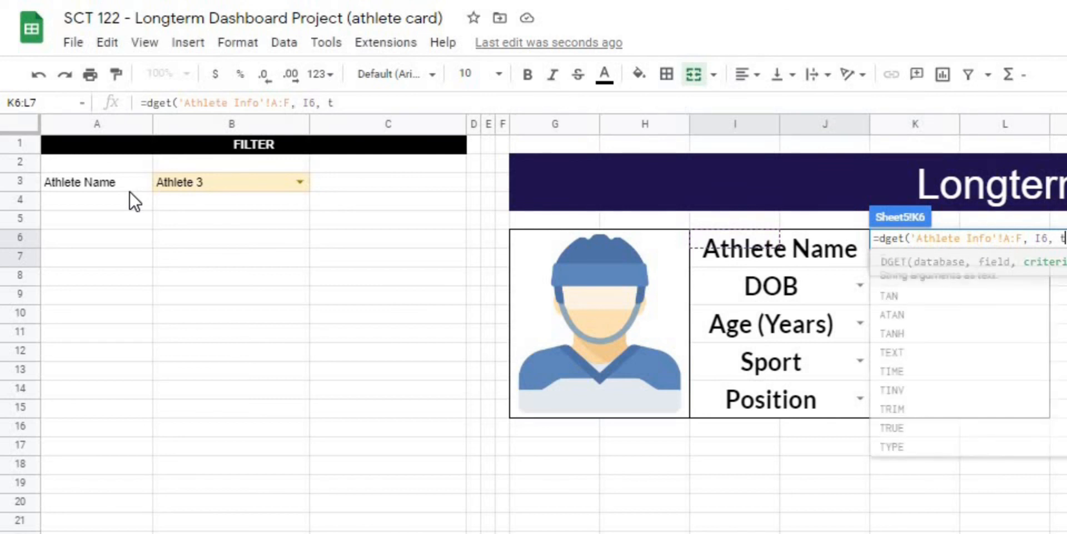
pyautogui.write('ranspose')
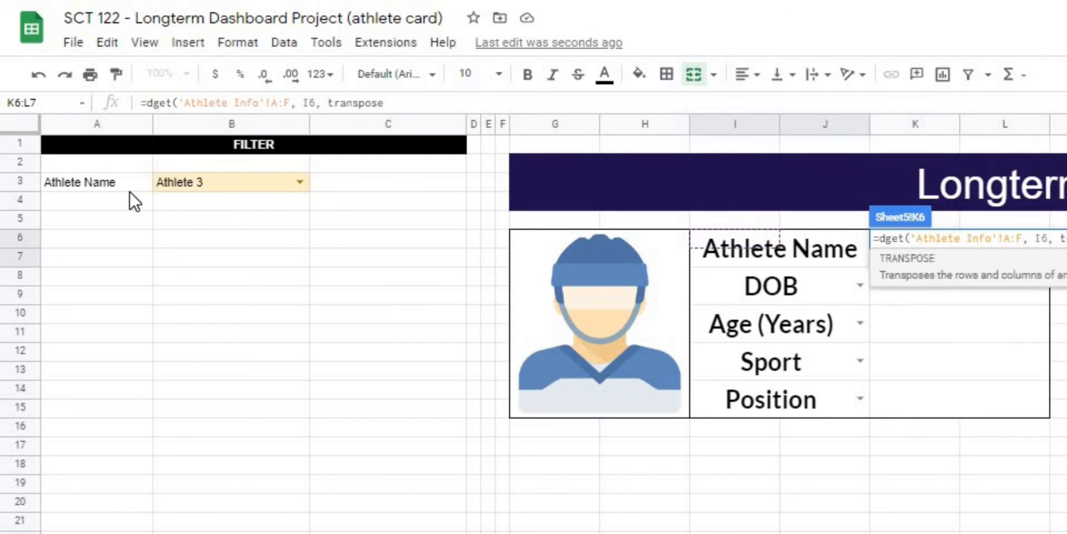
pyautogui.write('(A3:B3')
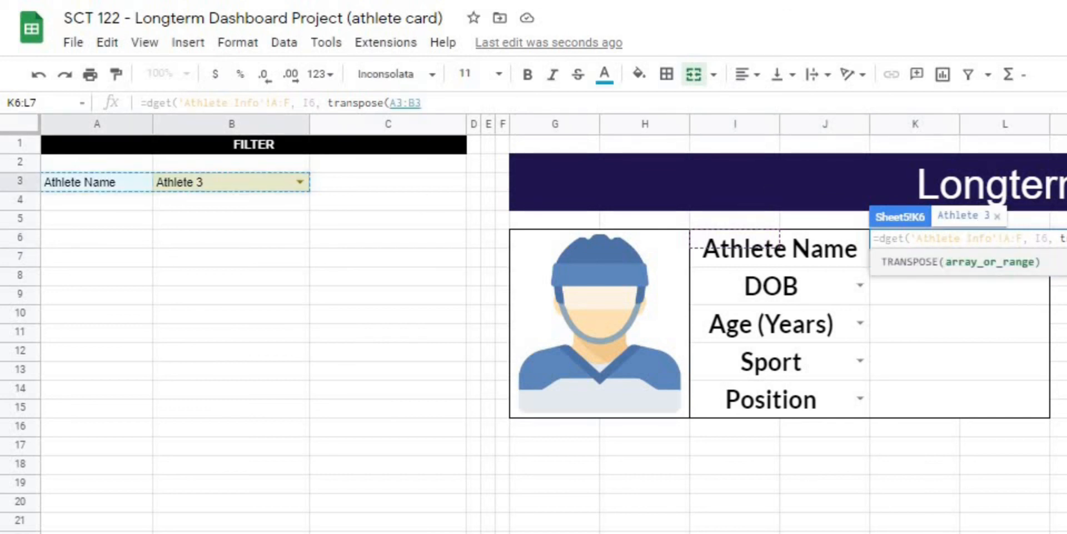
pyautogui.press('f4')
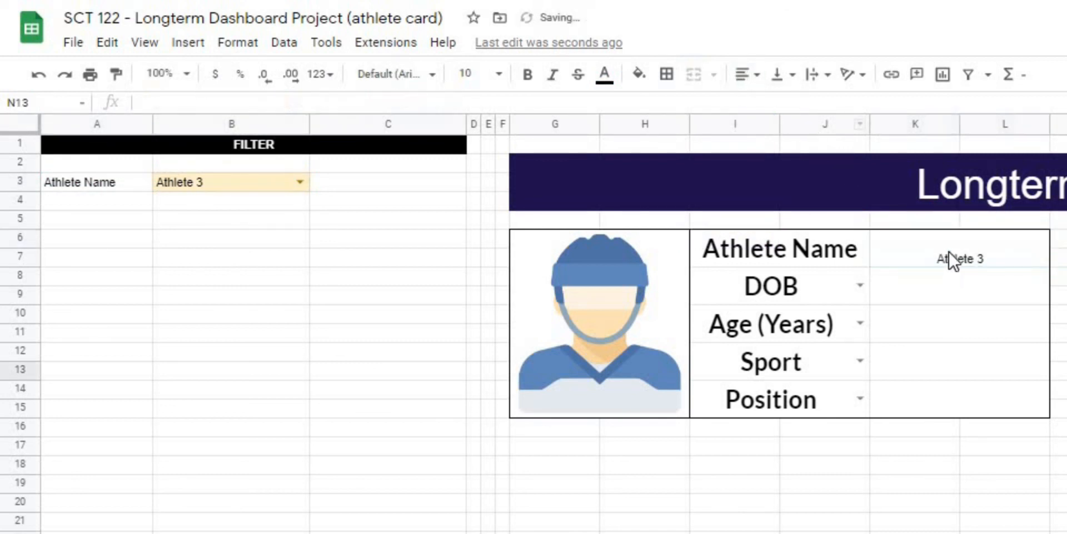
# Make the K6 reference $A$3:$B$3 and copy the DGET formula to K8, K10, K12, K14.
pyautogui.click(959, 259)
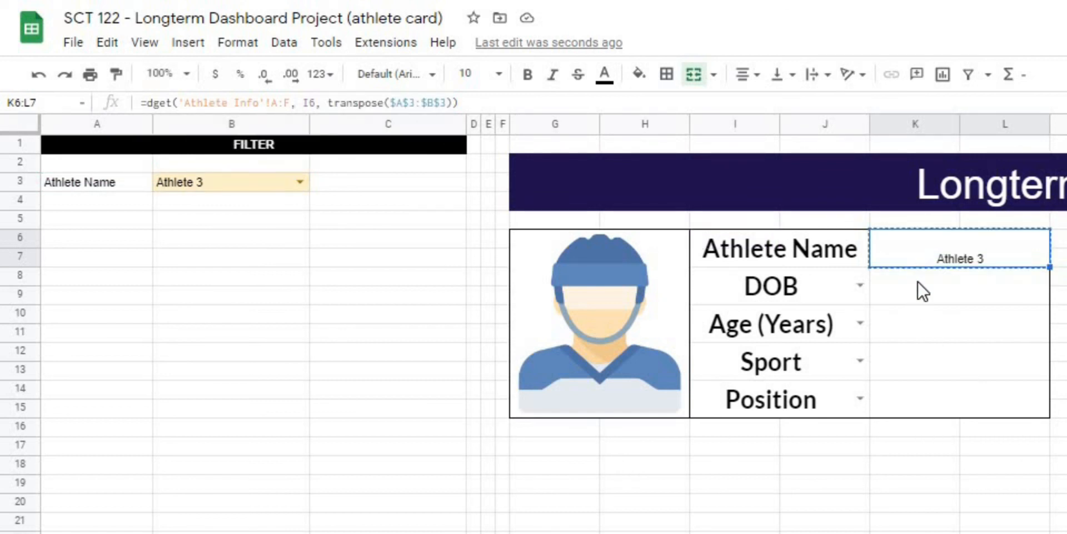
pyautogui.click(959, 286)
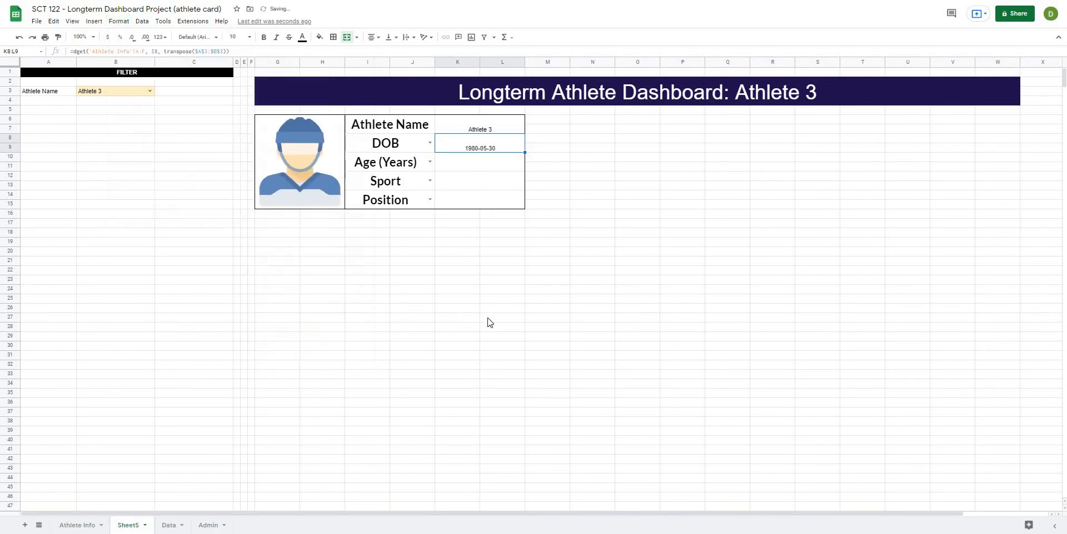
pyautogui.click(502, 318)
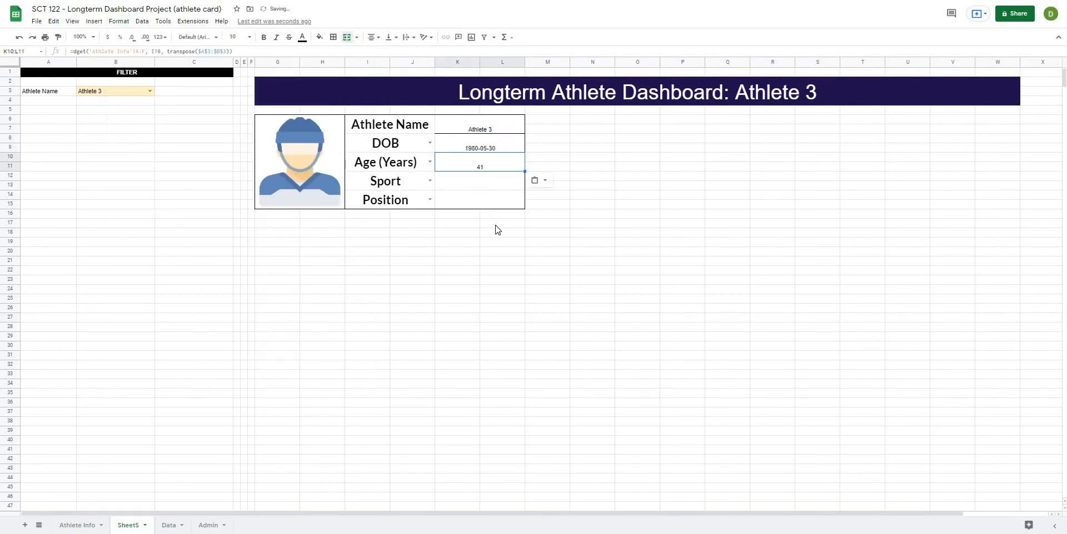
# Relabel the last card field from Position to Sport via its dropdown.
pyautogui.click(478, 186)
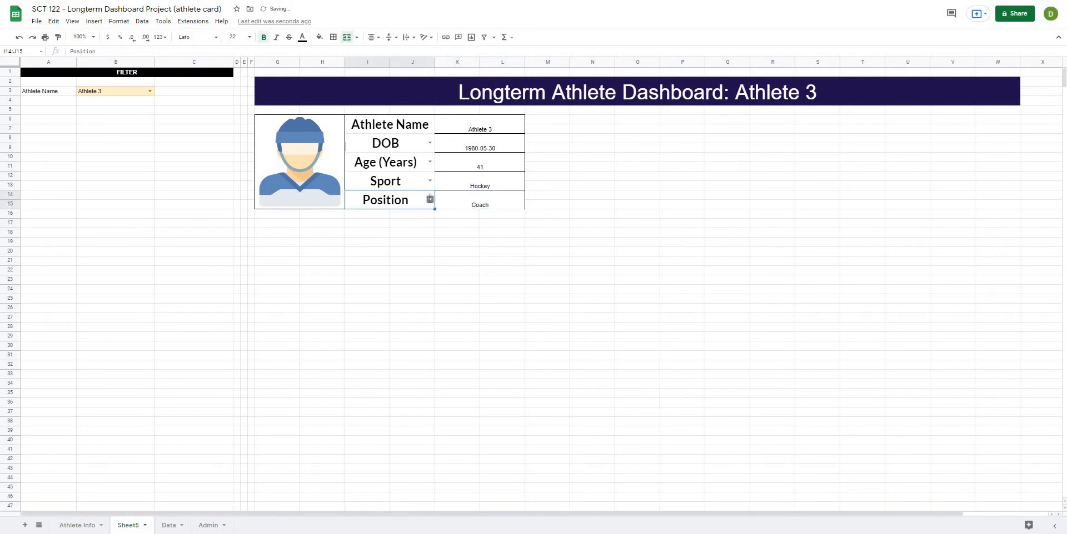
pyautogui.click(428, 198)
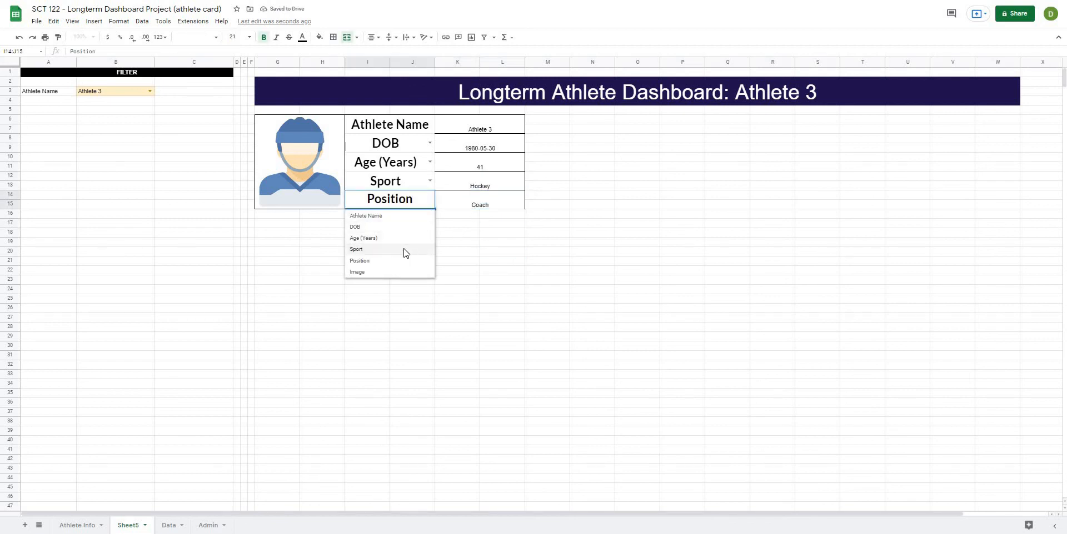
pyautogui.click(359, 260)
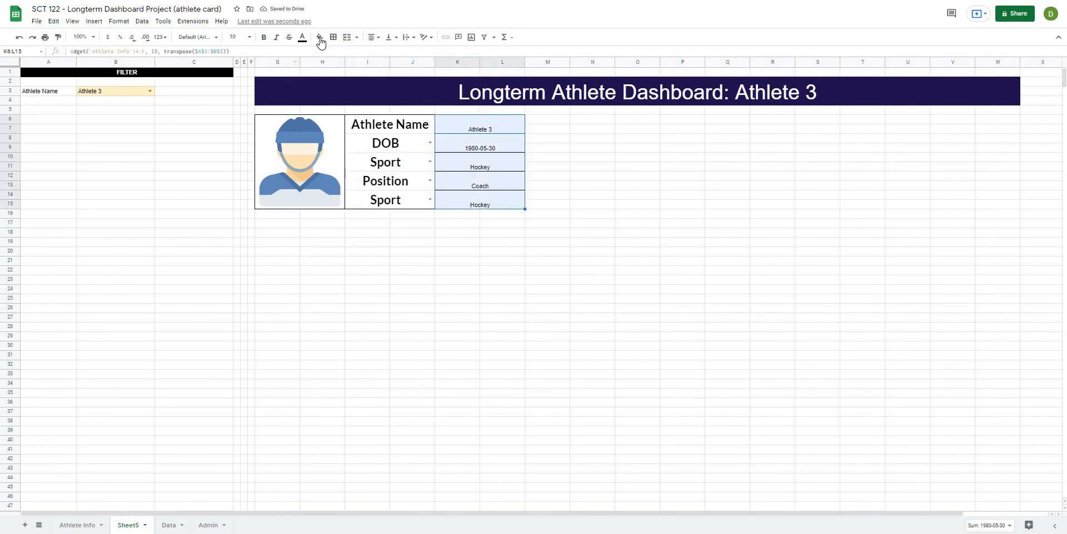
# Format K6:L15 values as bold Lato size 20 and review the card.
pyautogui.click(333, 36)
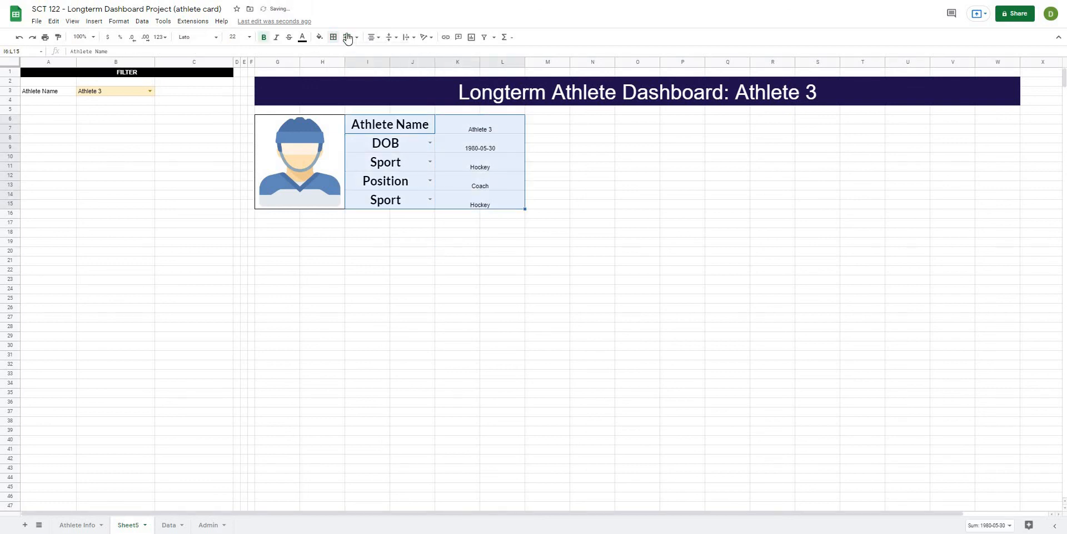
pyautogui.click(592, 280)
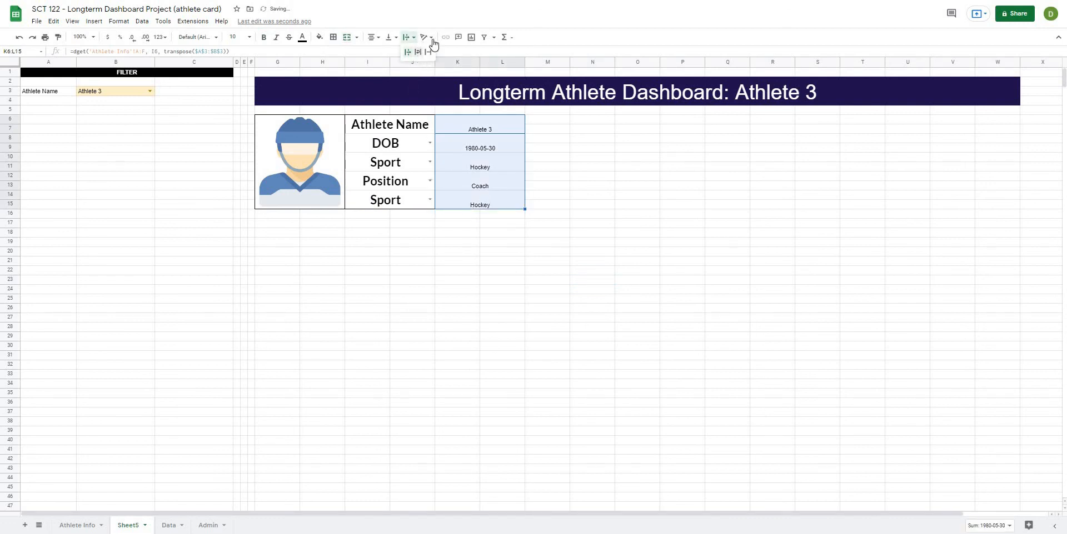
pyautogui.moveTo(390, 36)
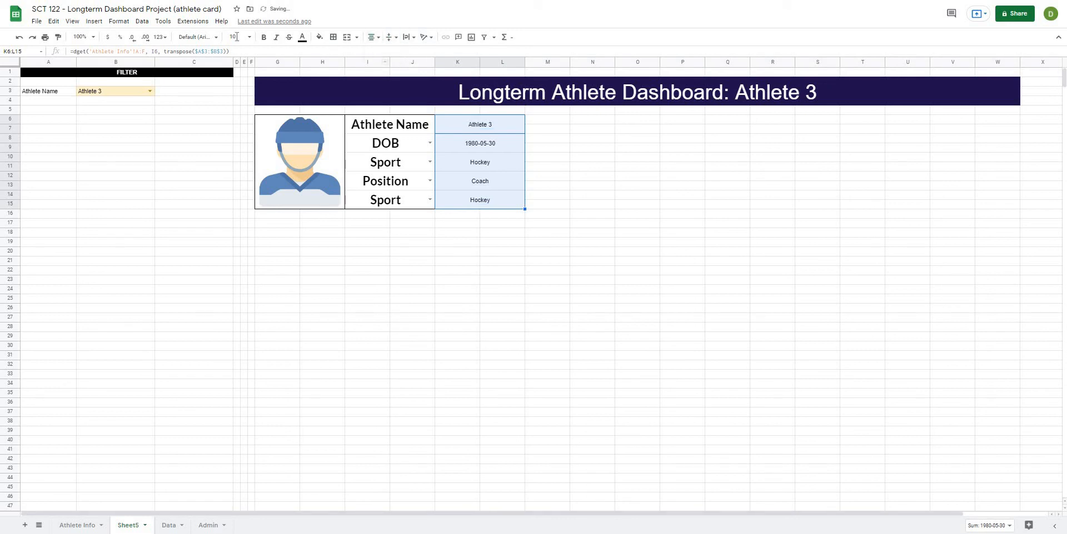
pyautogui.click(197, 37)
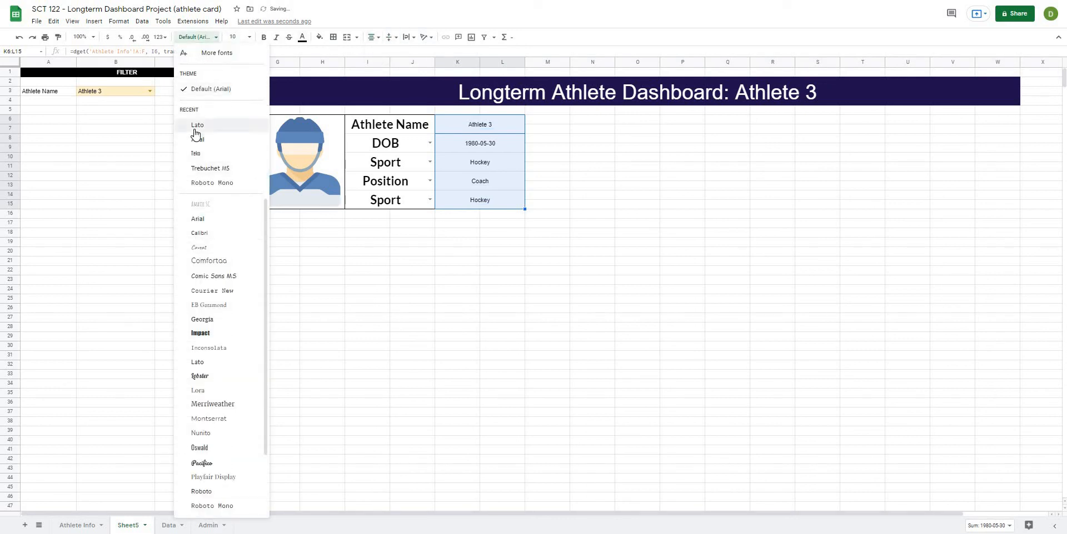
pyautogui.click(197, 126)
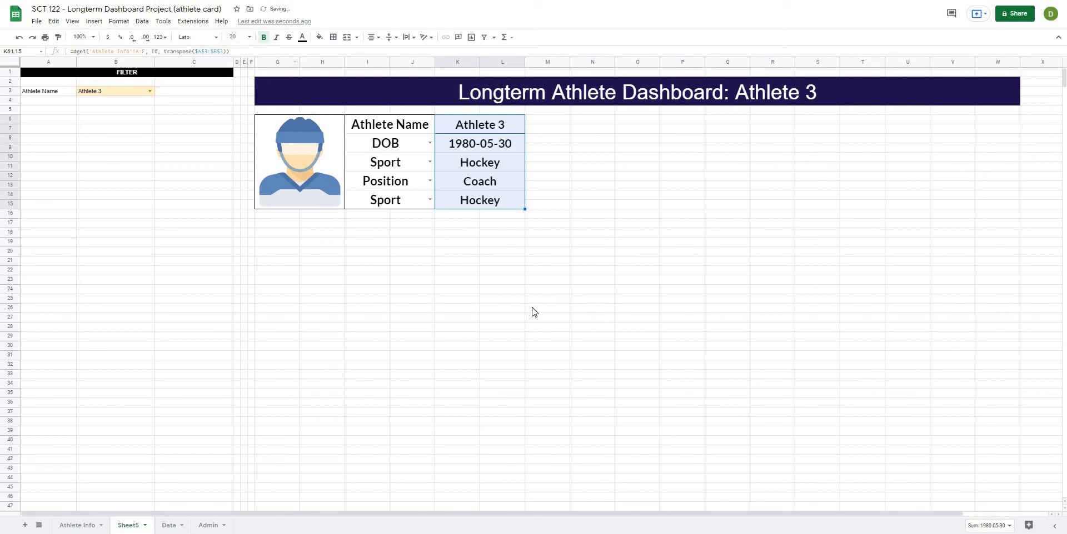
pyautogui.click(547, 308)
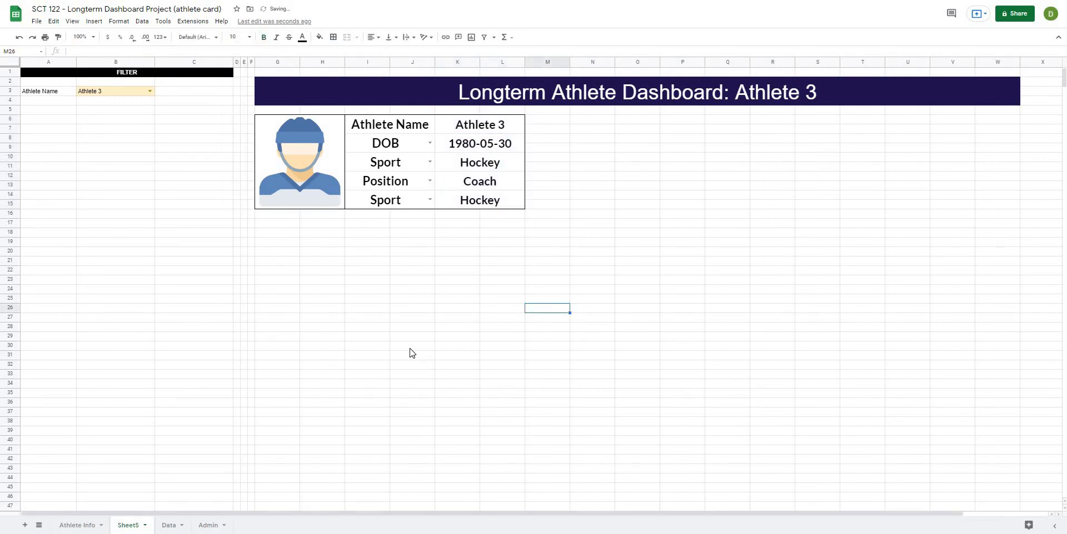